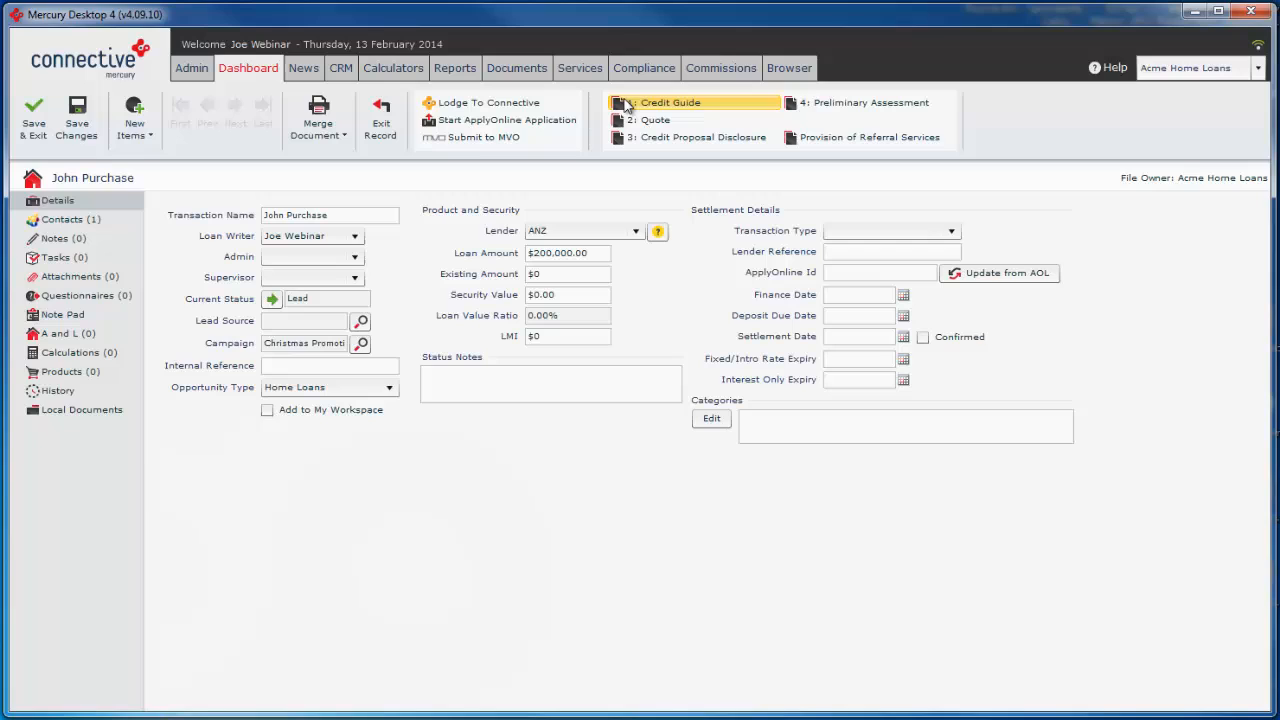
mouse_move(654, 120)
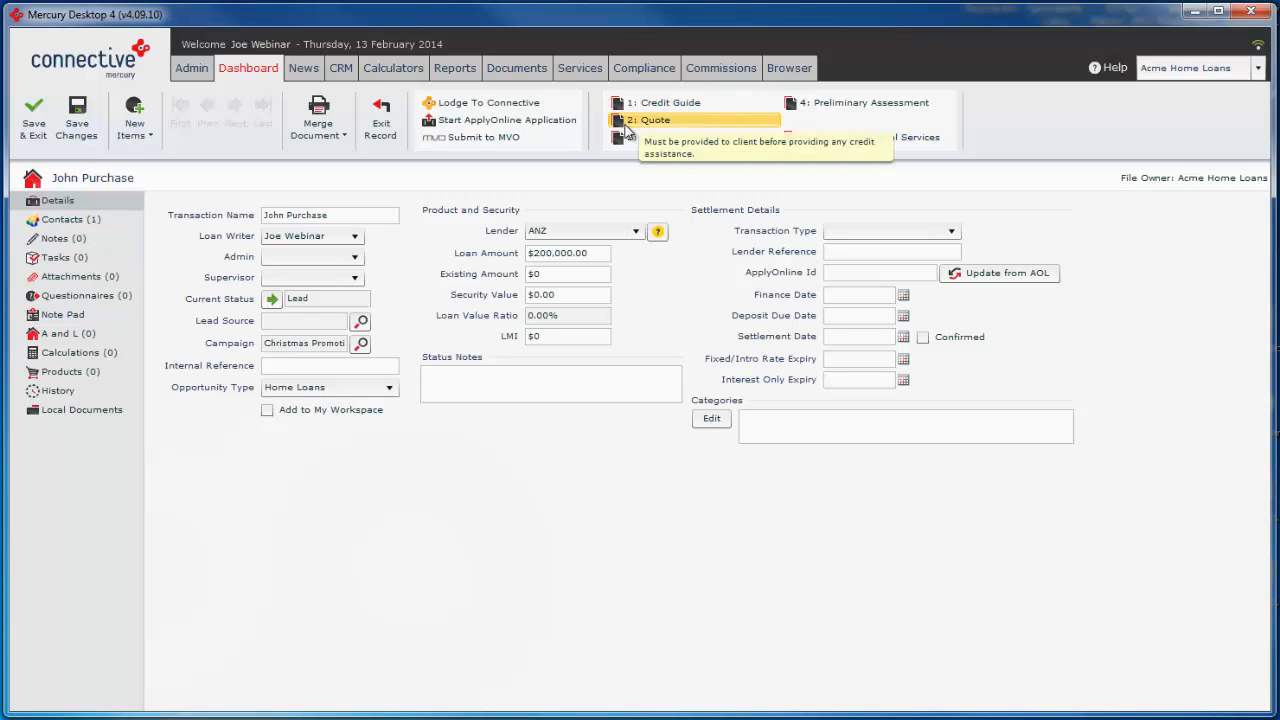
mouse_move(848, 116)
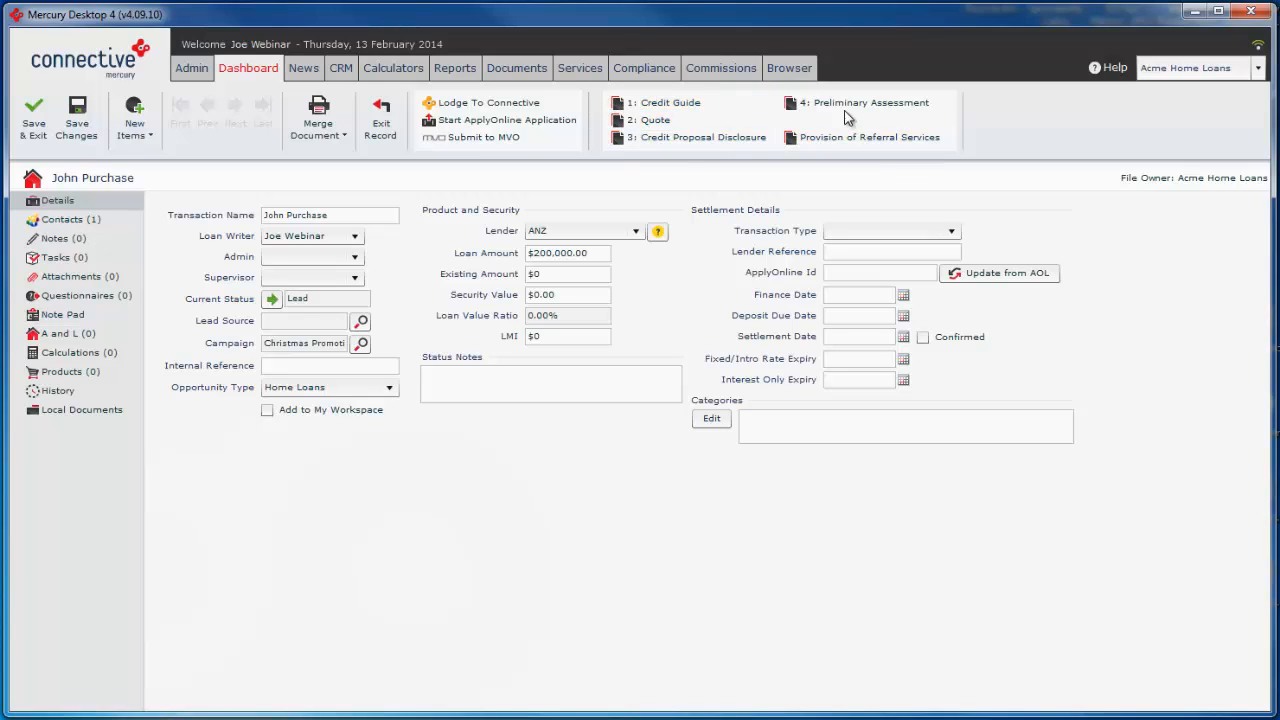
mouse_move(380, 188)
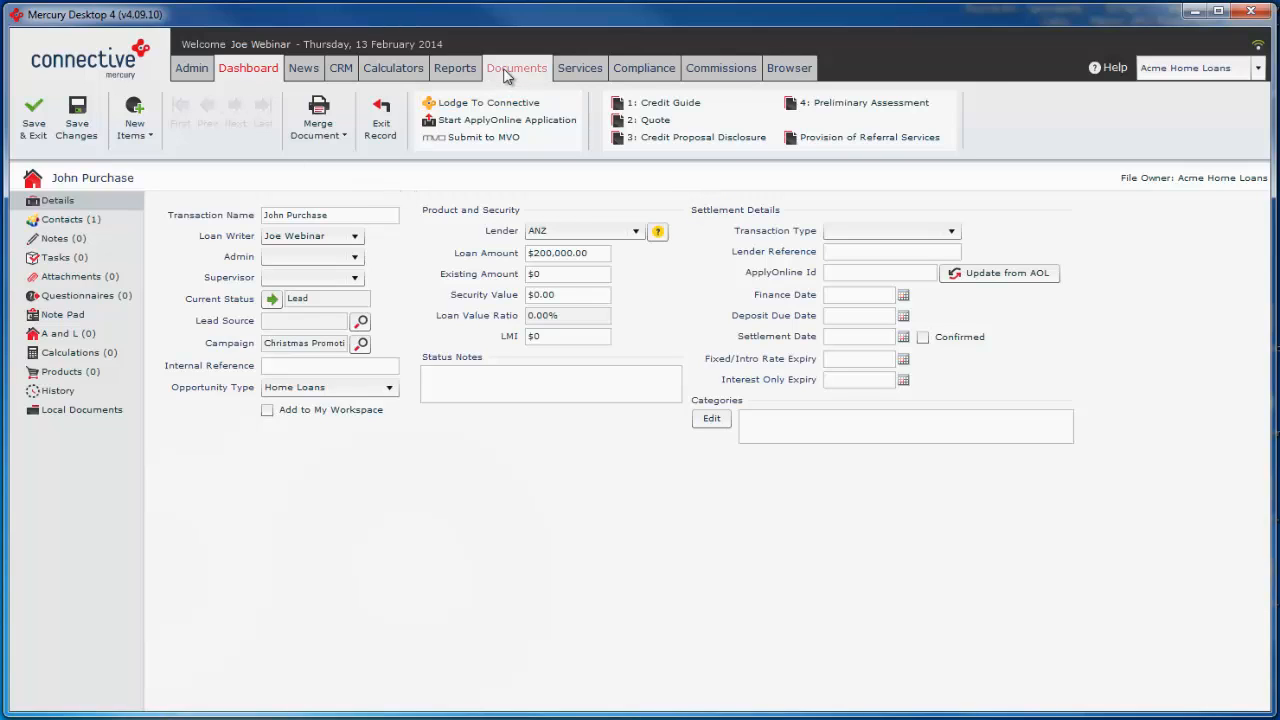
Show Documents > Merge Templates and expand the Loans - Compliance folder to list its master templates
click(516, 68)
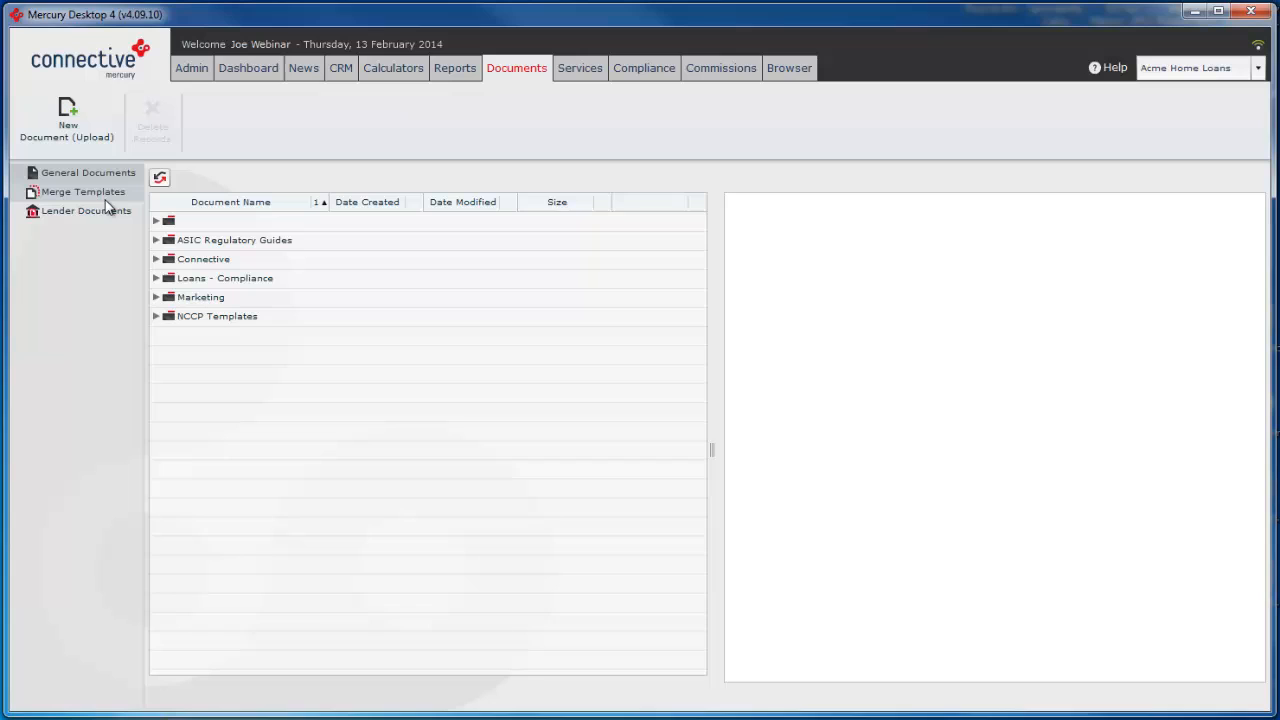
click(84, 192)
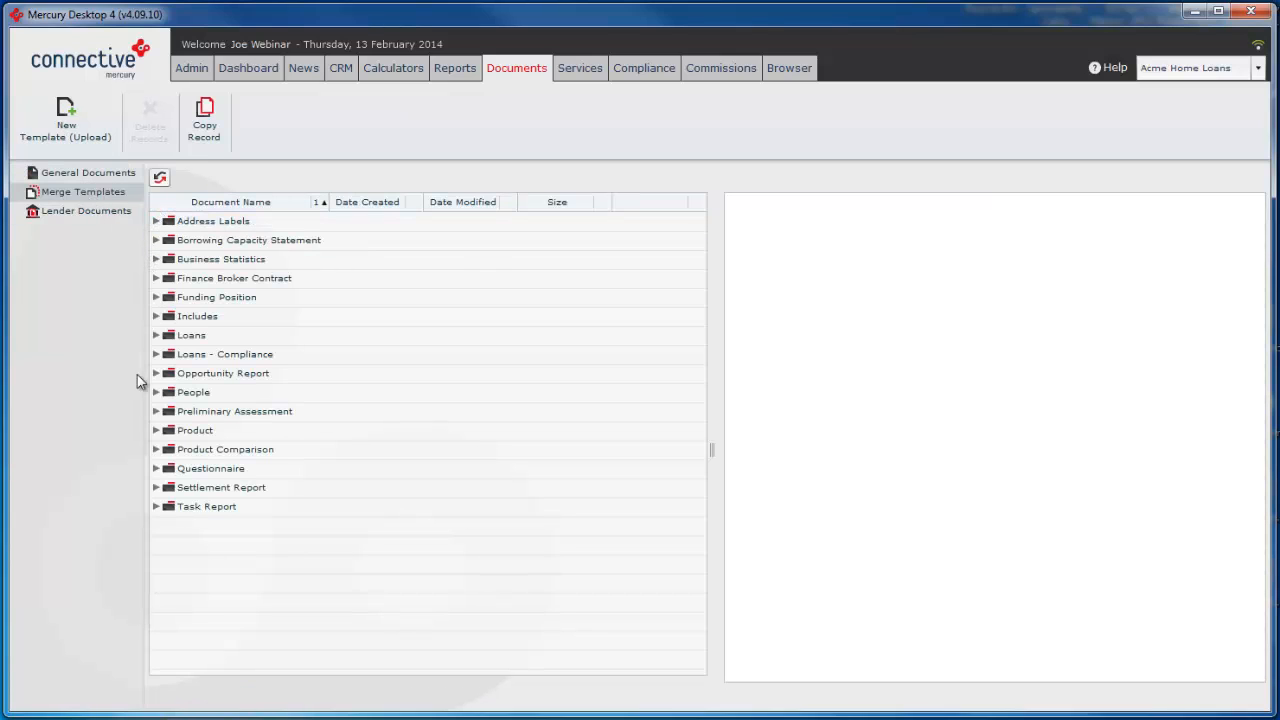
mouse_move(136, 524)
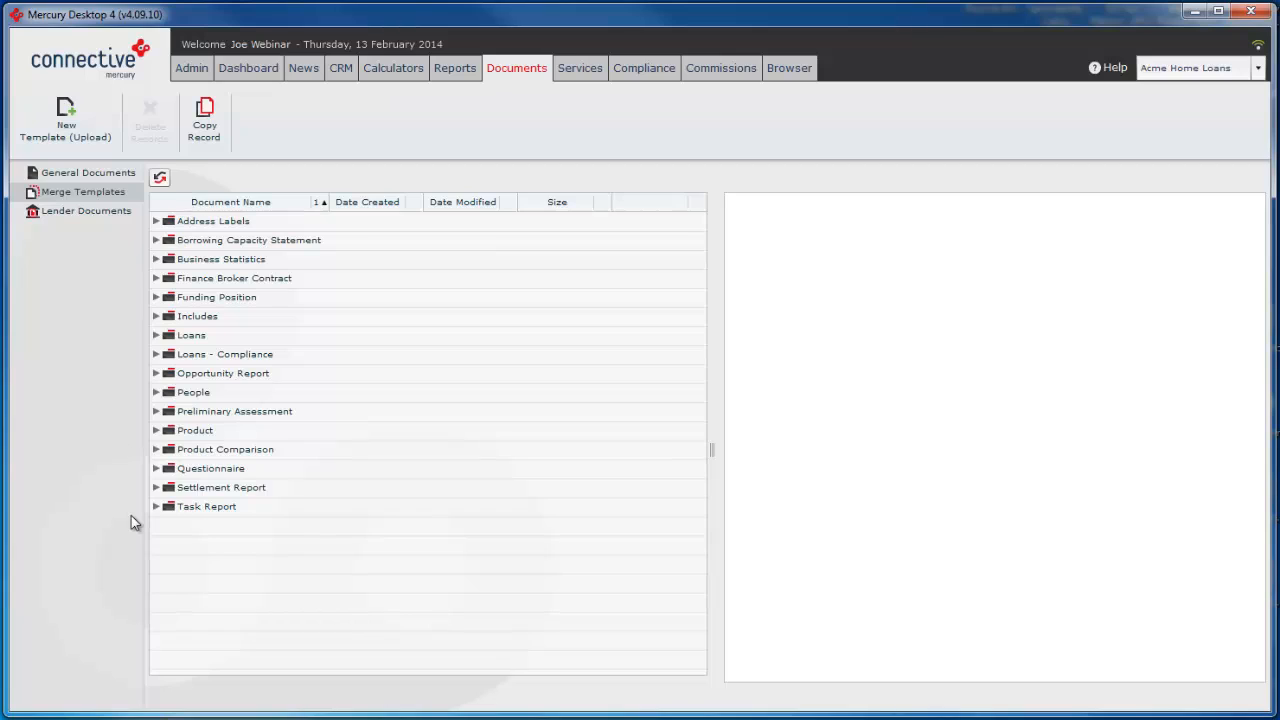
mouse_move(136, 512)
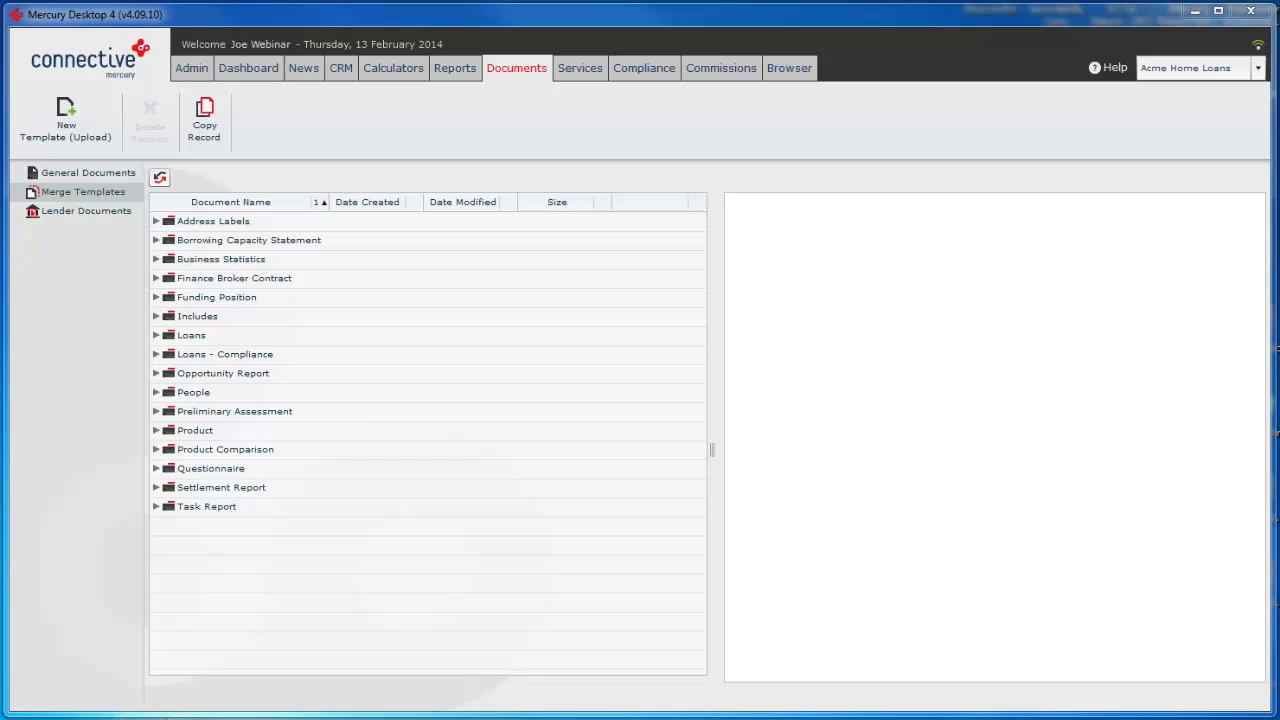
mouse_move(1256, 640)
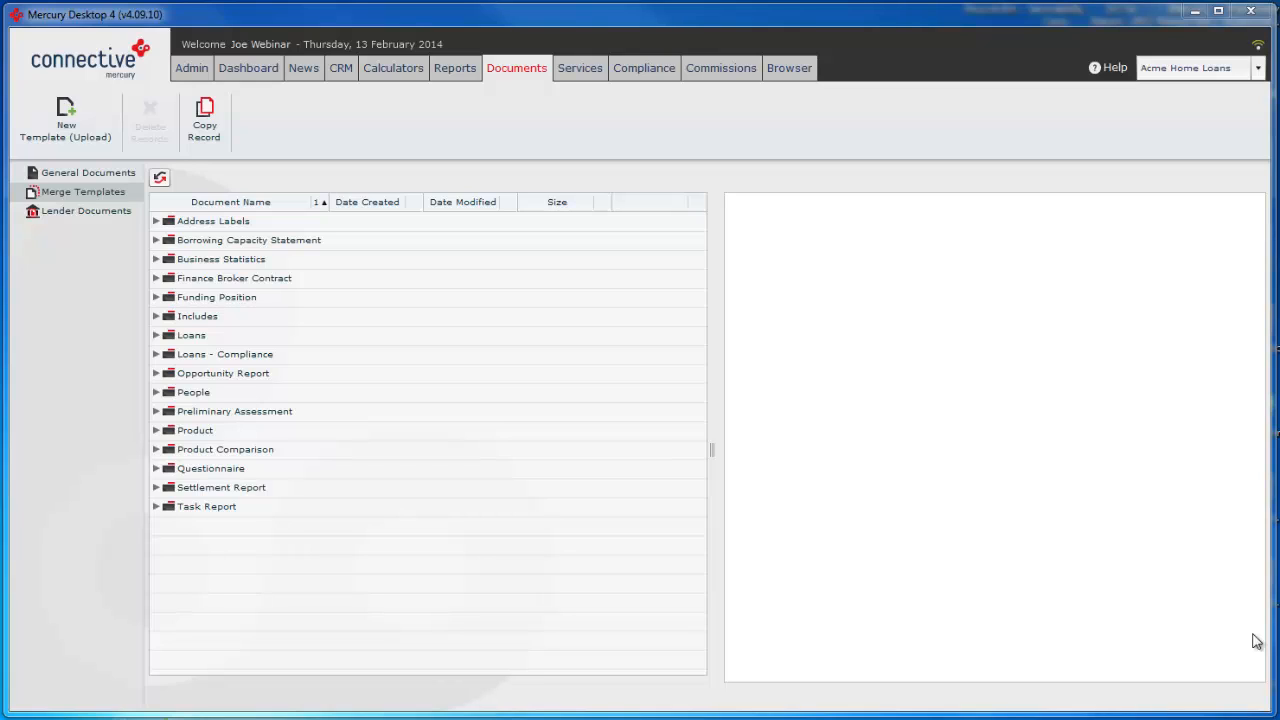
mouse_move(136, 320)
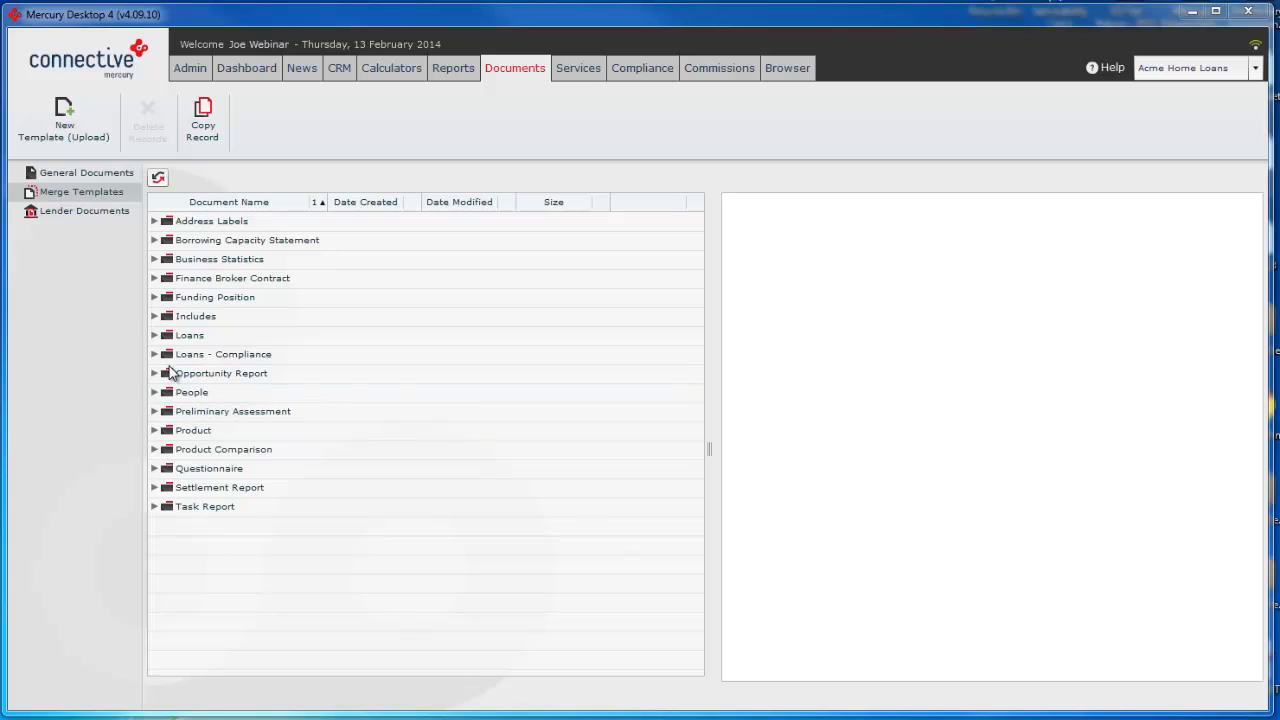
click(224, 354)
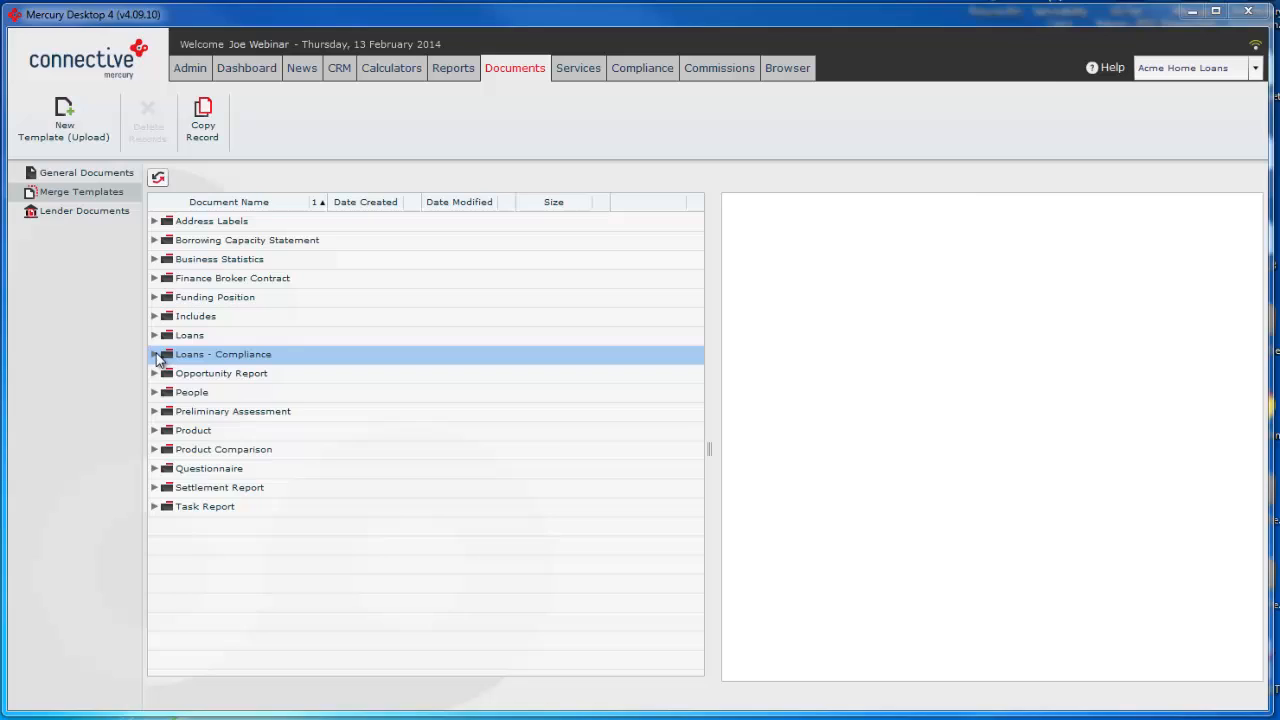
click(156, 354)
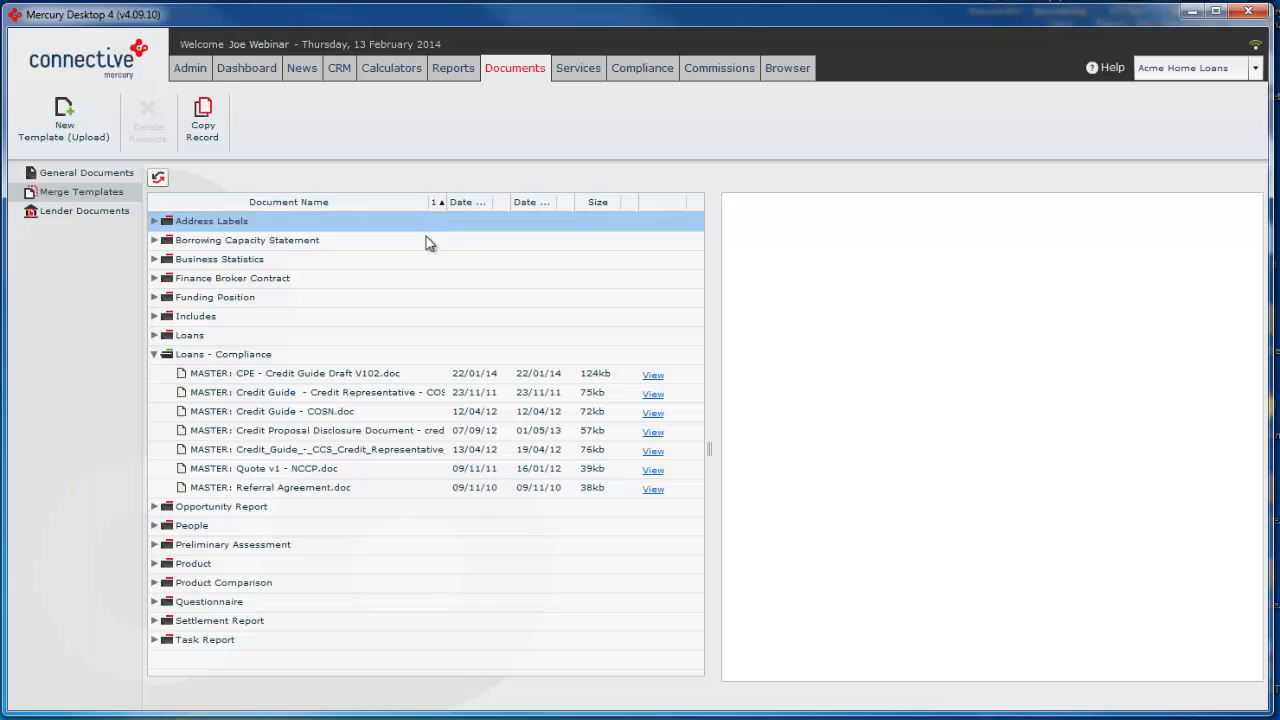
Select MASTER : Credit Proposal Disclosure Document and scroll through its two-page preview of merge fields
click(316, 448)
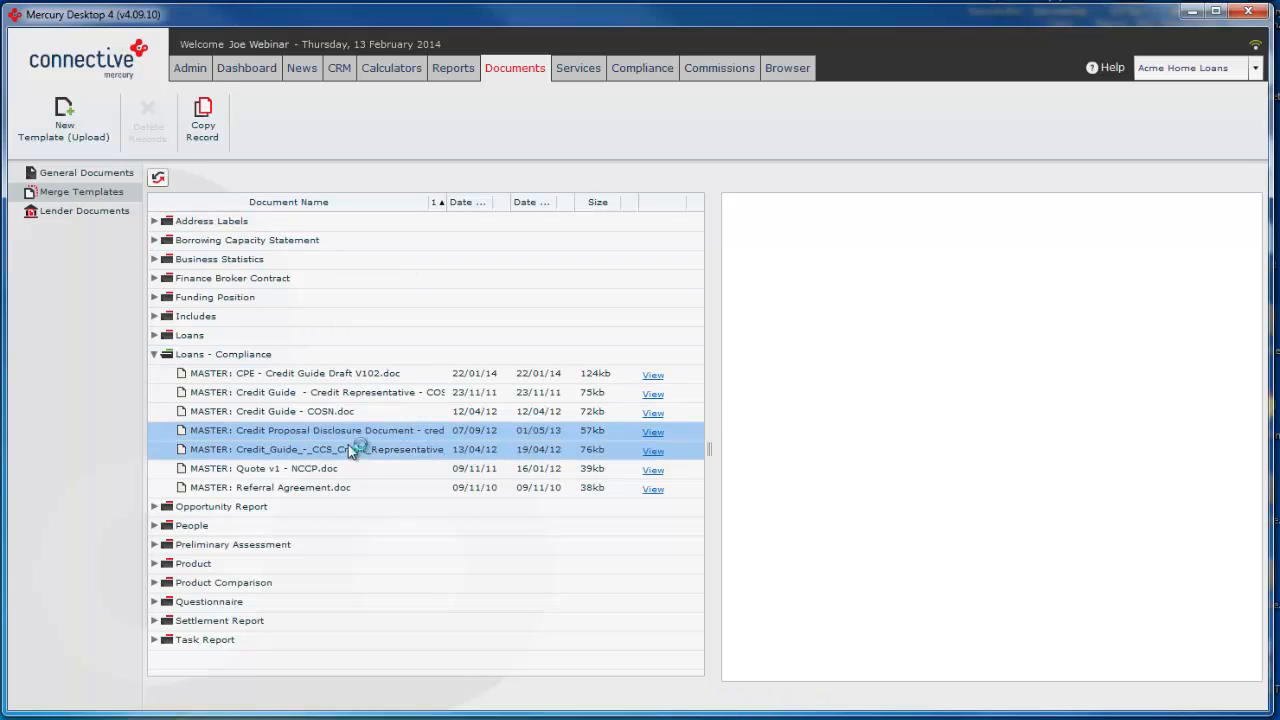
click(652, 432)
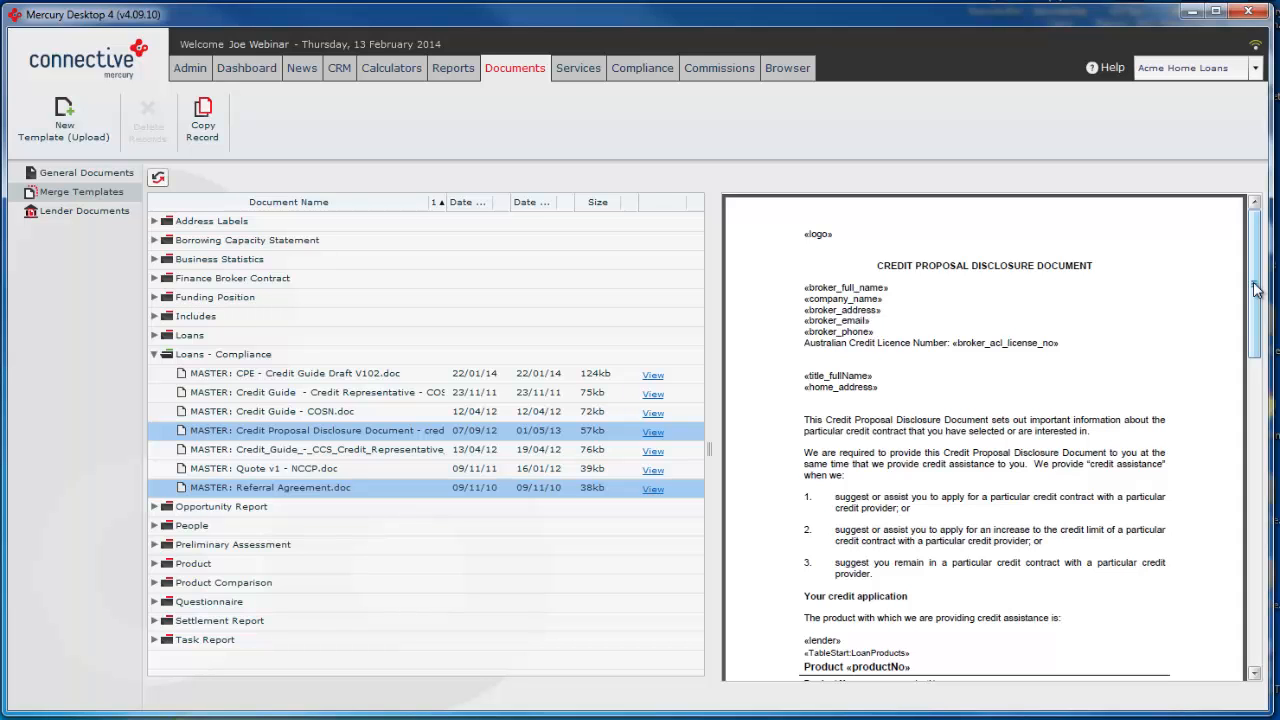
scroll(down, 3)
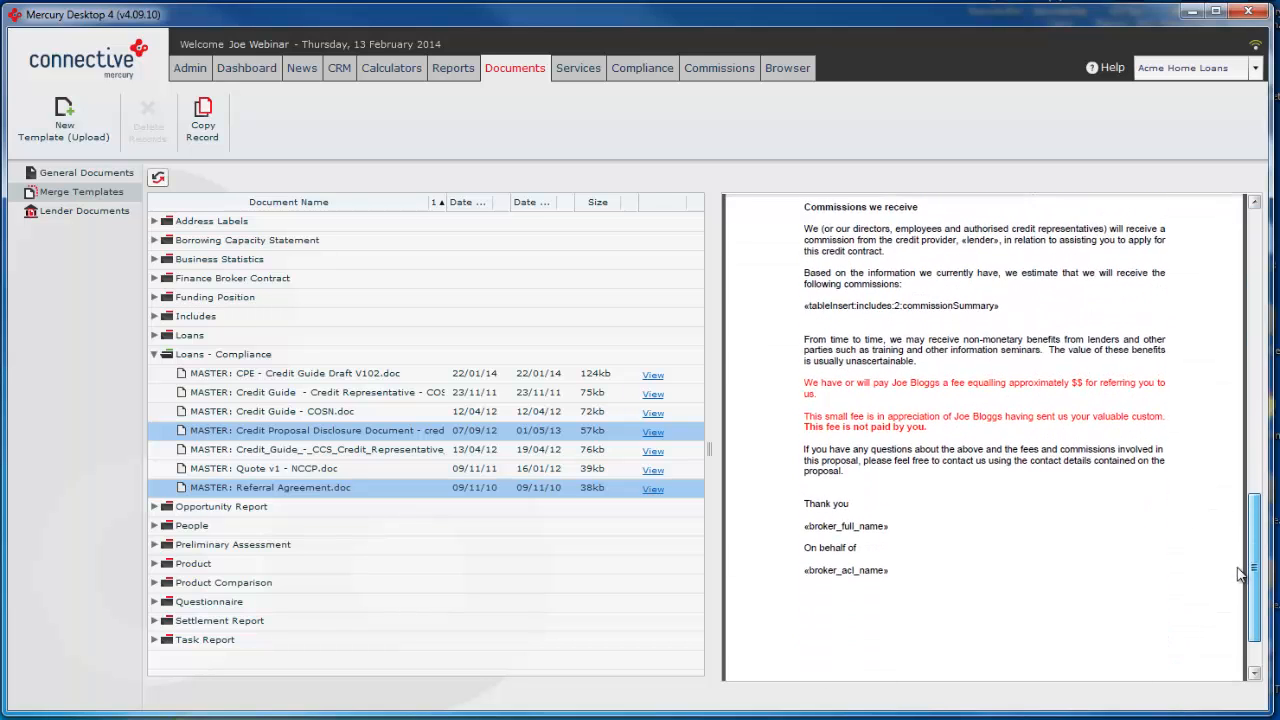
scroll(up, 3)
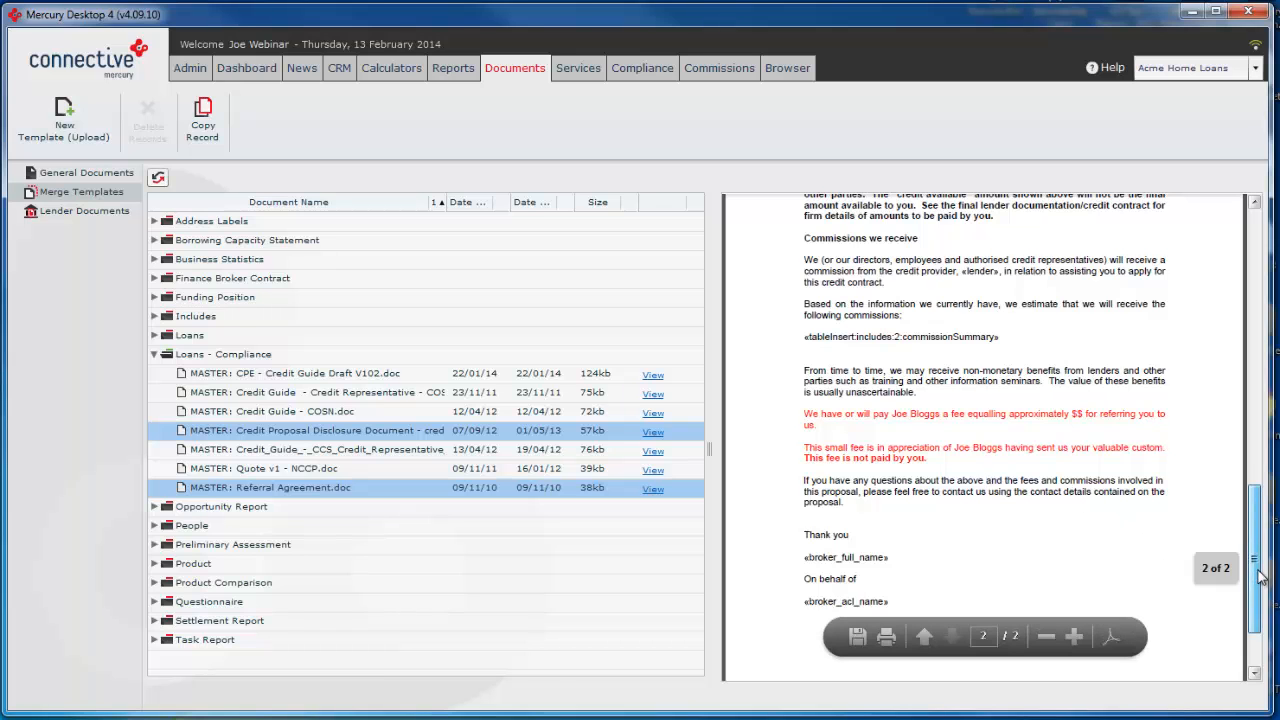
scroll(up, 3)
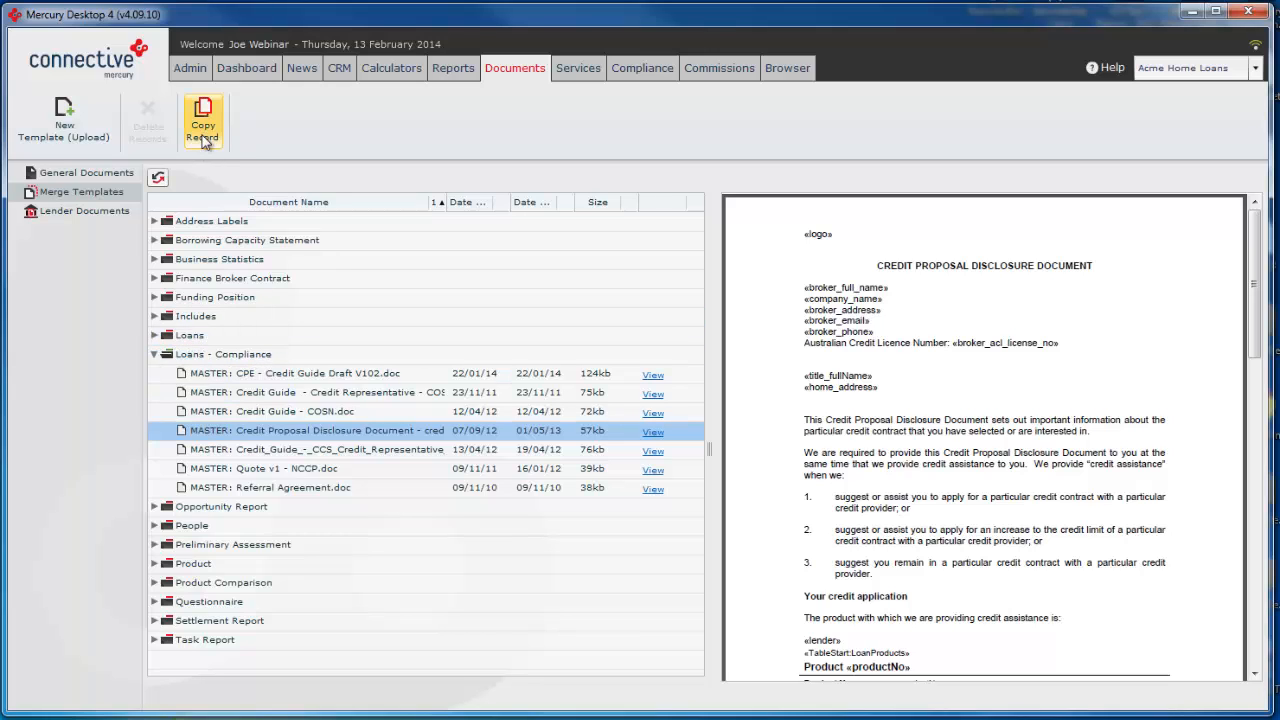
Copy the template record, replacing 'Copy' in its name with 'ABC Mortgages', and confirm
click(202, 120)
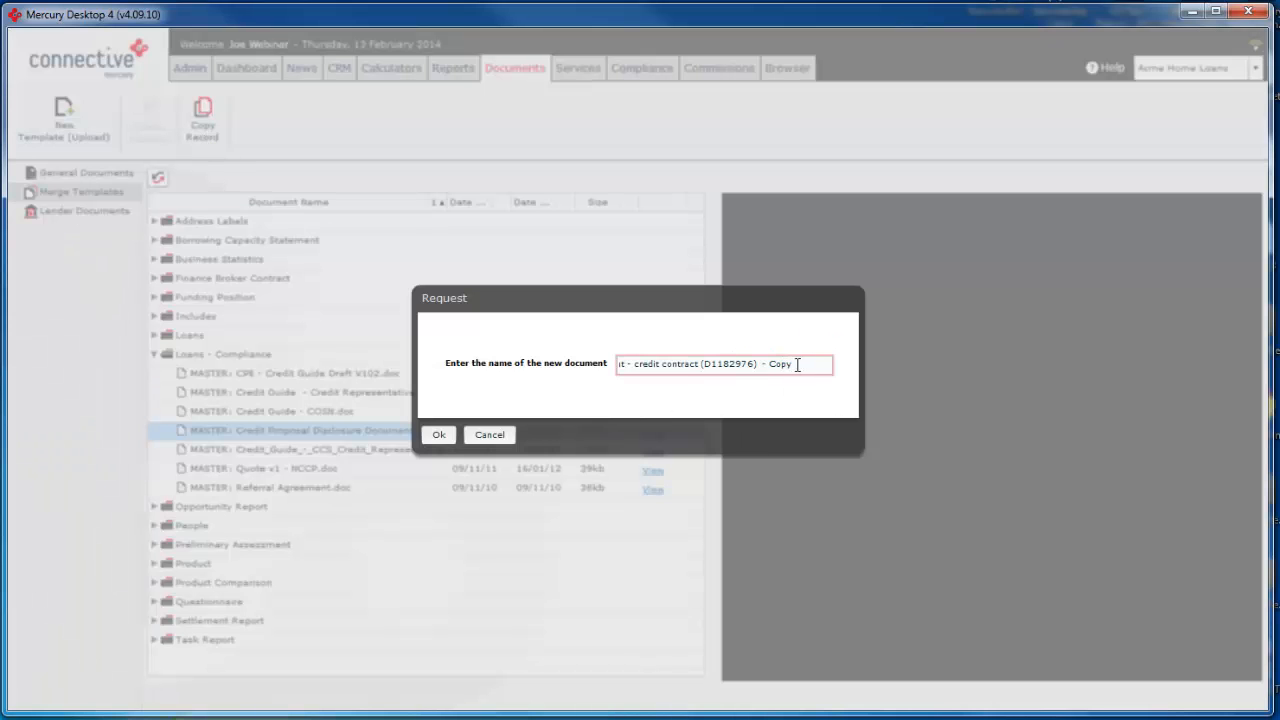
double_click(780, 364)
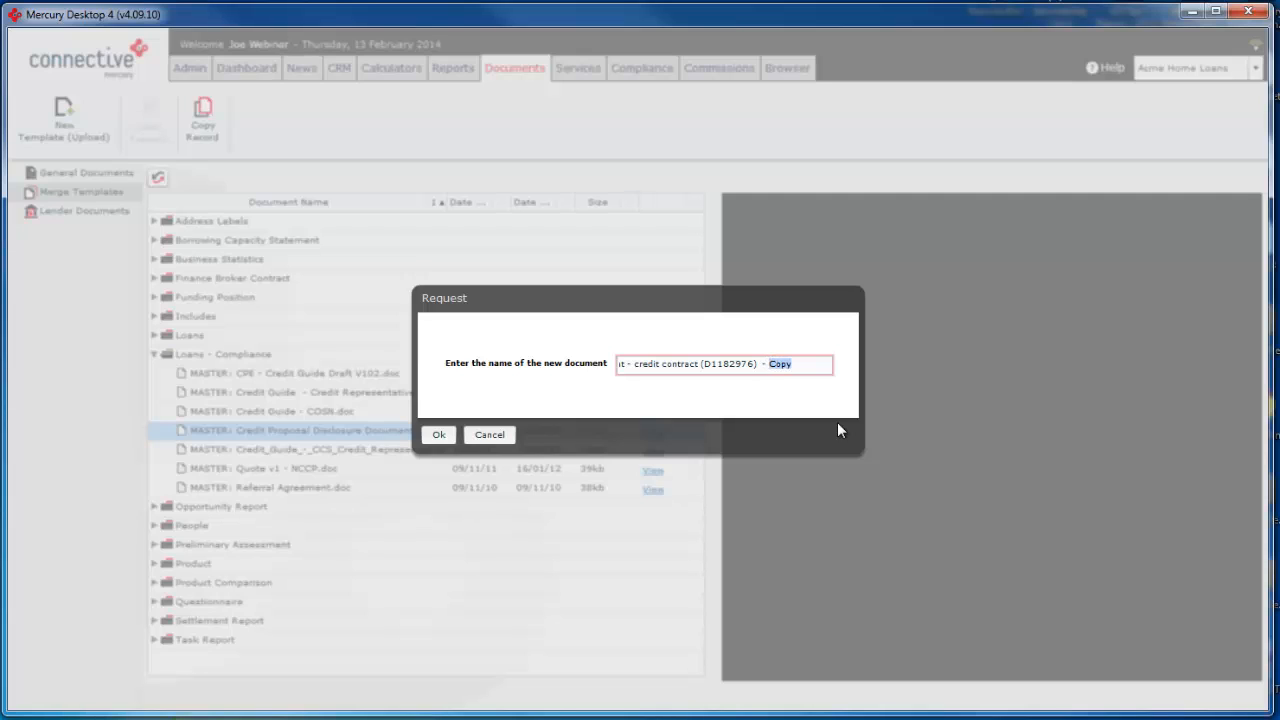
text(A)
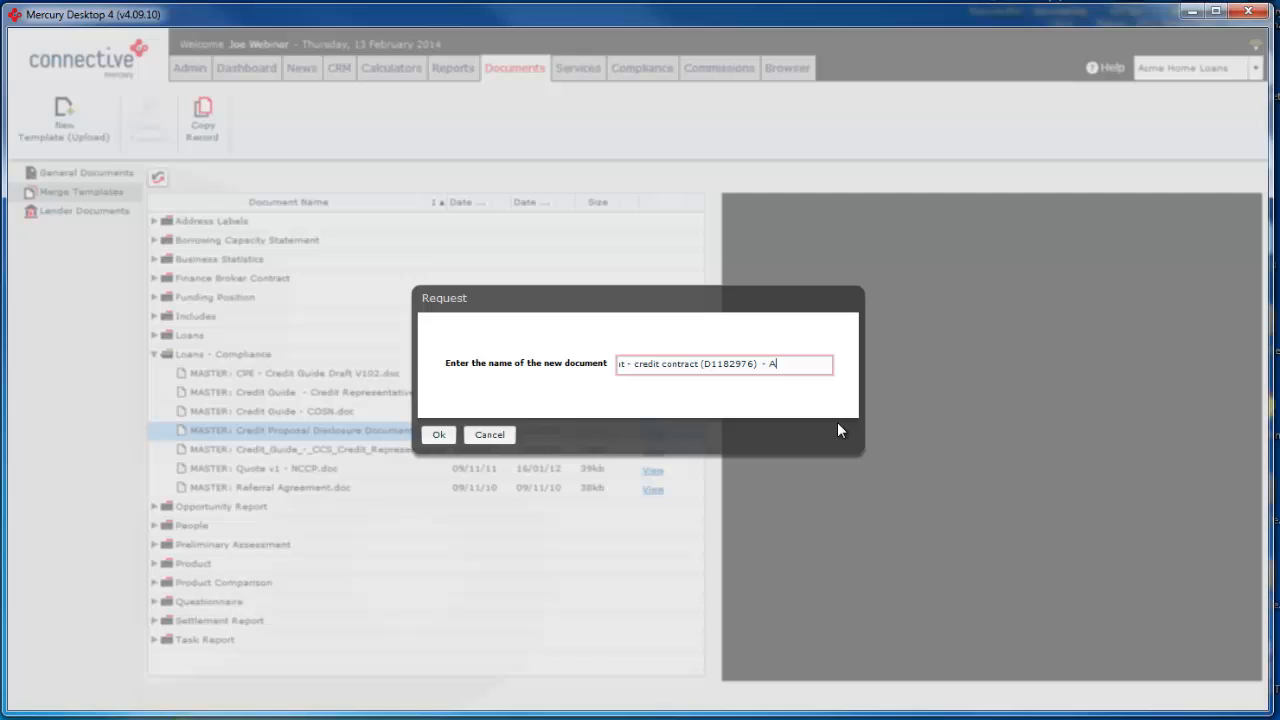
text(BC)
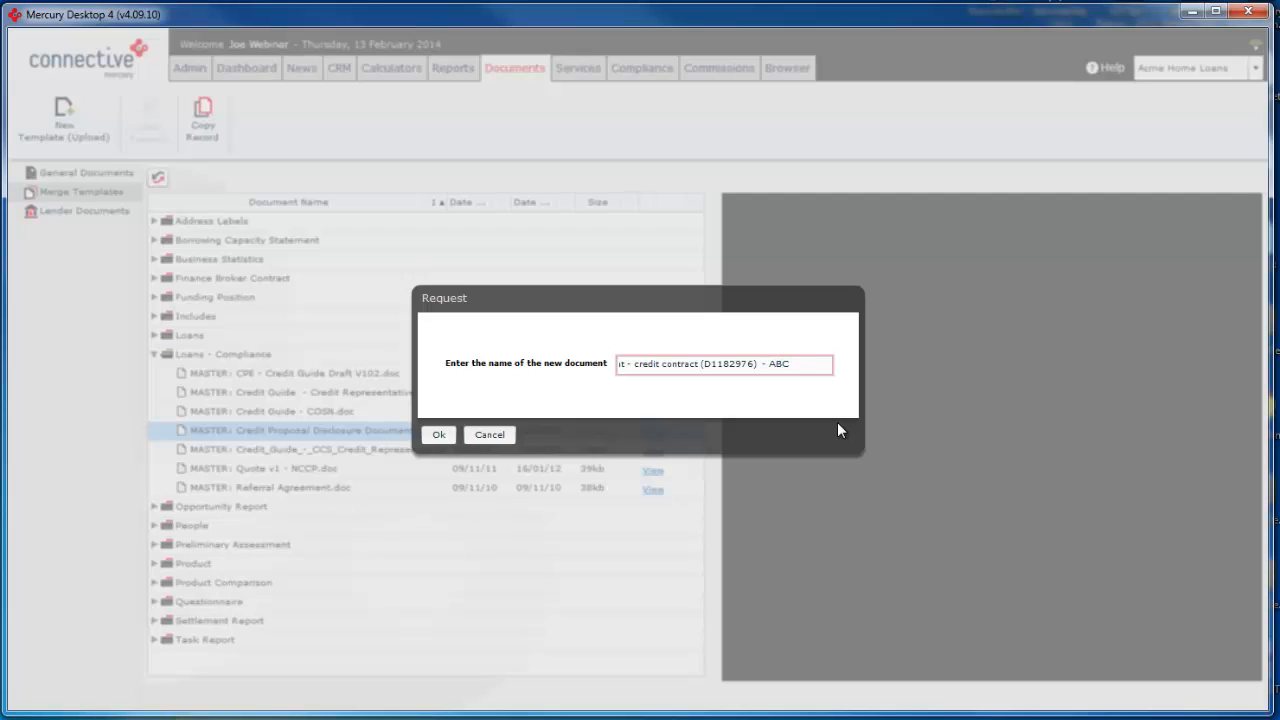
text(Mortgate)
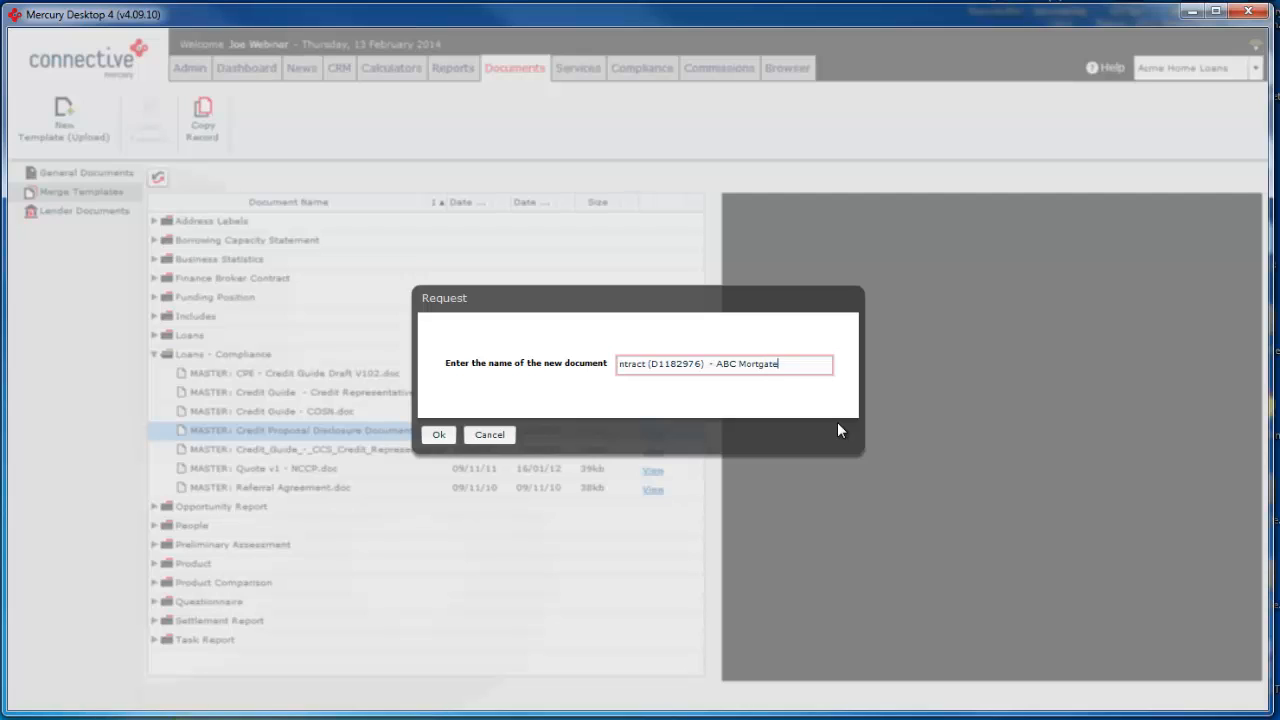
key(BackSpace)
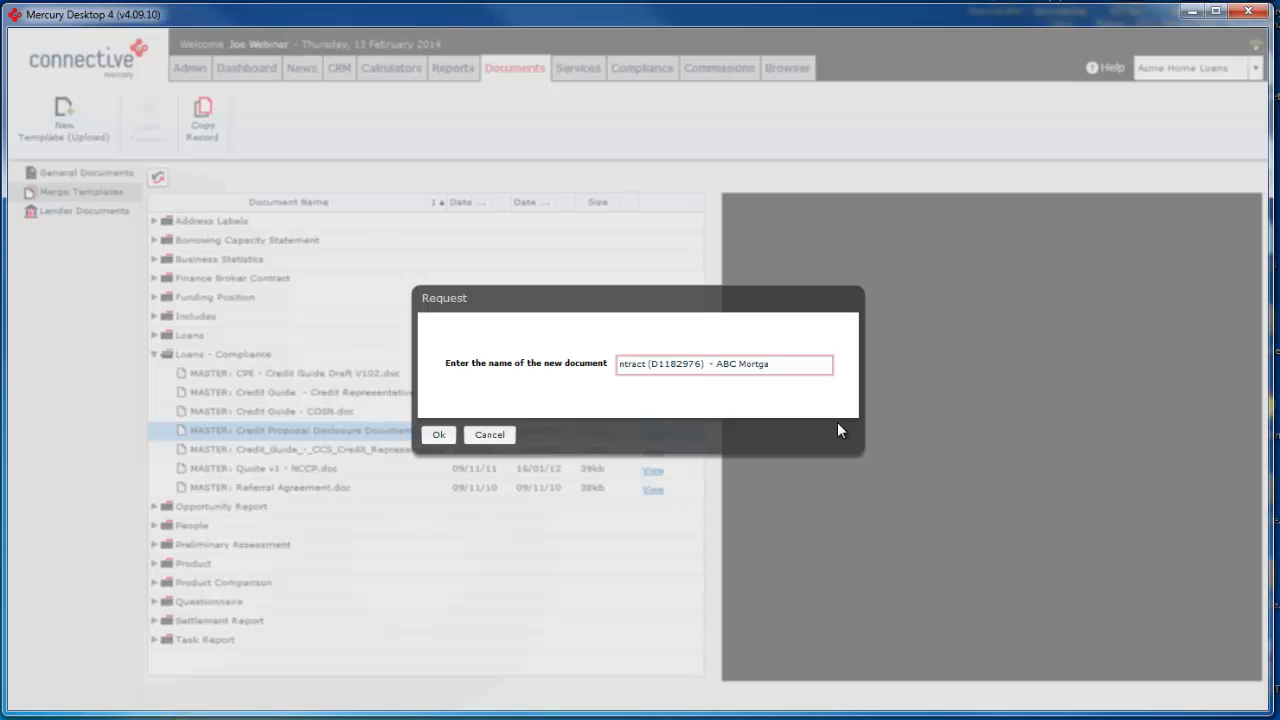
text(s)
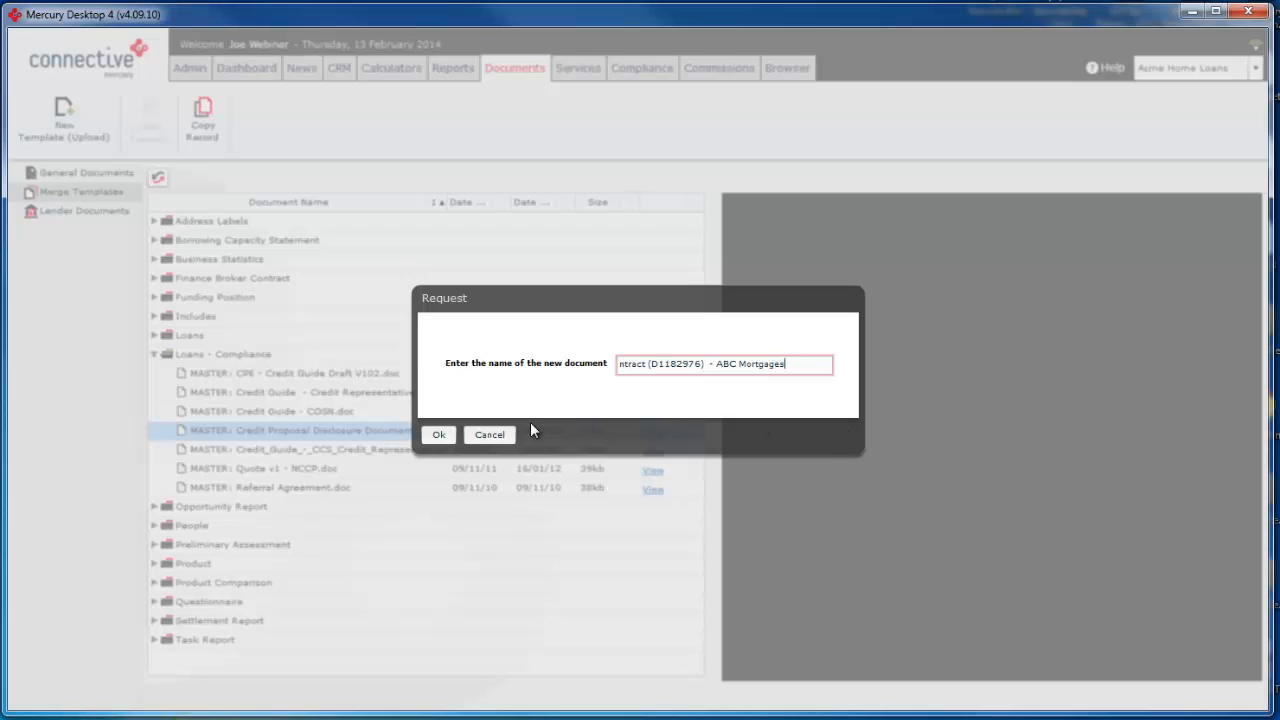
click(438, 434)
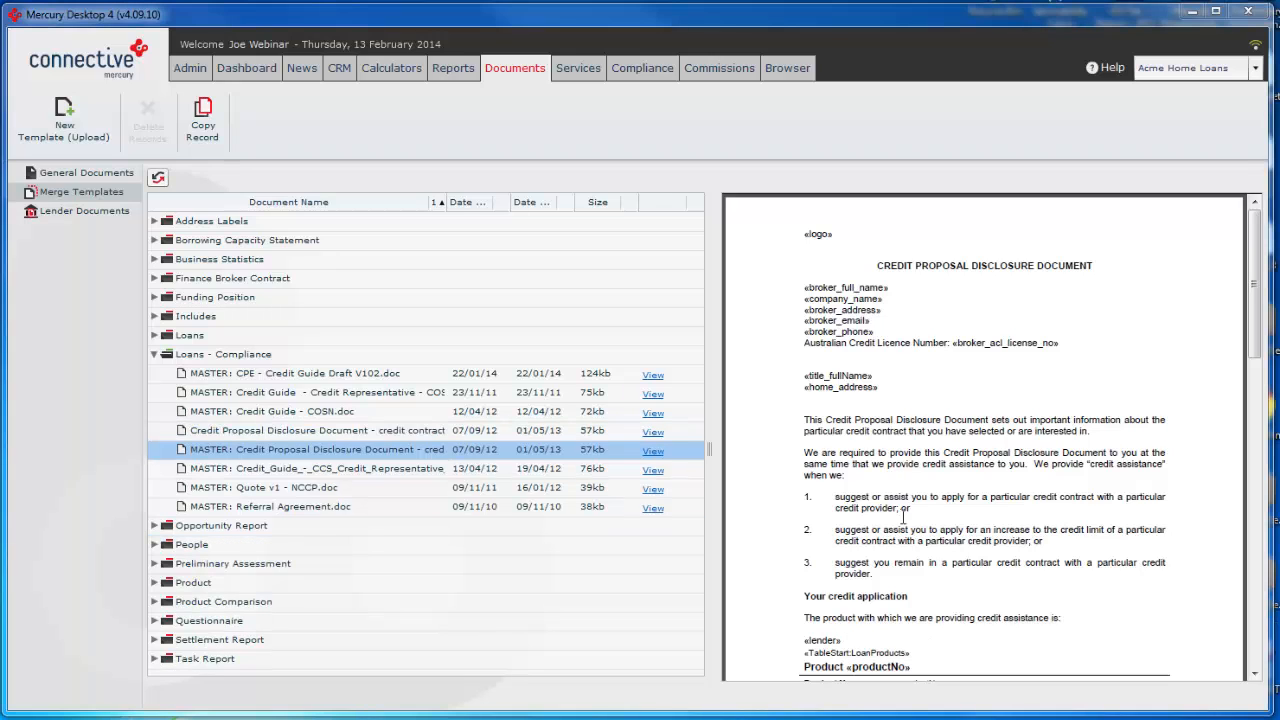
Select the new ABC Mortgages copy and open it in the Document Preview window
click(316, 430)
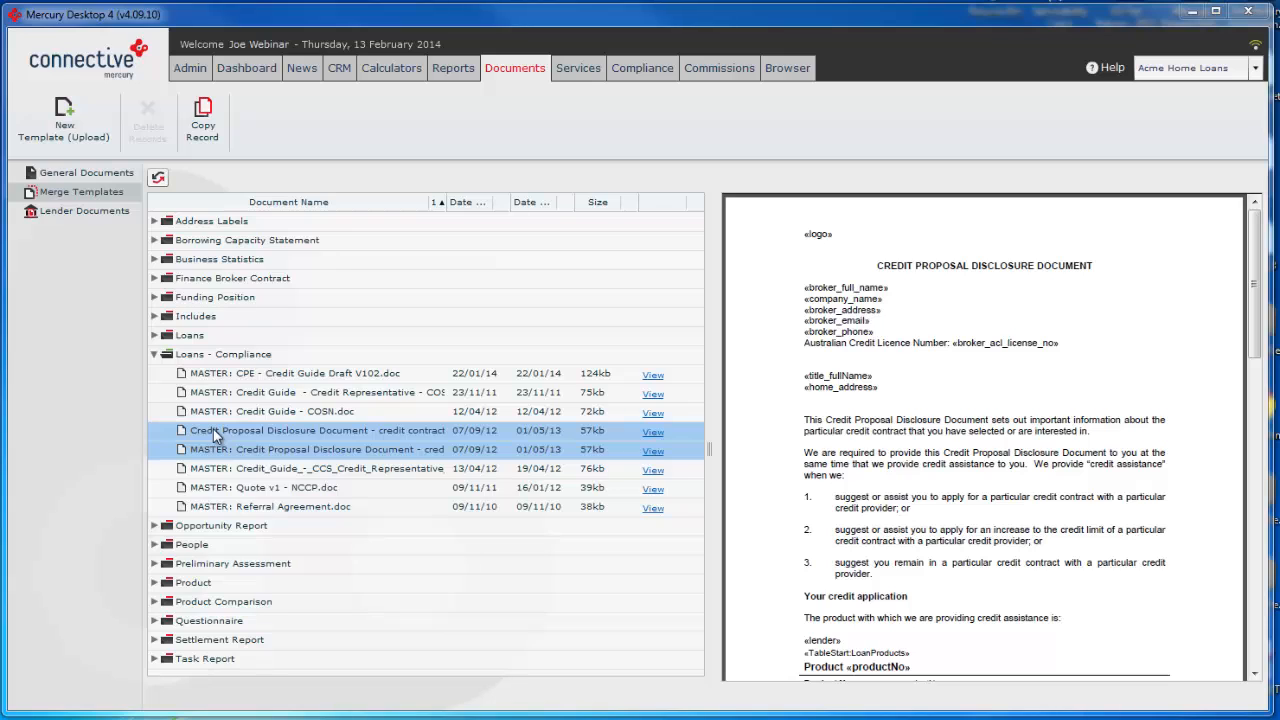
click(316, 448)
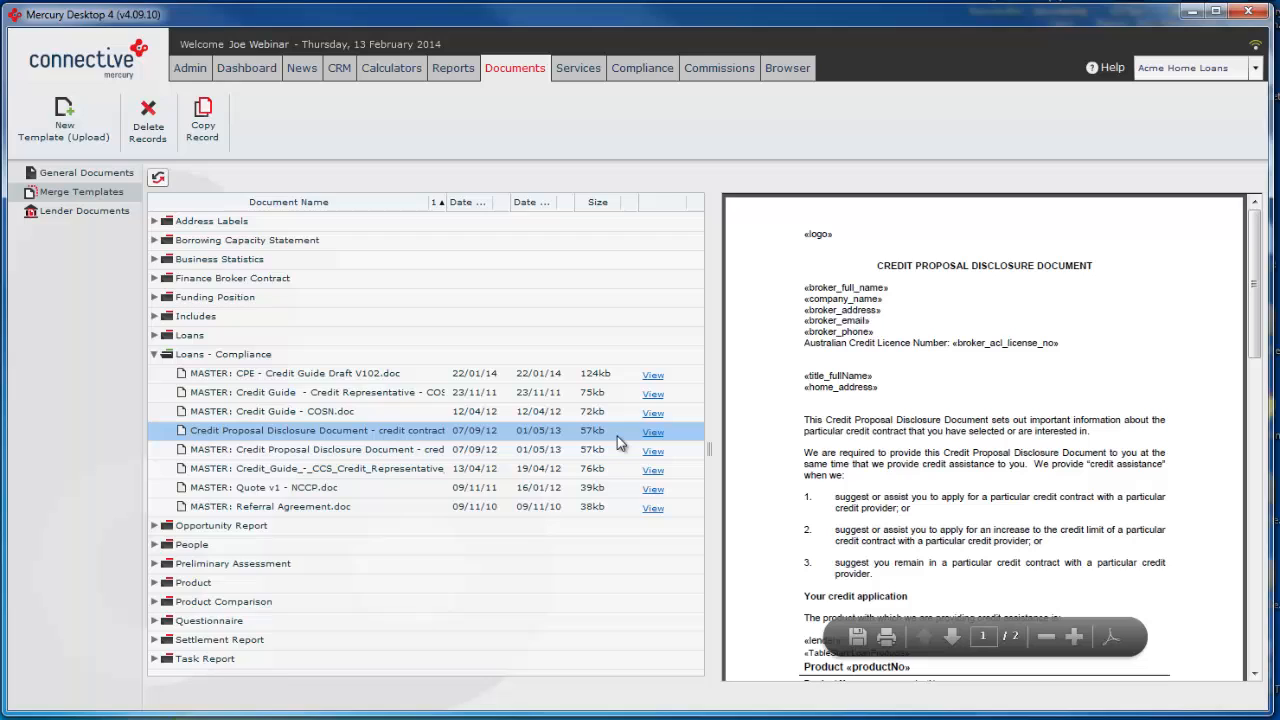
click(300, 508)
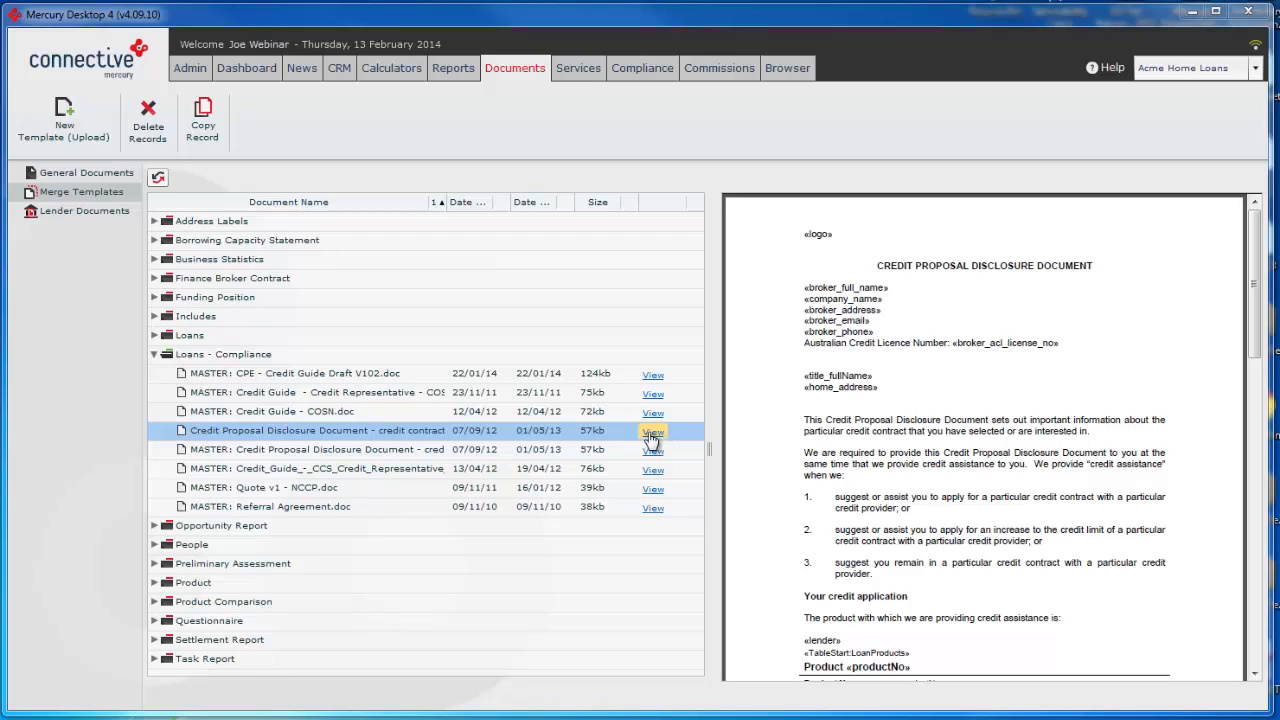
mouse_move(370, 440)
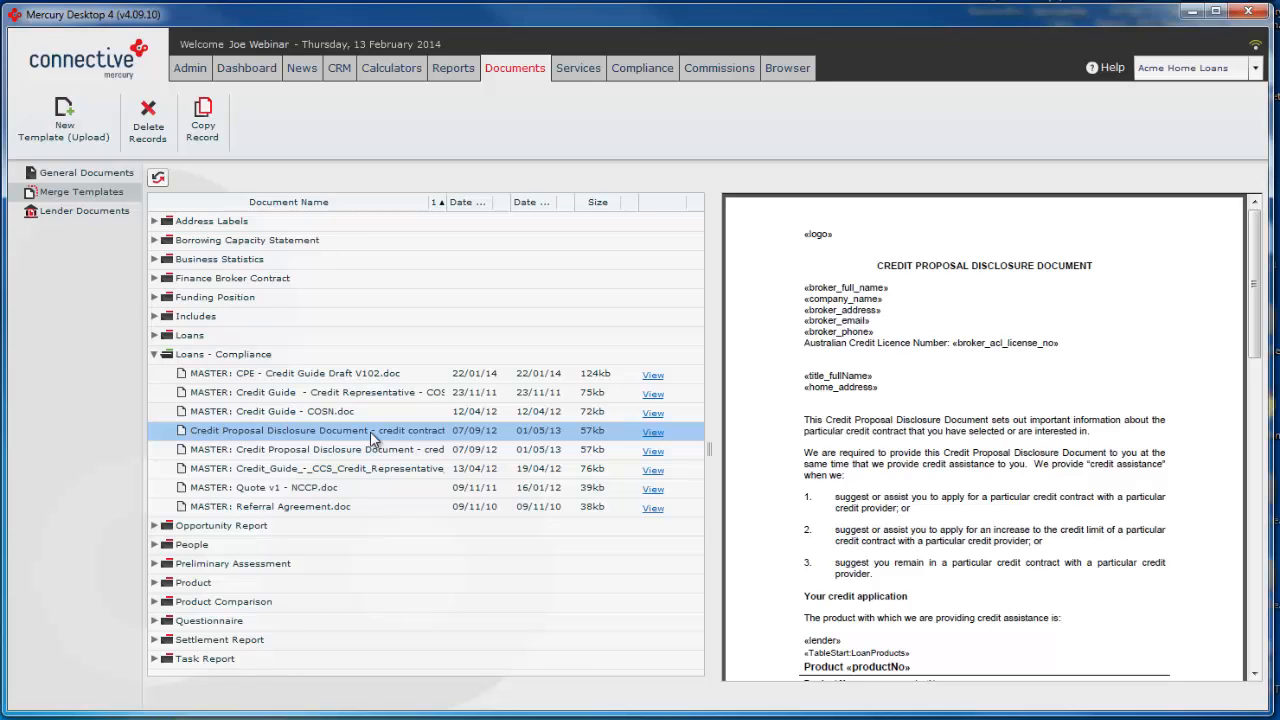
click(652, 432)
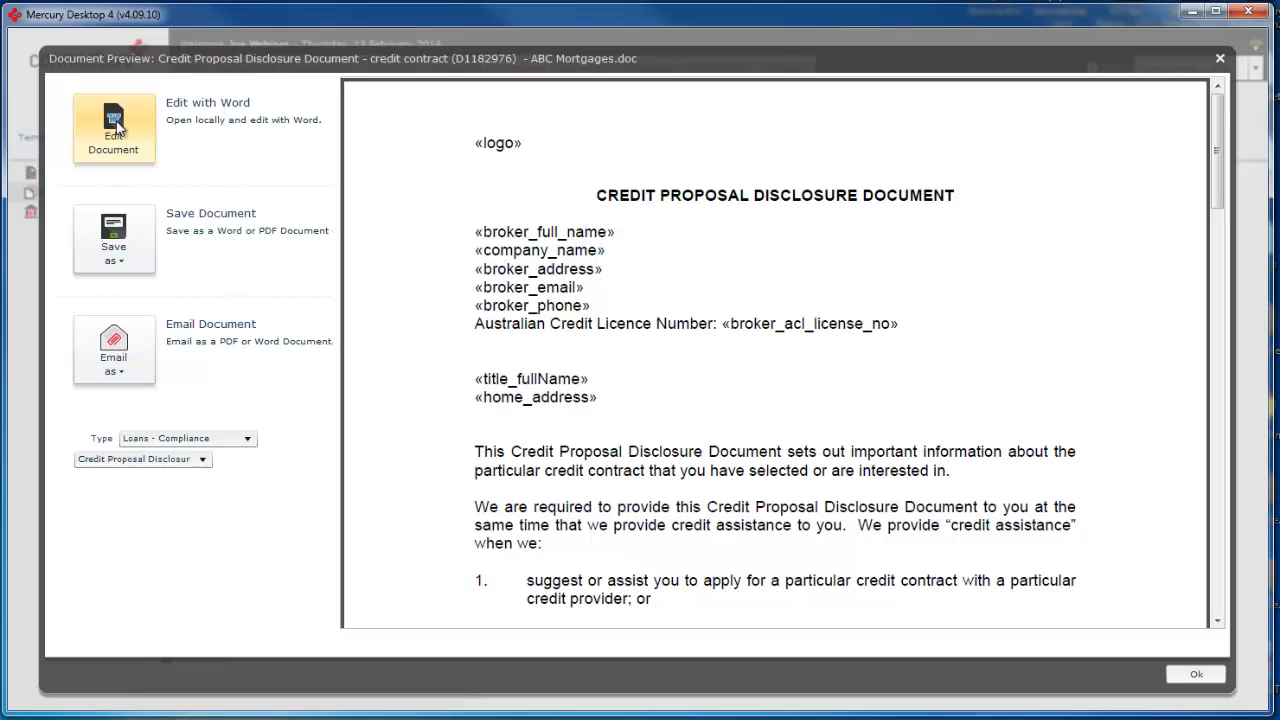
Choose Edit Document (Edit with Word) to open the template copy in Word
click(112, 128)
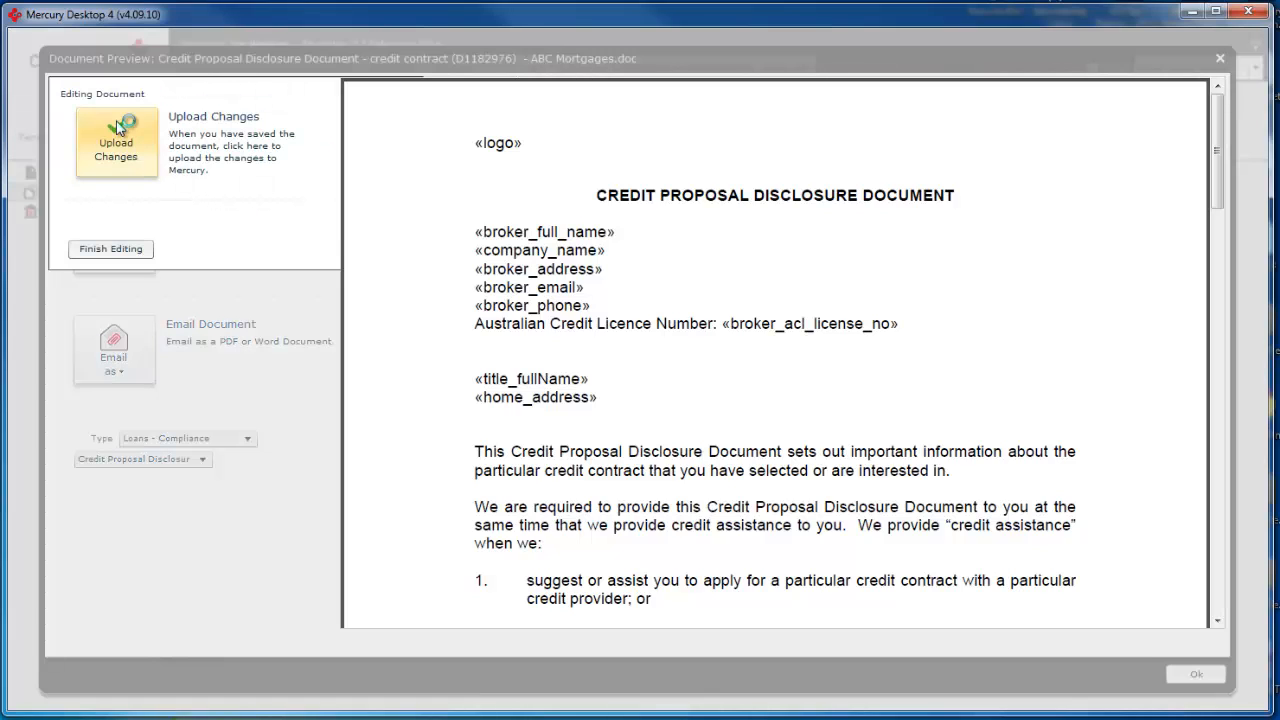
click(116, 140)
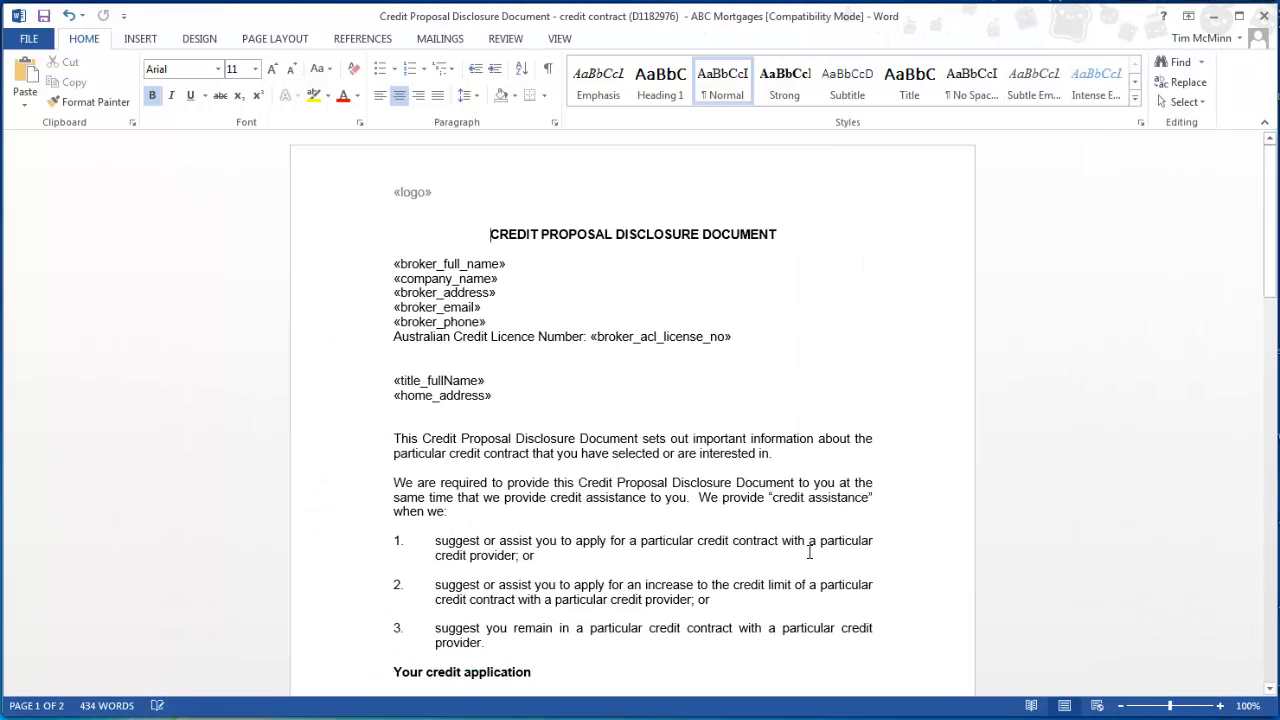
mouse_move(808, 552)
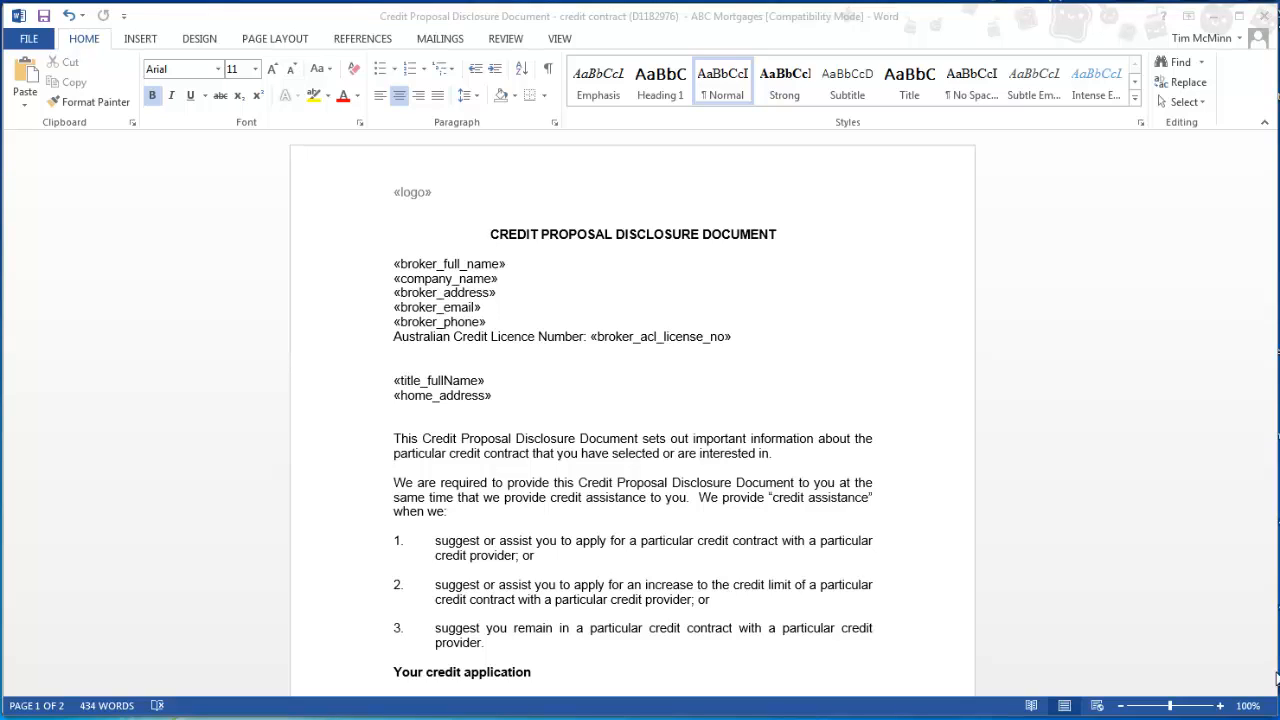
mouse_move(492, 322)
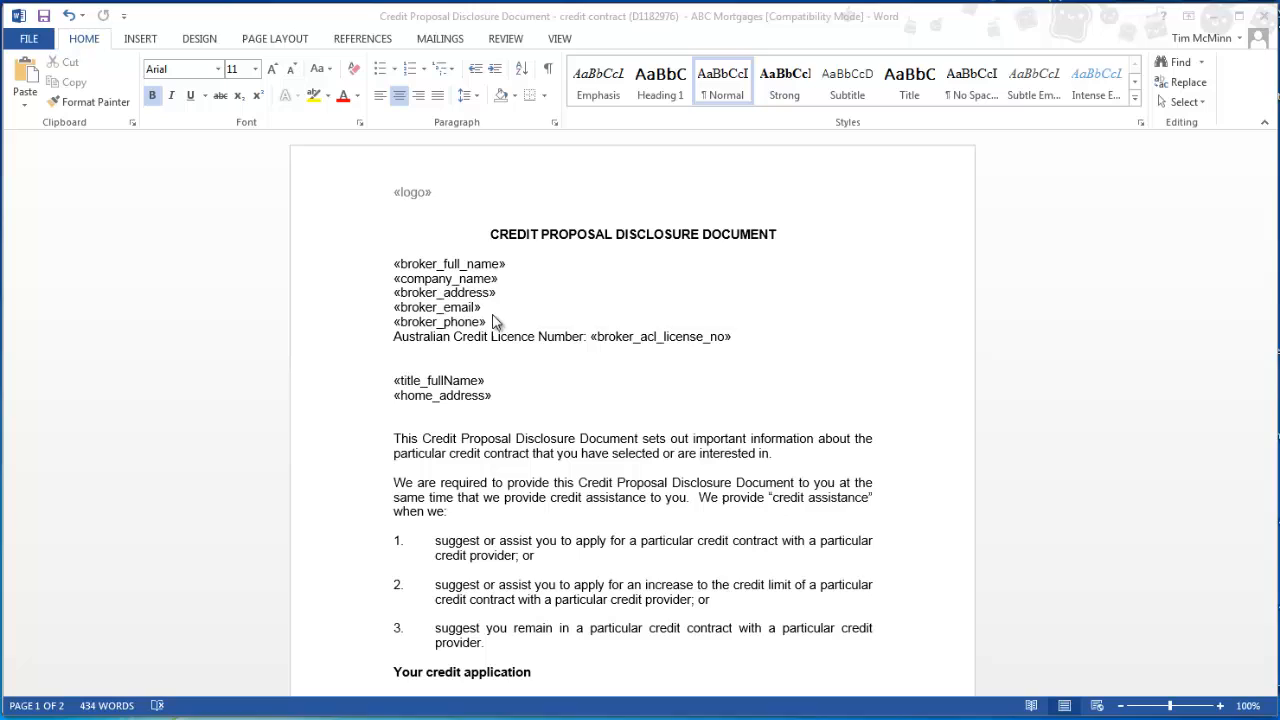
mouse_move(508, 246)
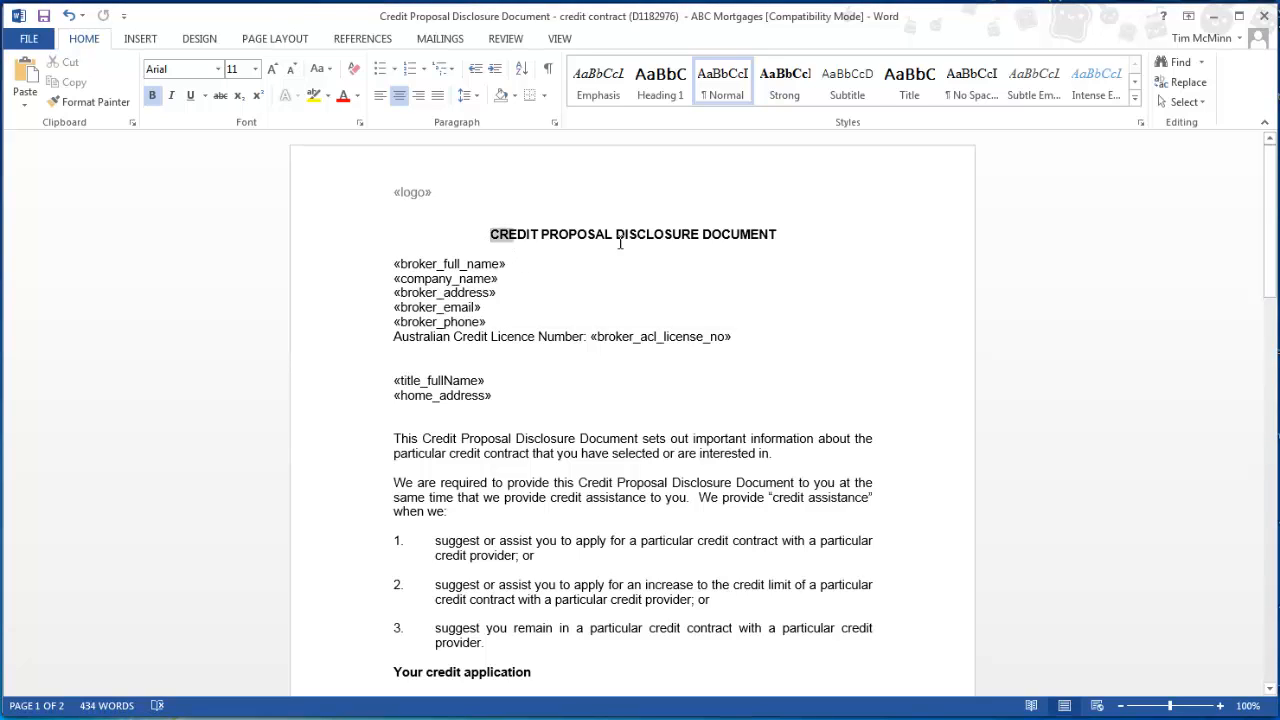
Colour the document title red and enlarged, then colour the broker details lines green
triple_click(632, 234)
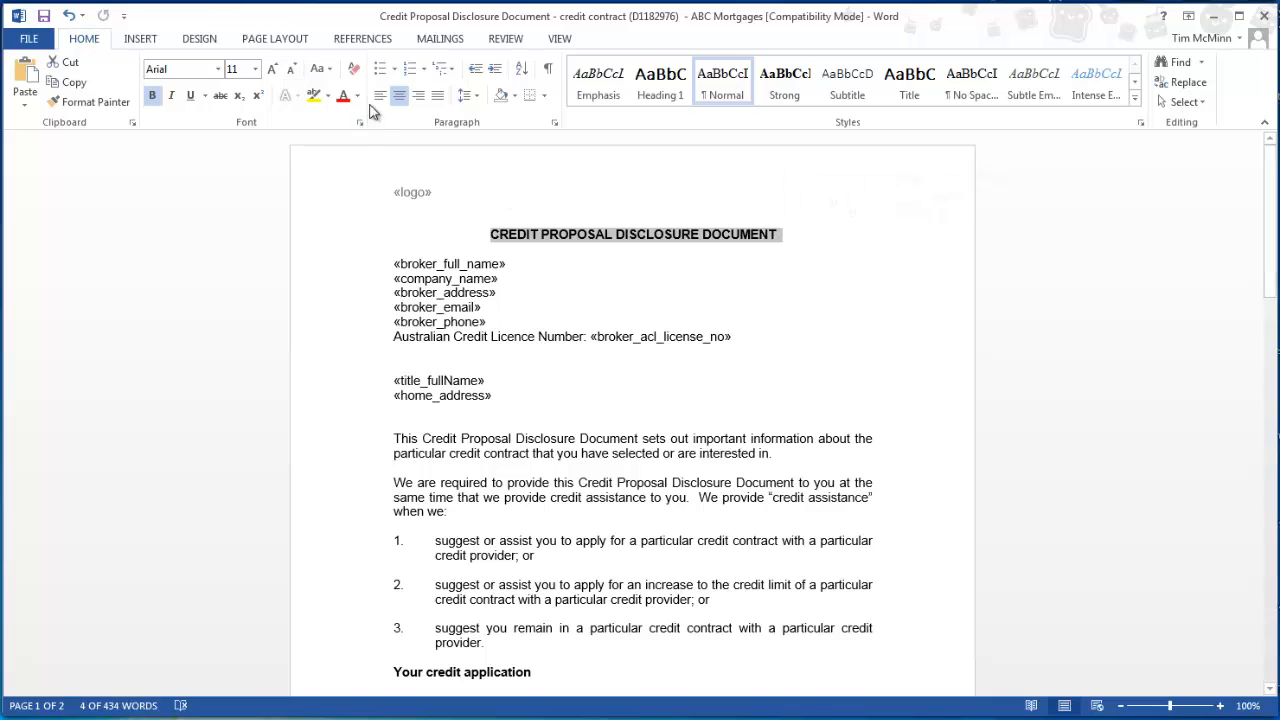
click(344, 96)
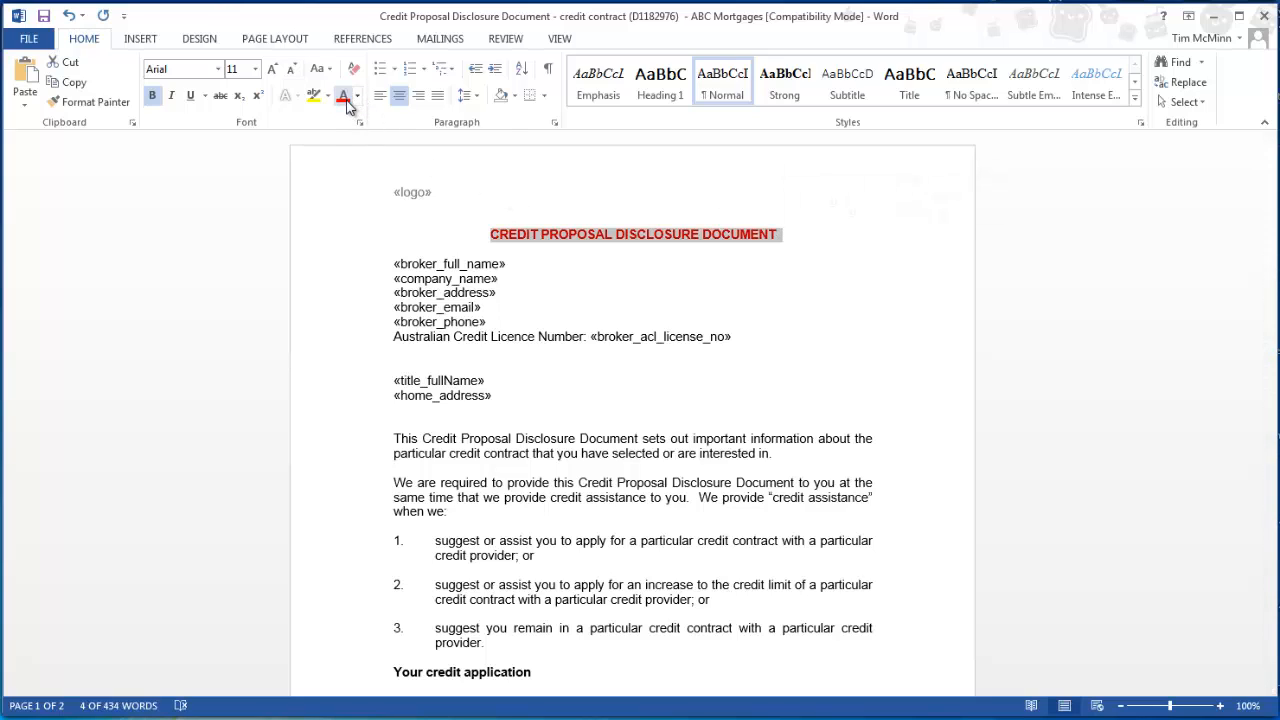
mouse_move(344, 96)
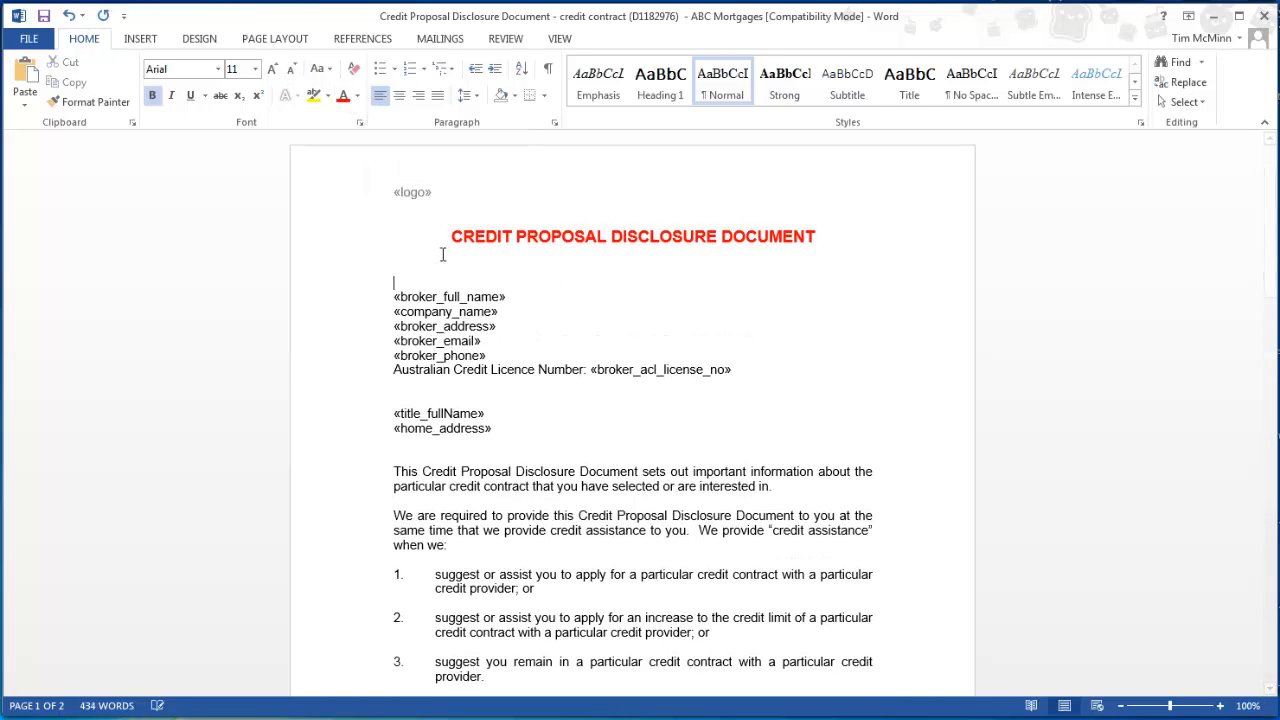
drag(392, 296, 732, 390)
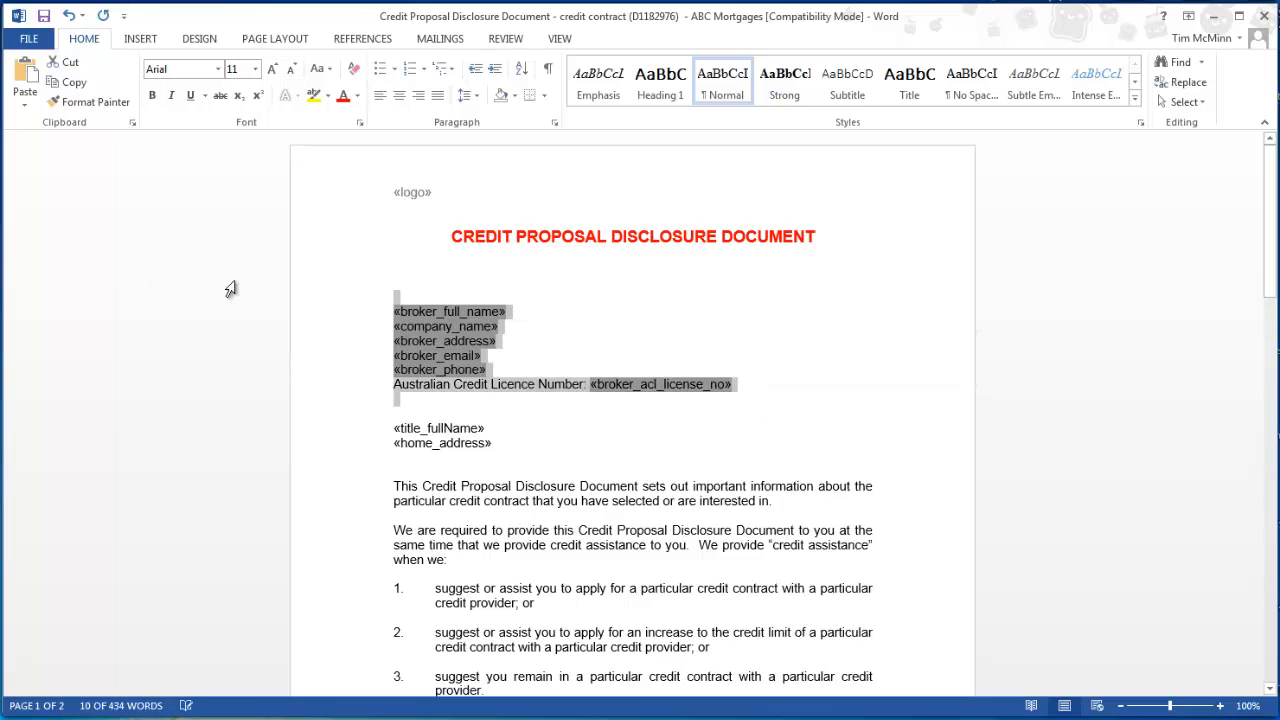
click(344, 96)
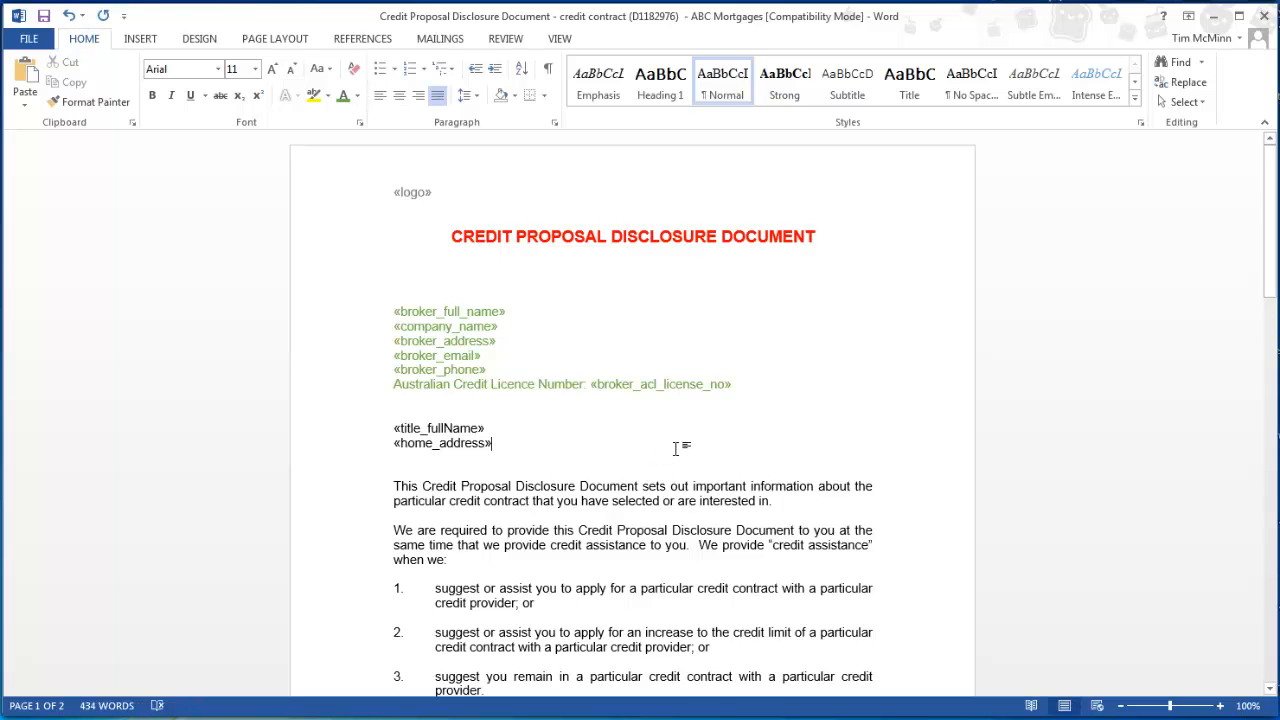
In the Commissions section, replace Bloggs with Webinar and $$ with 1000 in the referral sentence
scroll(down, 3)
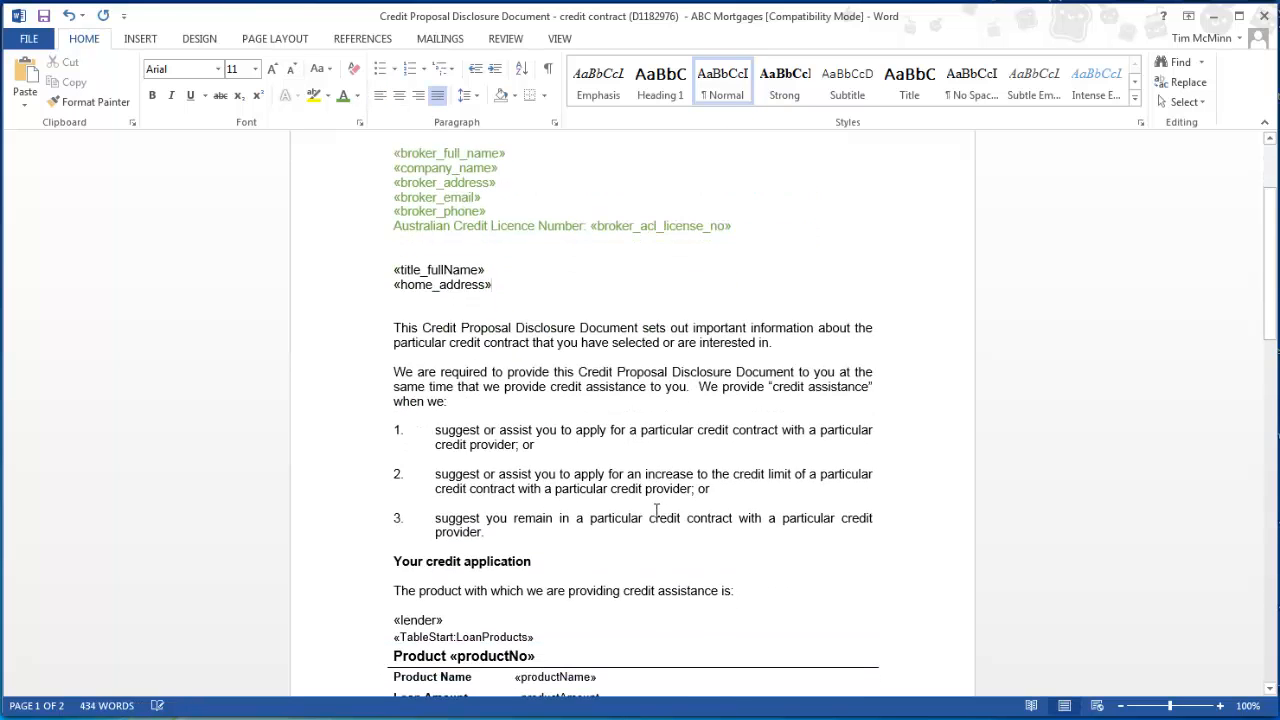
scroll(down, 3)
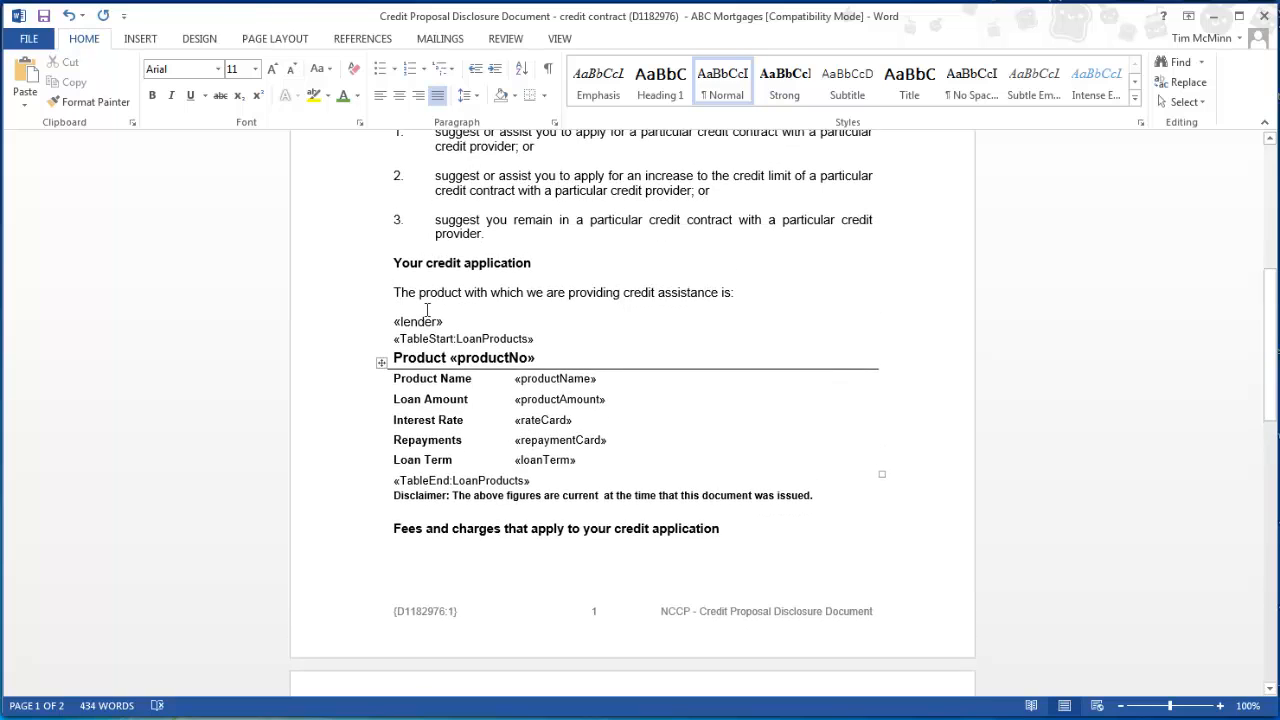
scroll(down, 3)
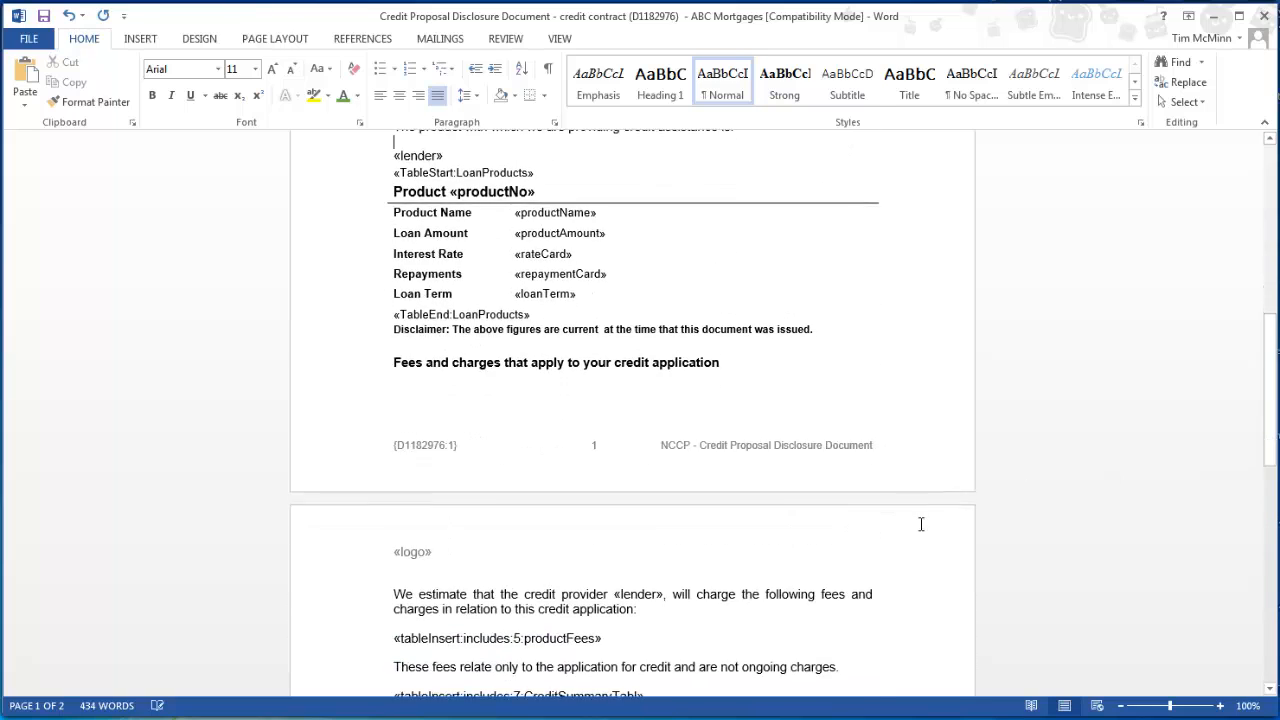
scroll(down, 3)
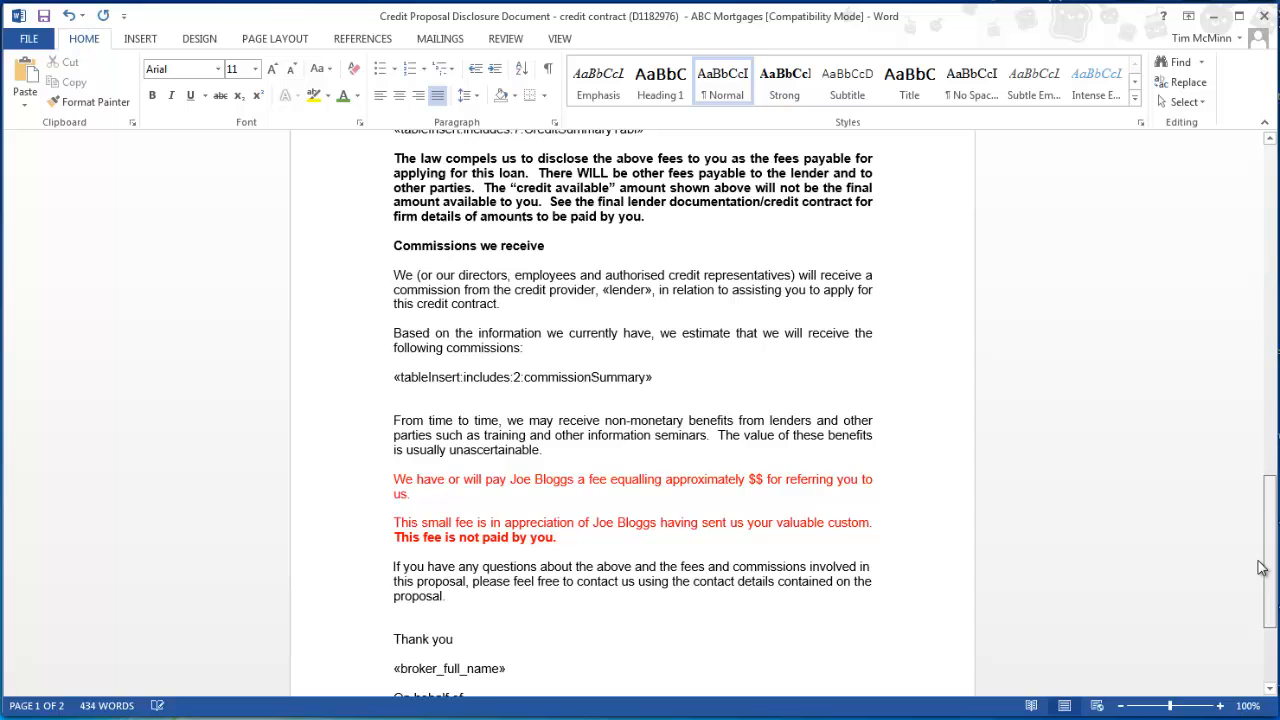
scroll(down, 3)
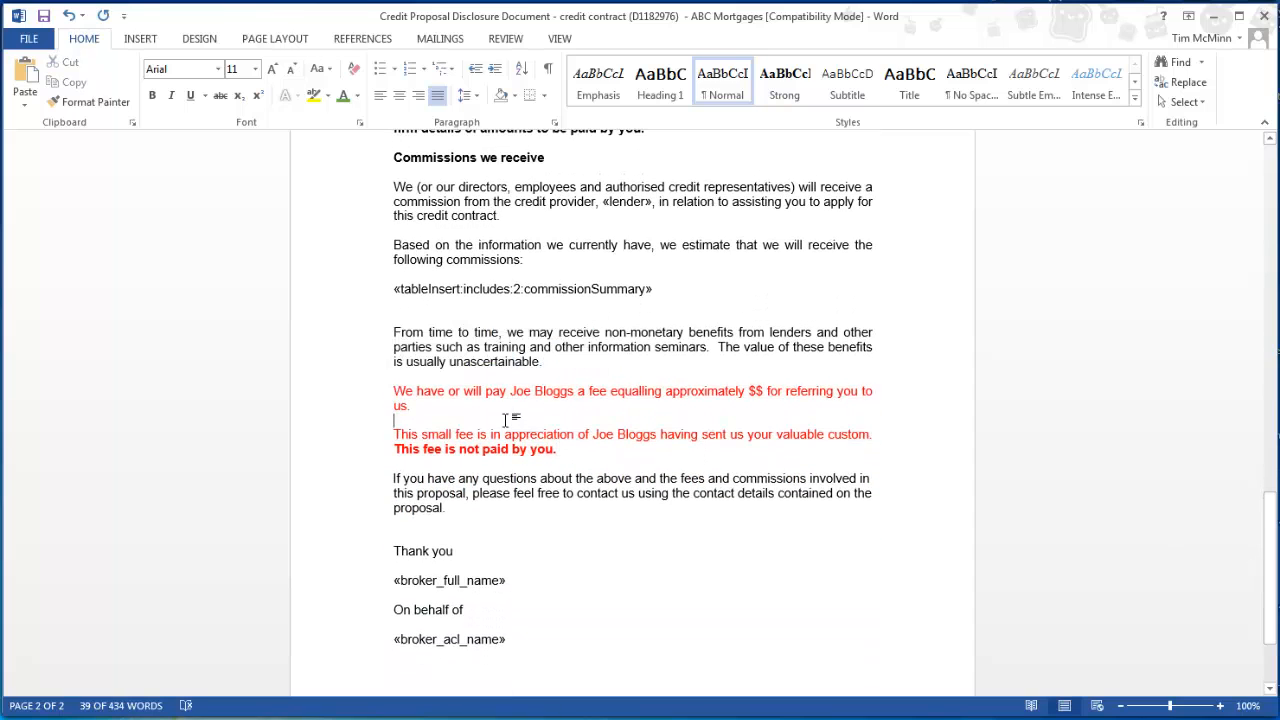
double_click(540, 390)
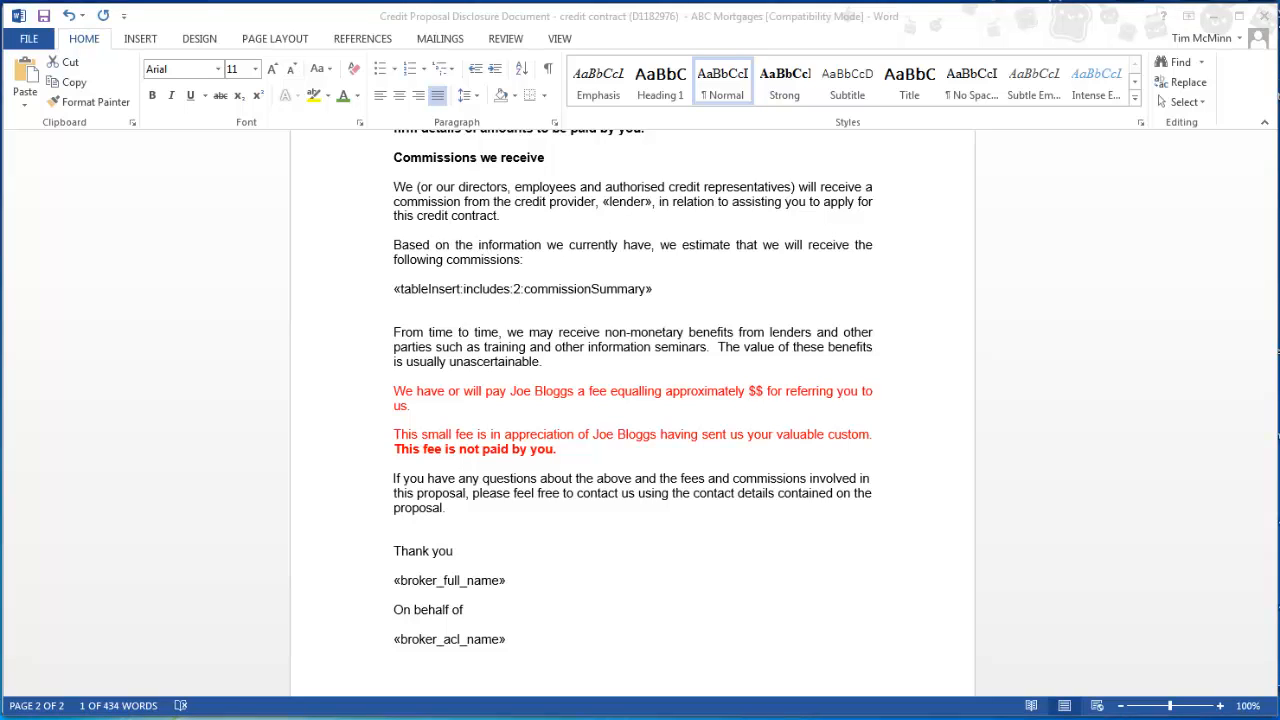
mouse_move(600, 532)
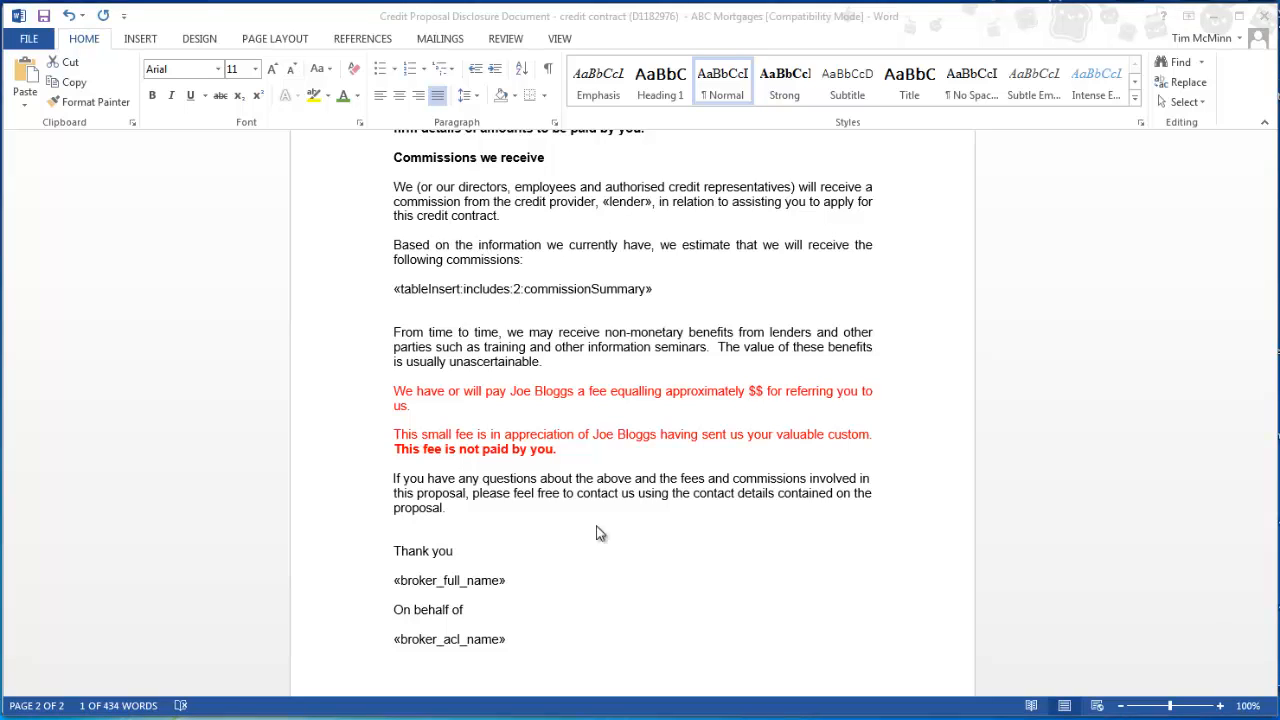
mouse_move(532, 528)
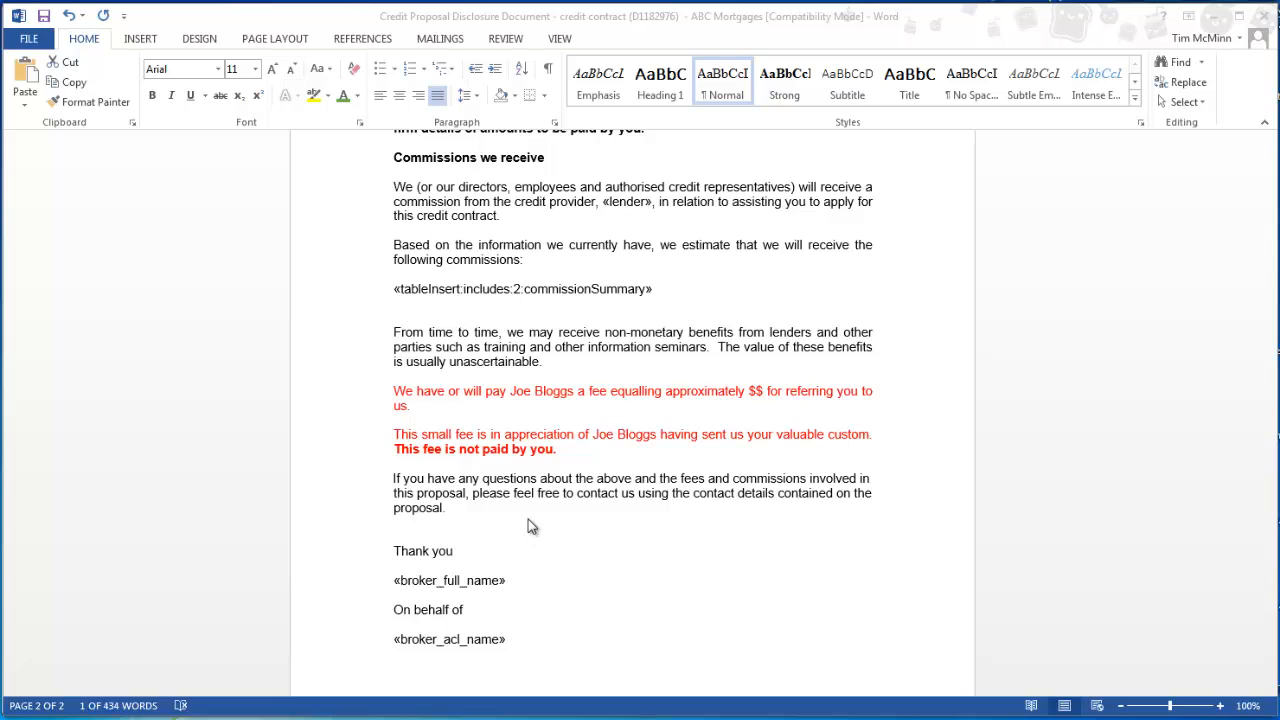
mouse_move(1224, 564)
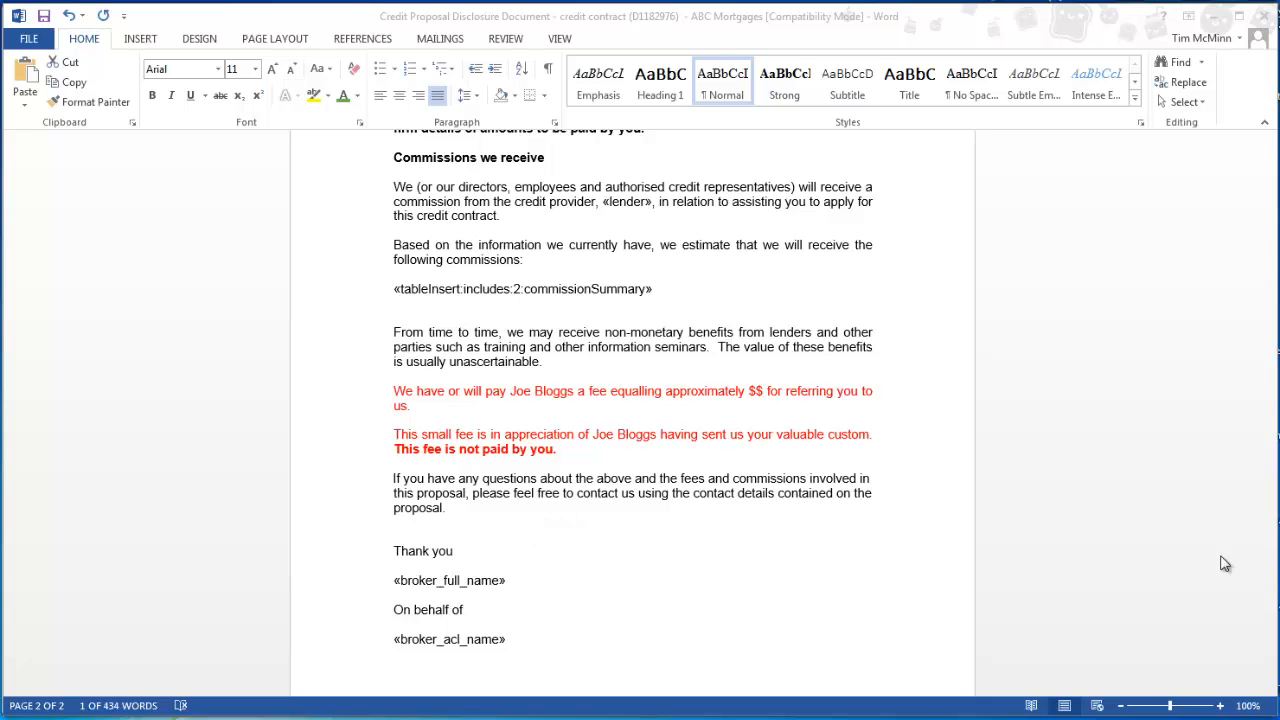
mouse_move(520, 400)
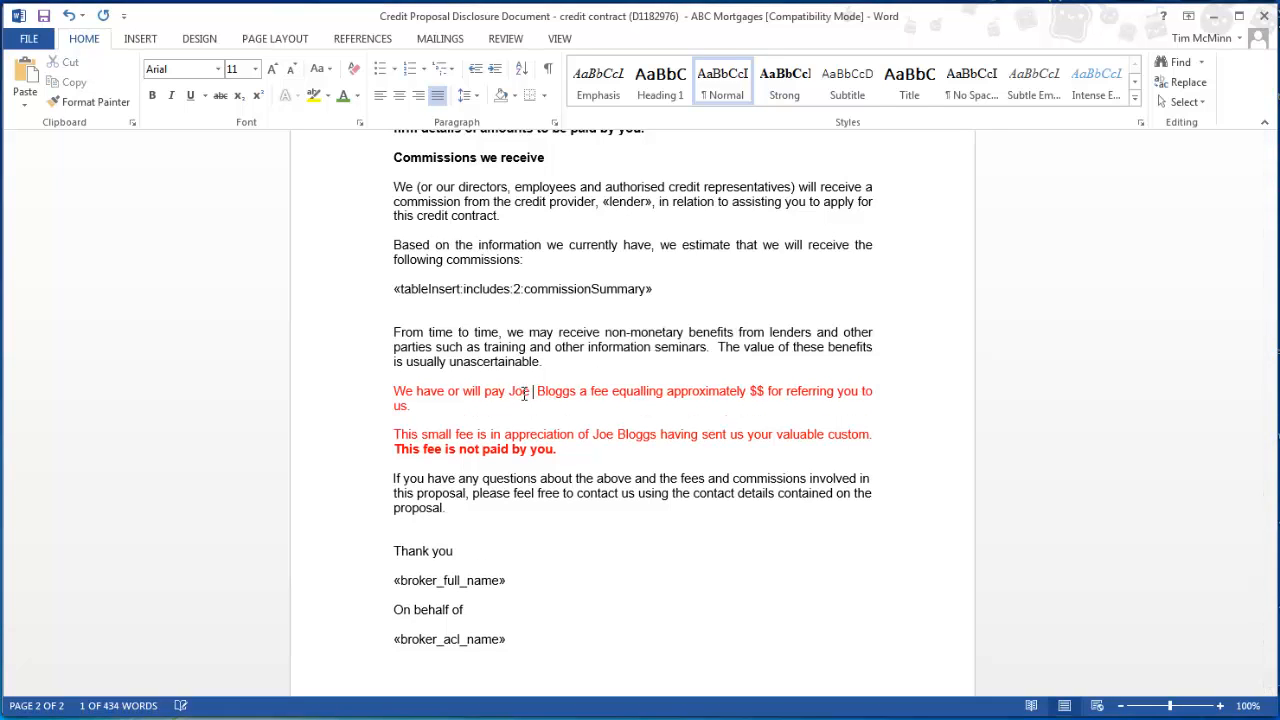
text(Webinar)
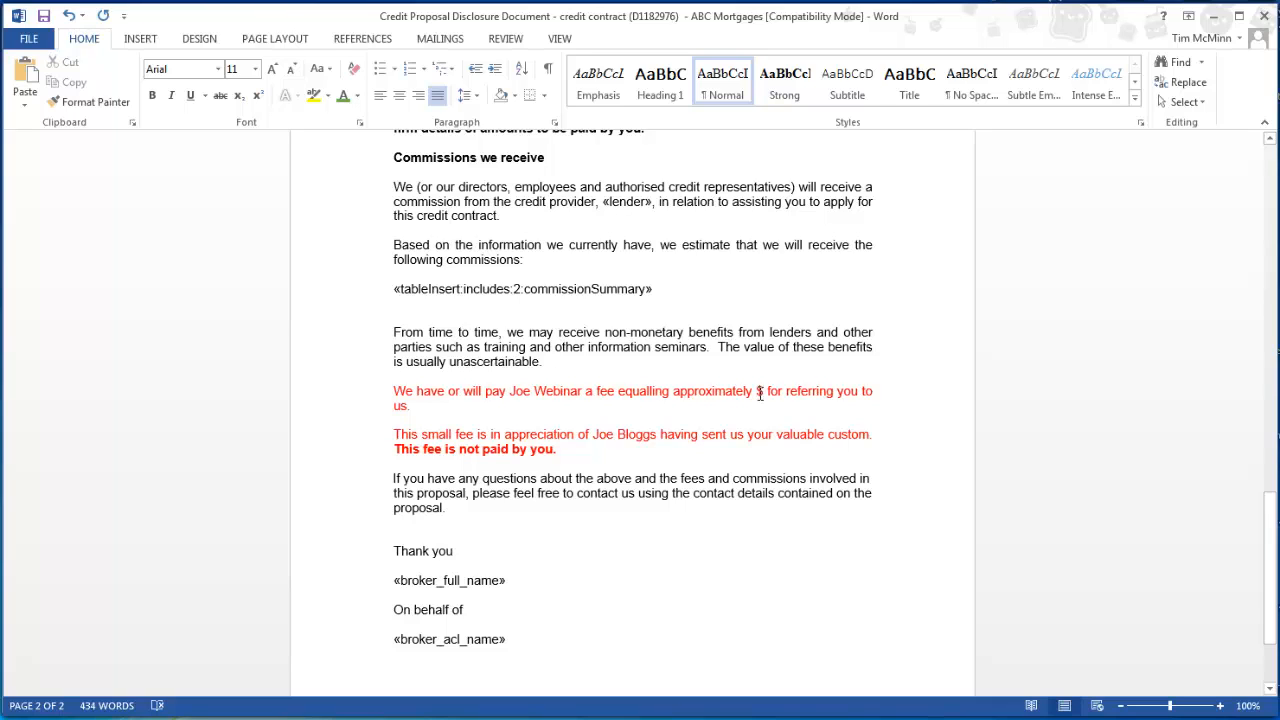
text(1000)
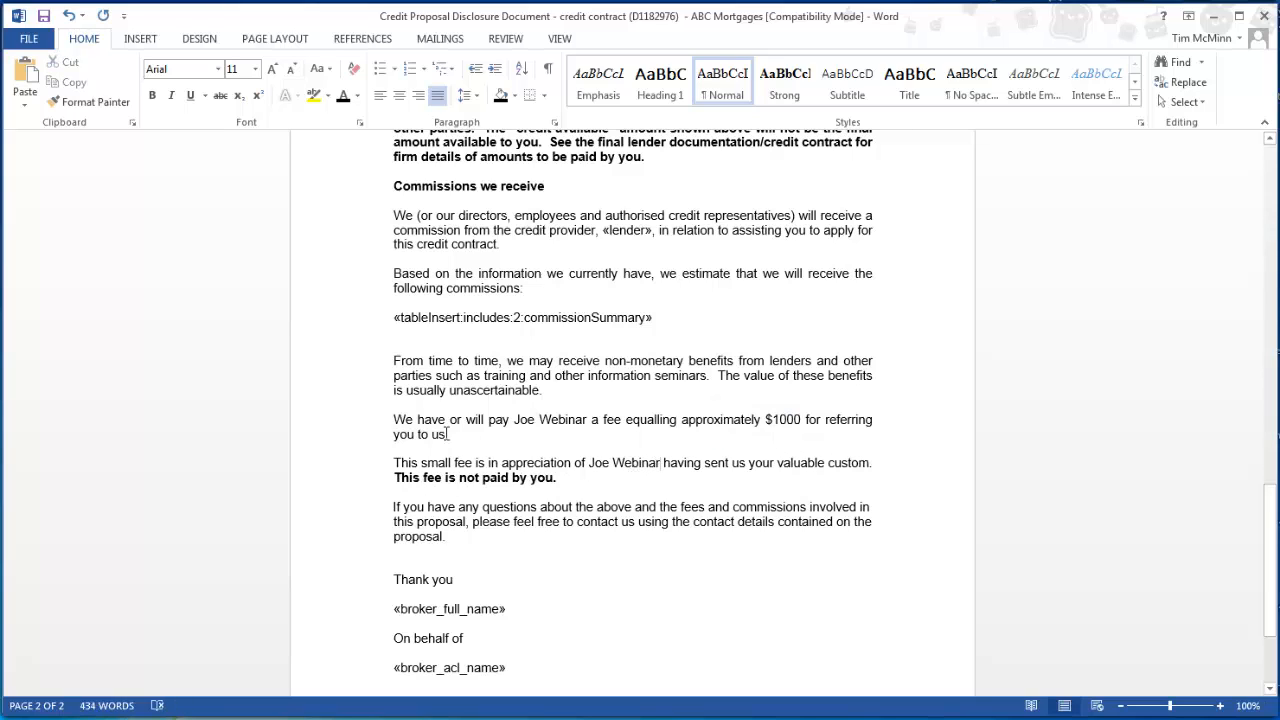
Set the referral paragraphs' font colour back to automatic black
drag(392, 420, 590, 420)
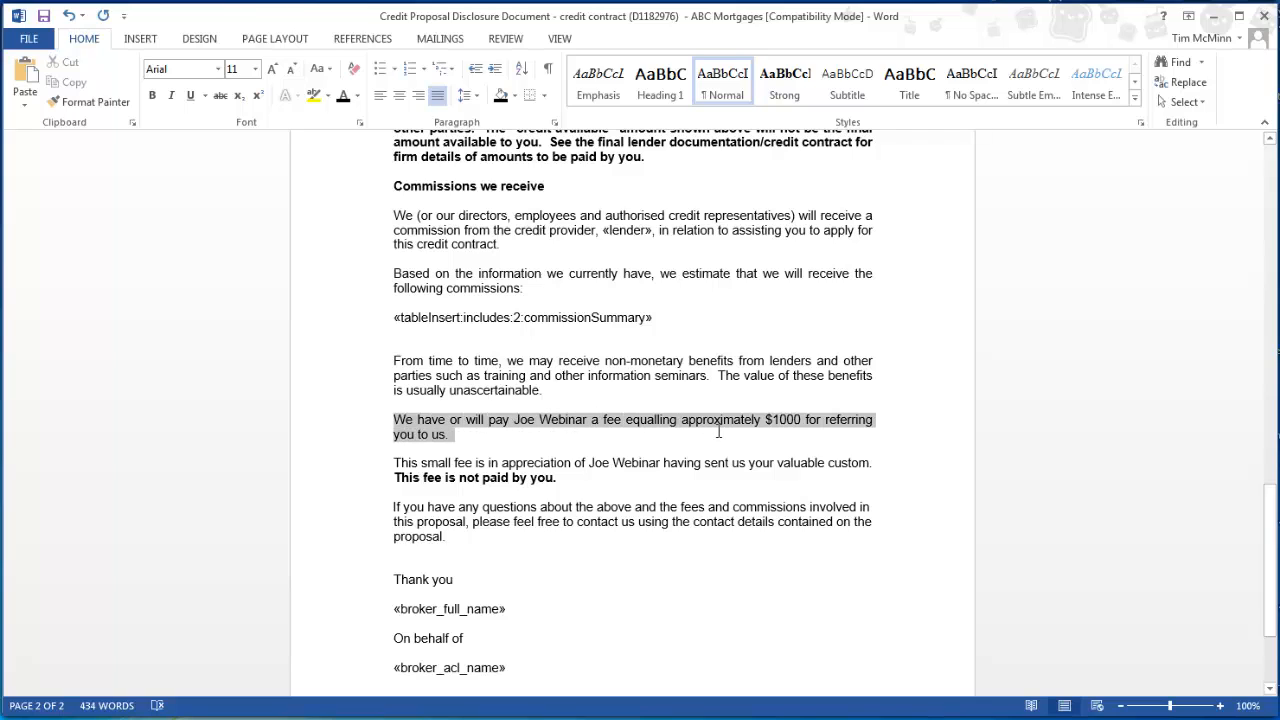
click(718, 432)
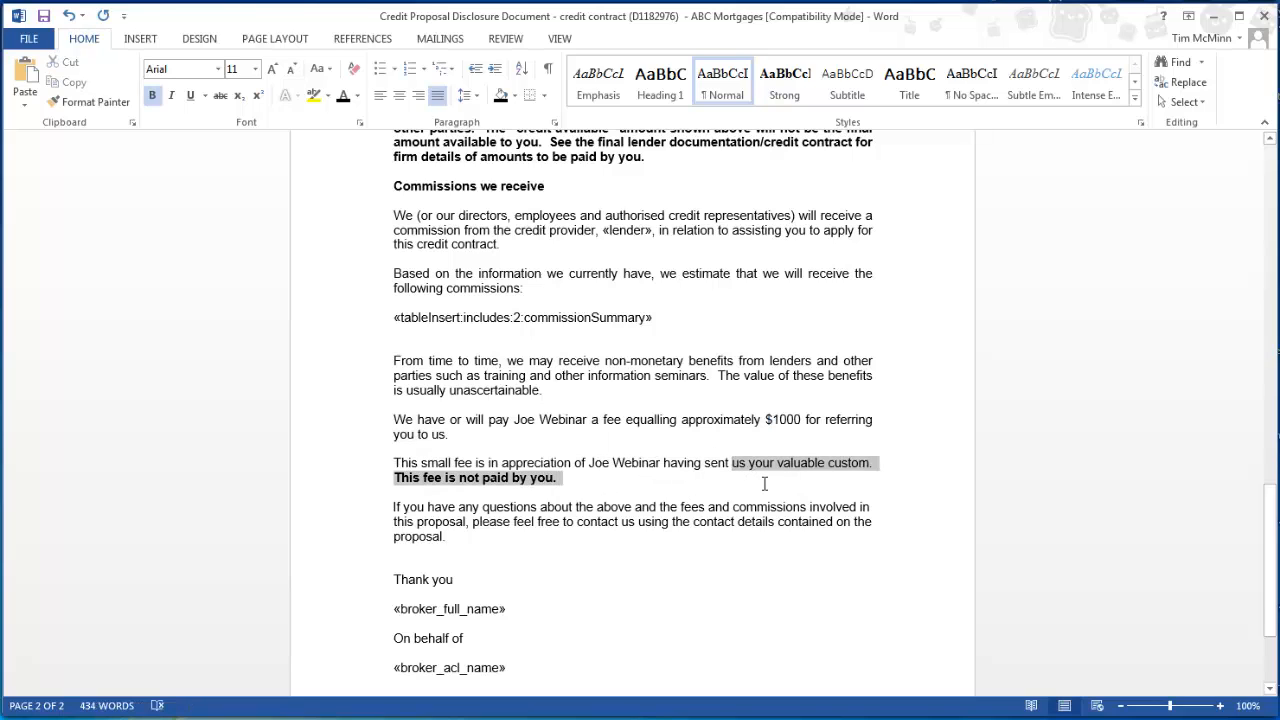
click(556, 476)
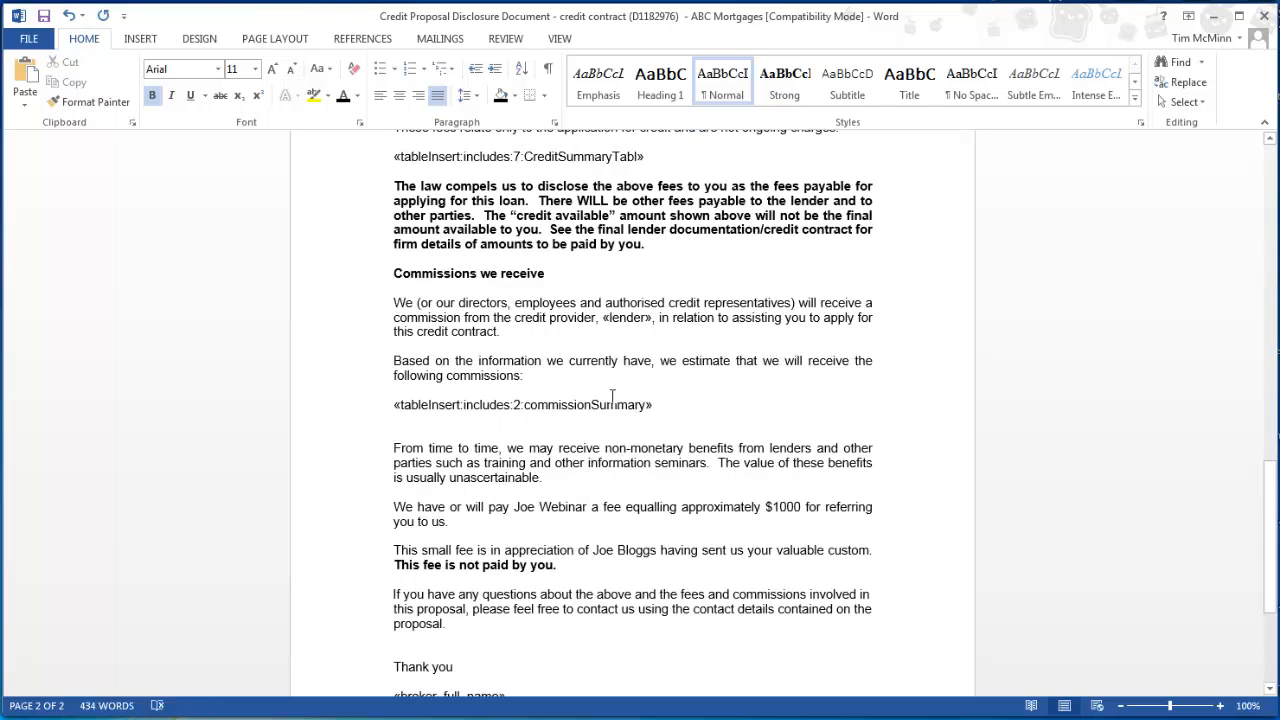
scroll(up, 3)
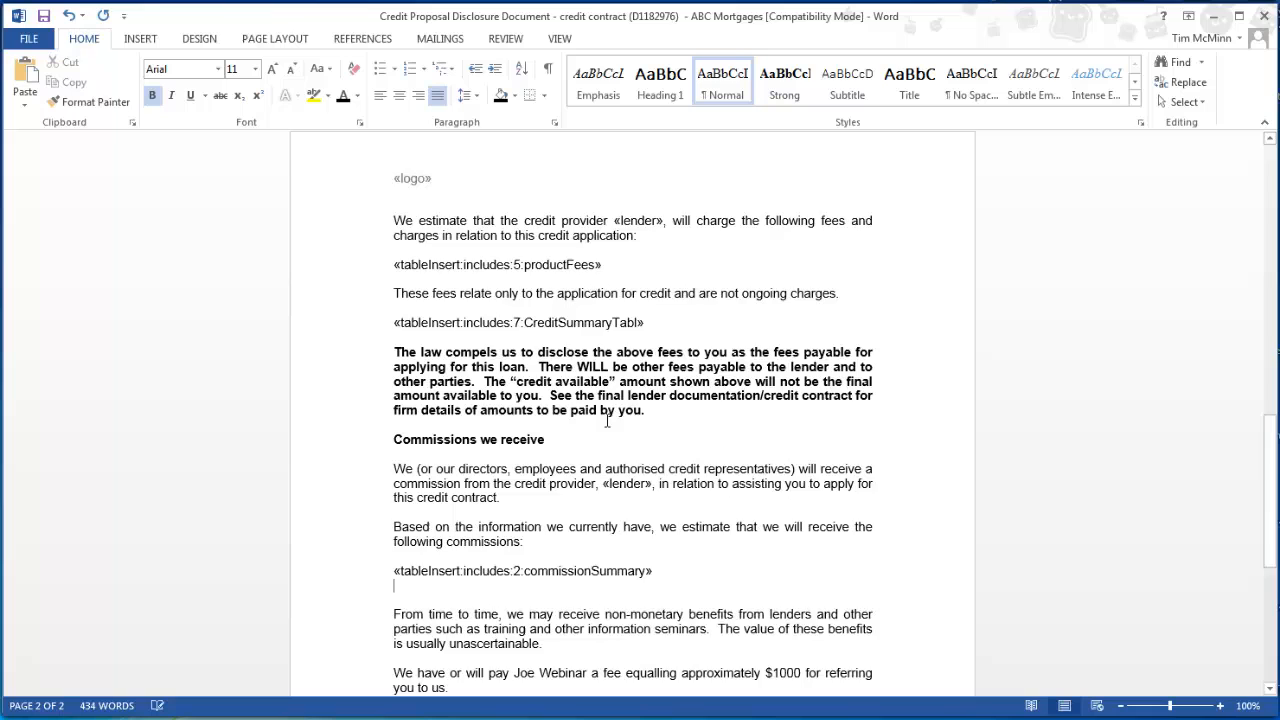
scroll(up, 3)
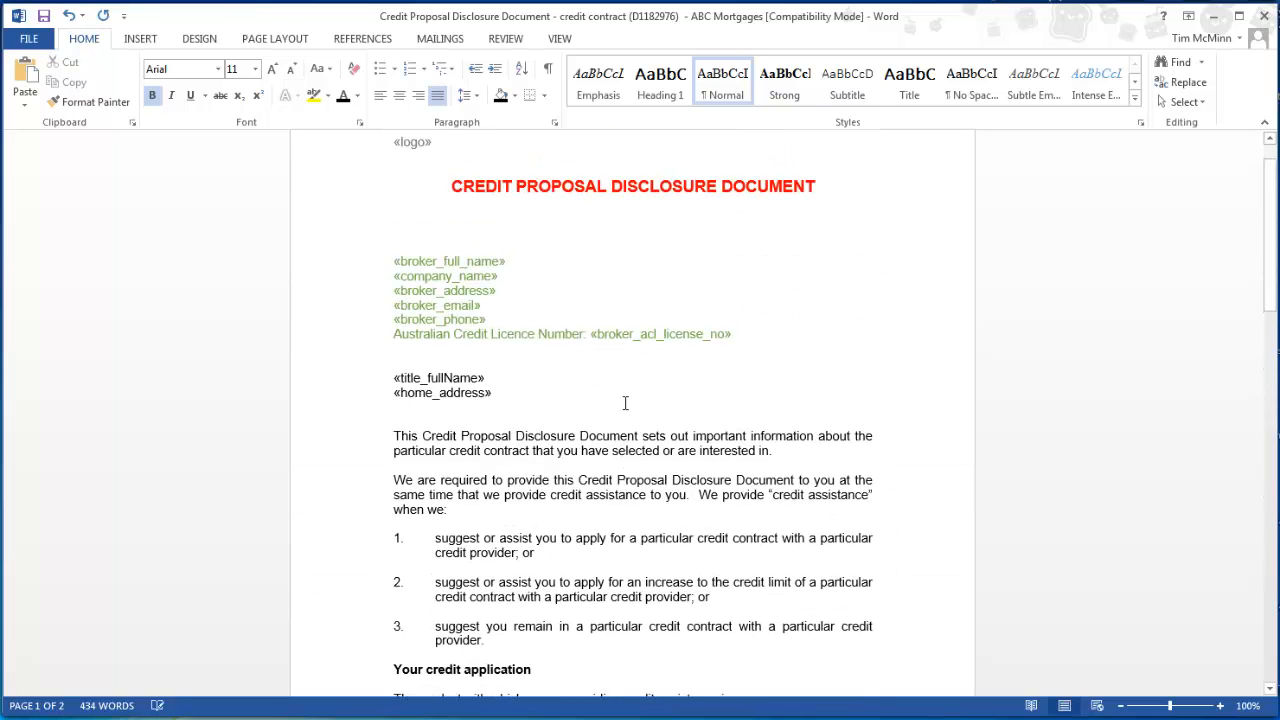
scroll(up, 3)
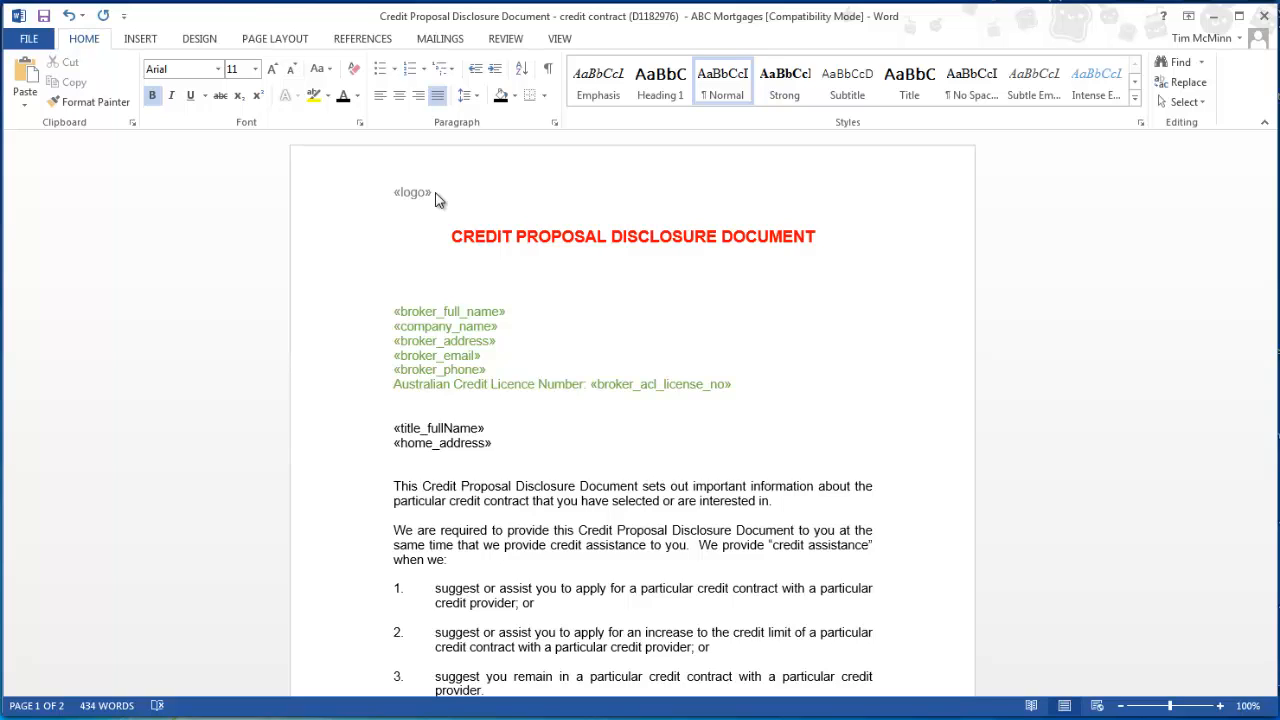
Replace the «logo» placeholder in the header with the Connective Mercury logo and close the header
double_click(412, 192)
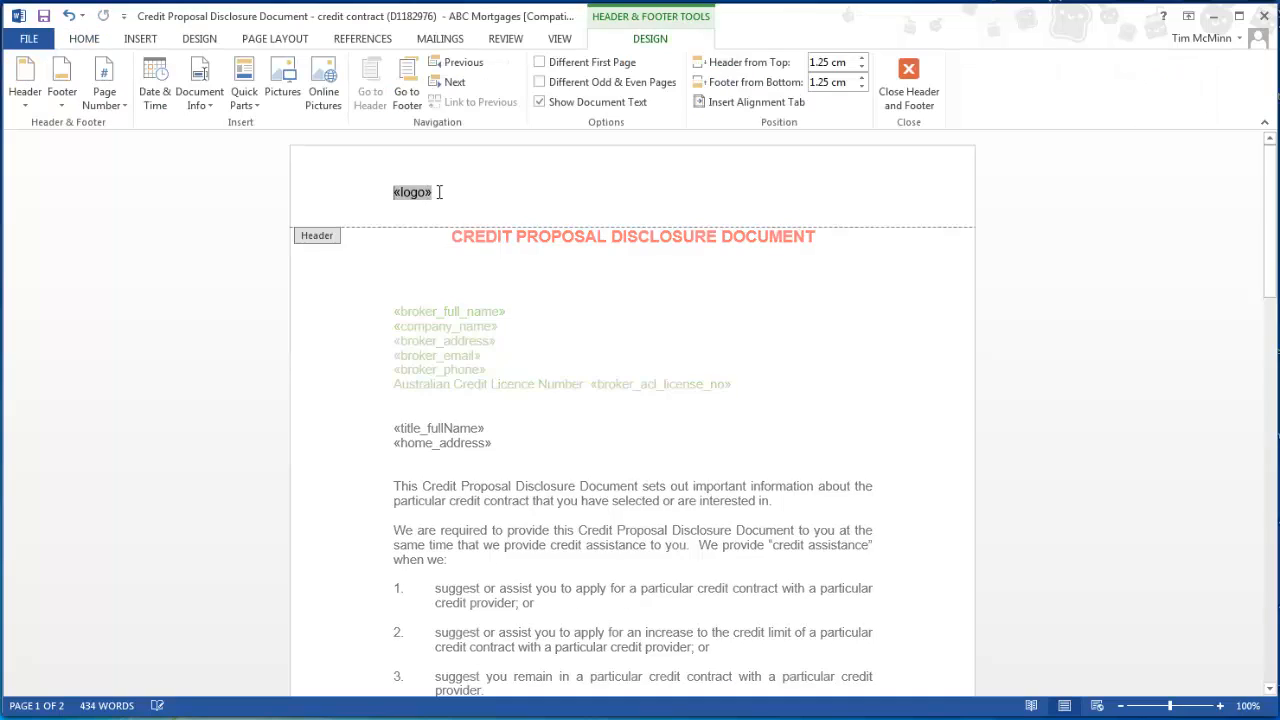
double_click(412, 192)
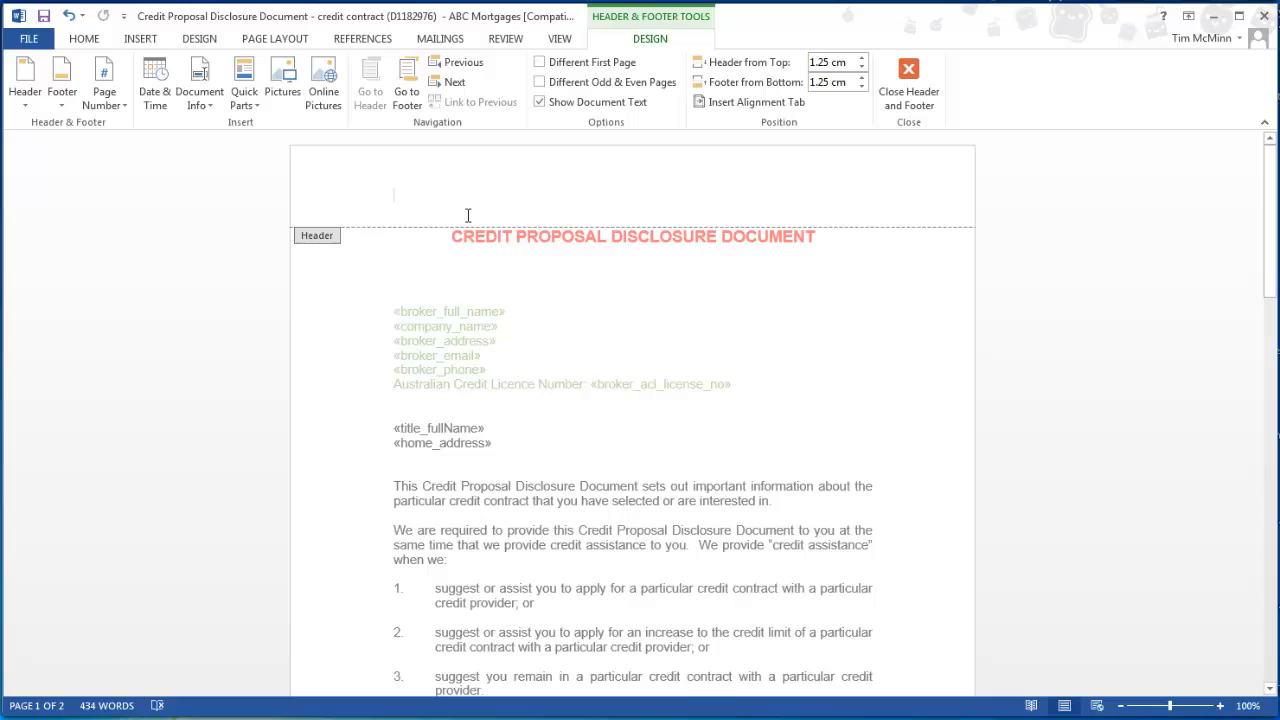
mouse_move(328, 168)
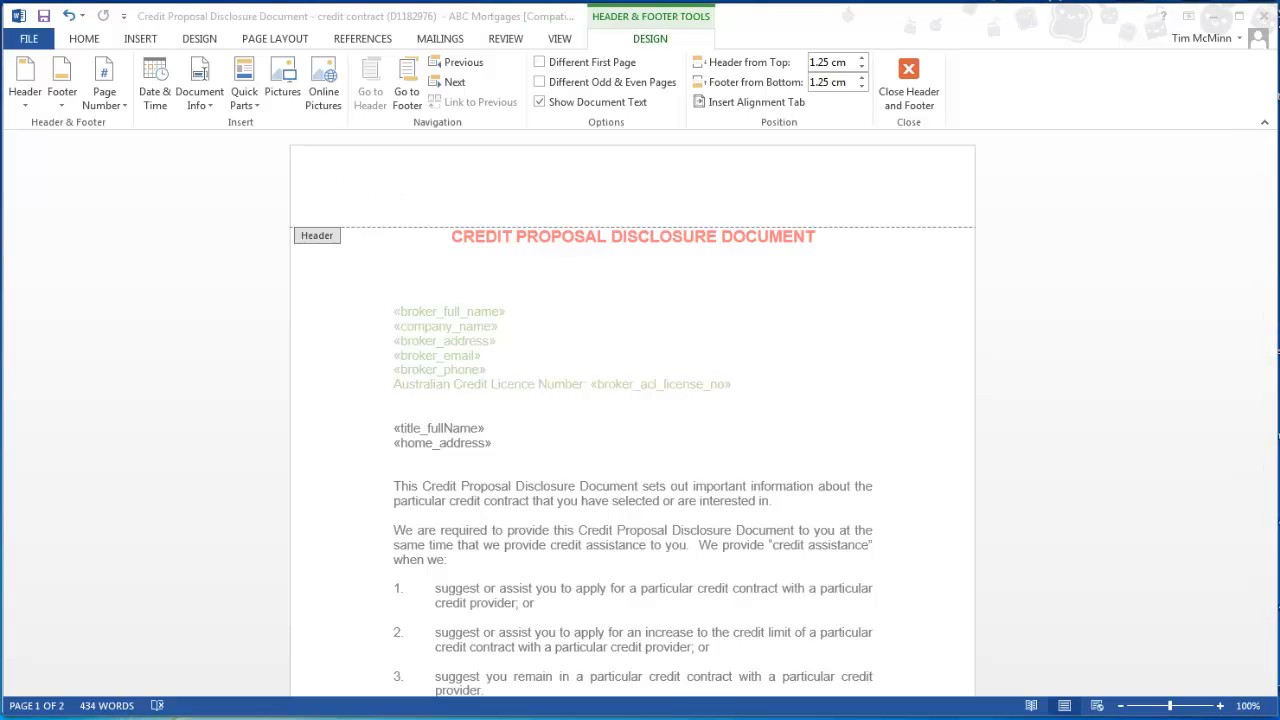
mouse_move(320, 240)
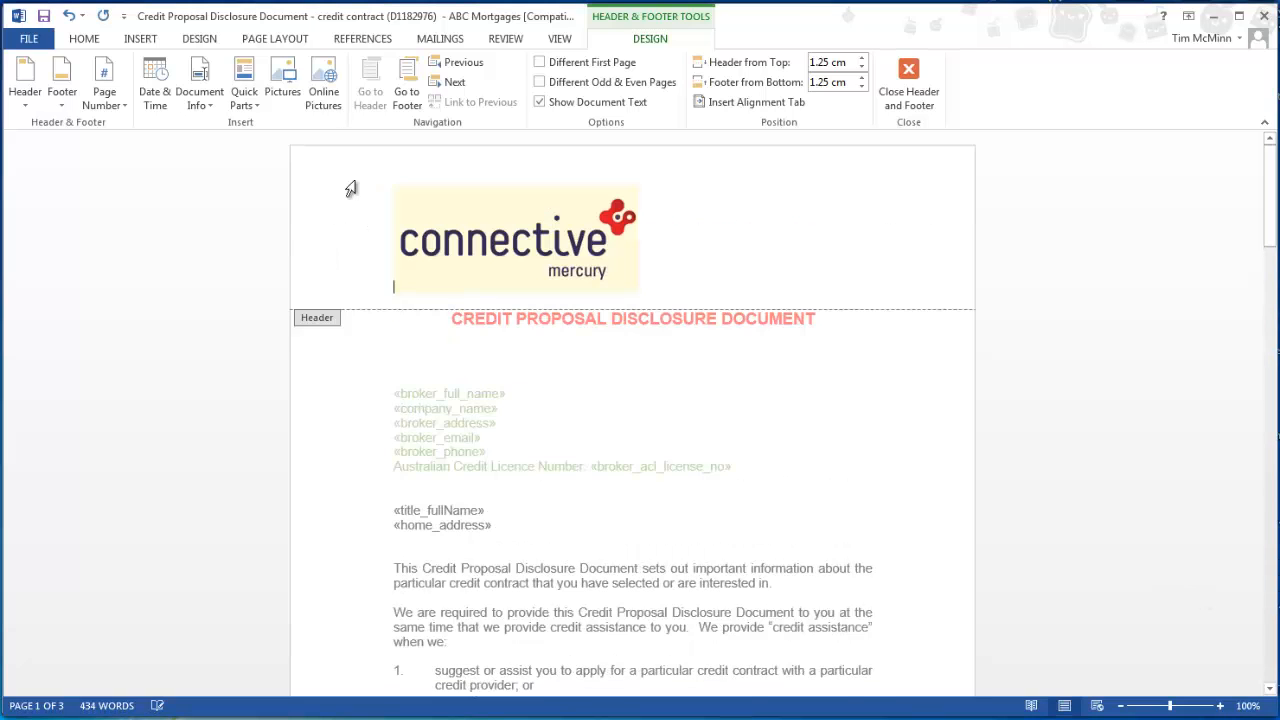
click(516, 238)
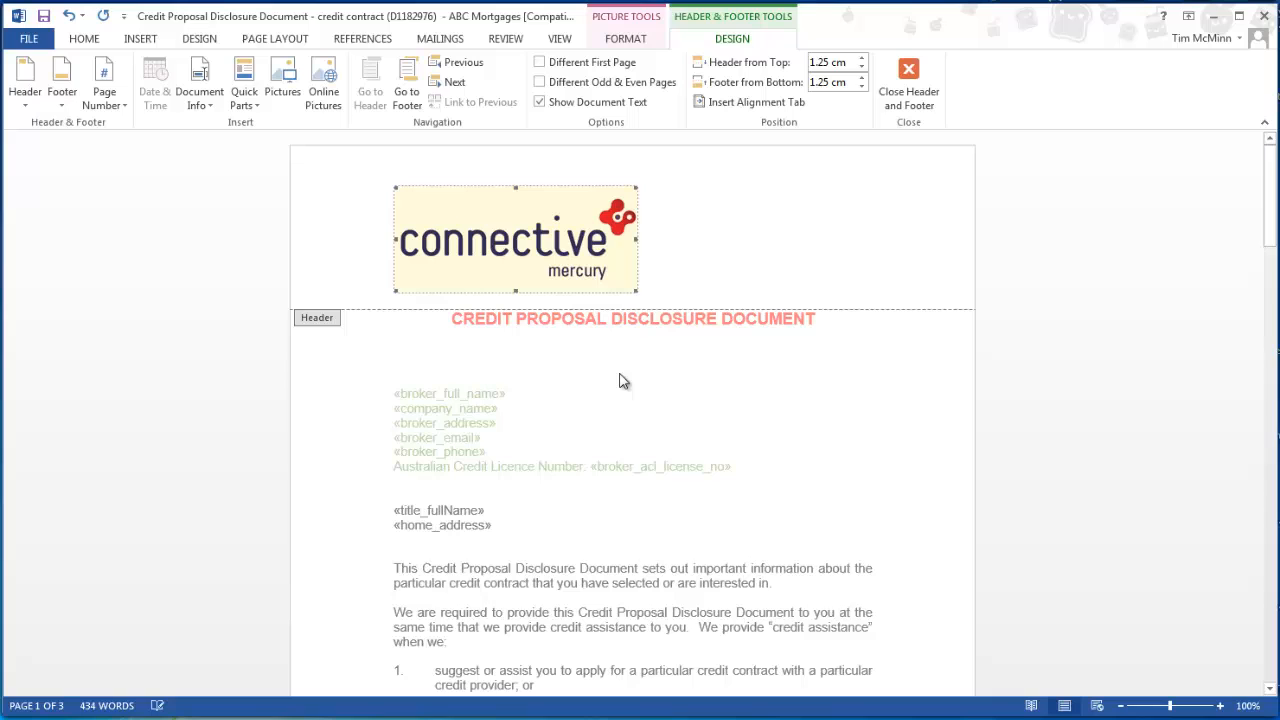
click(908, 84)
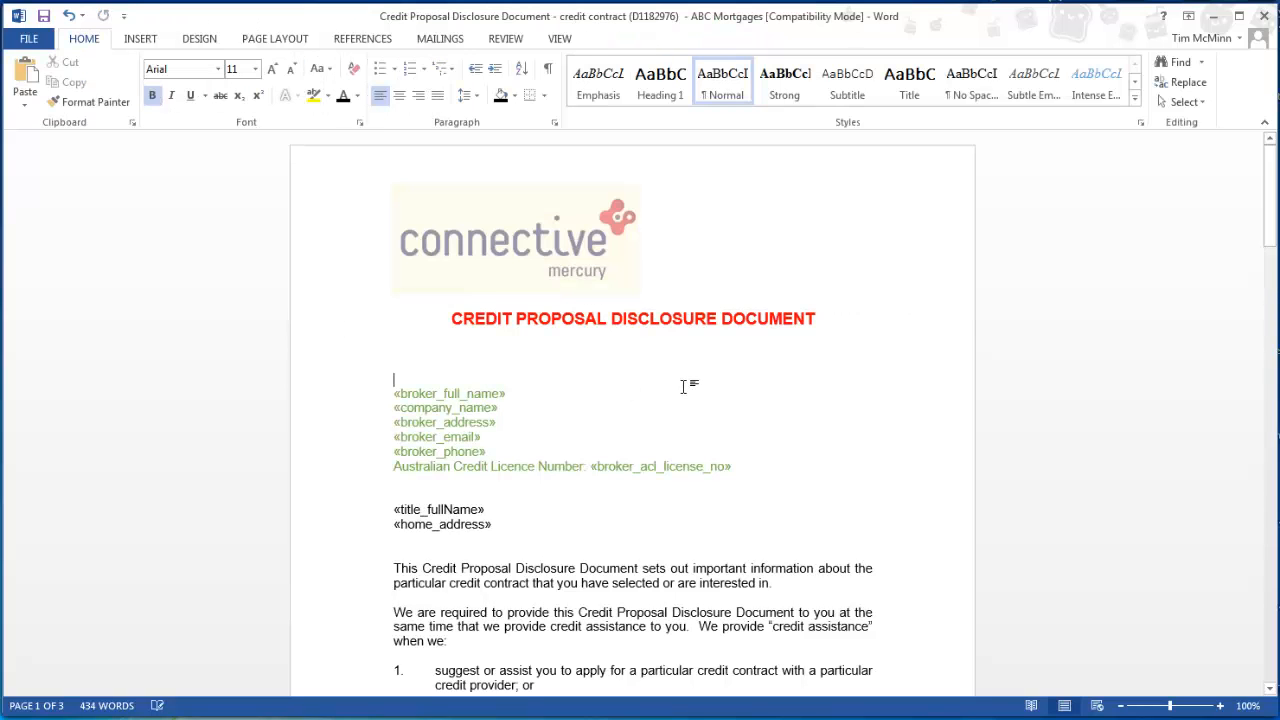
mouse_move(794, 464)
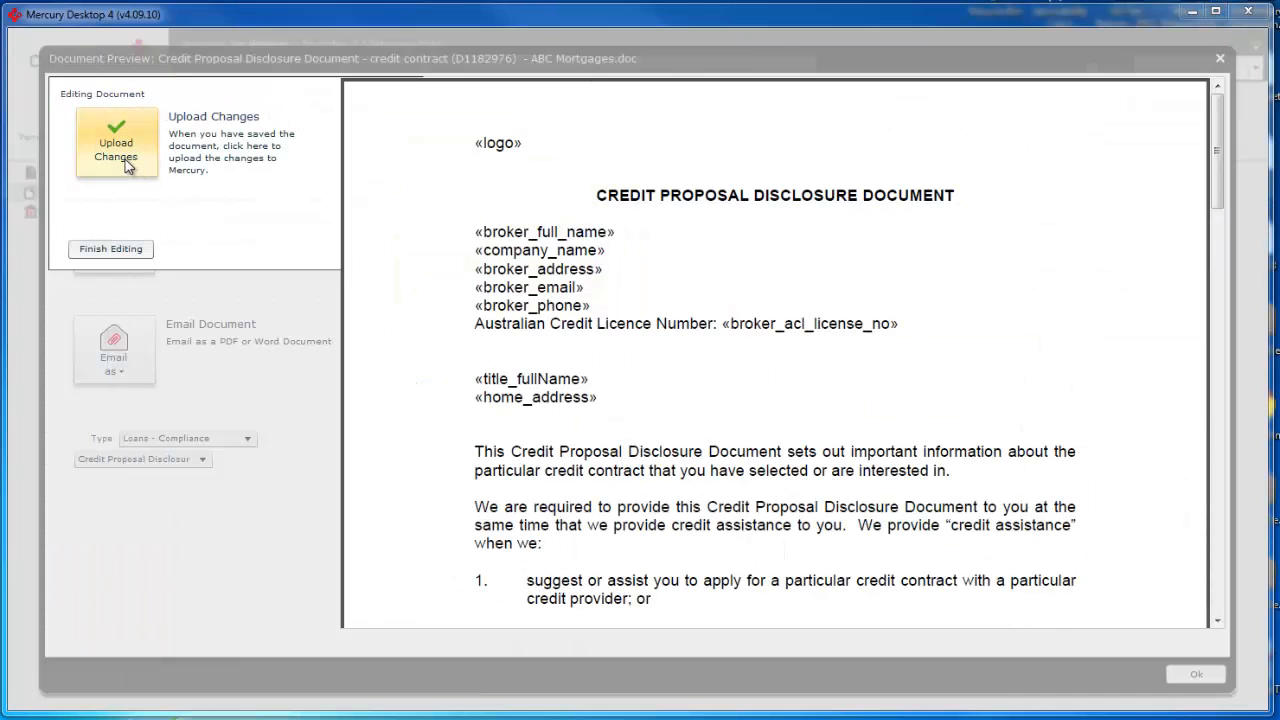
Upload the Word changes to Mercury, check the preview, and finish editing
click(116, 144)
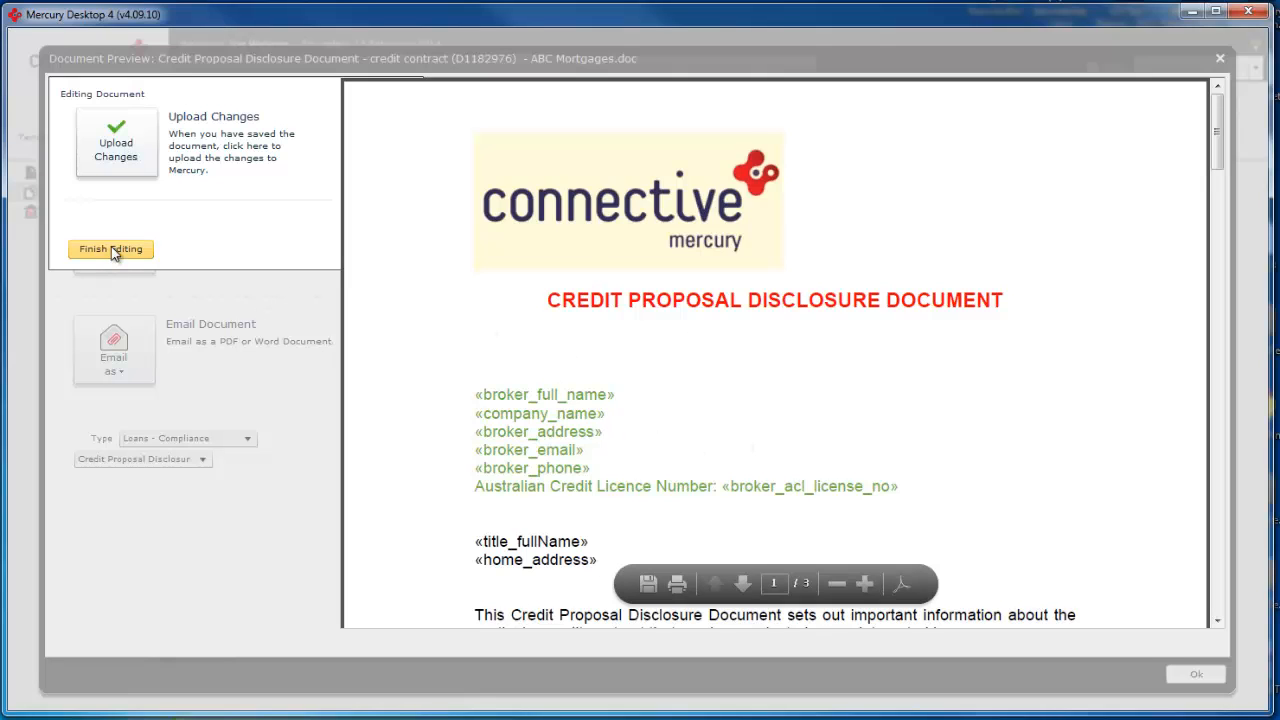
click(112, 248)
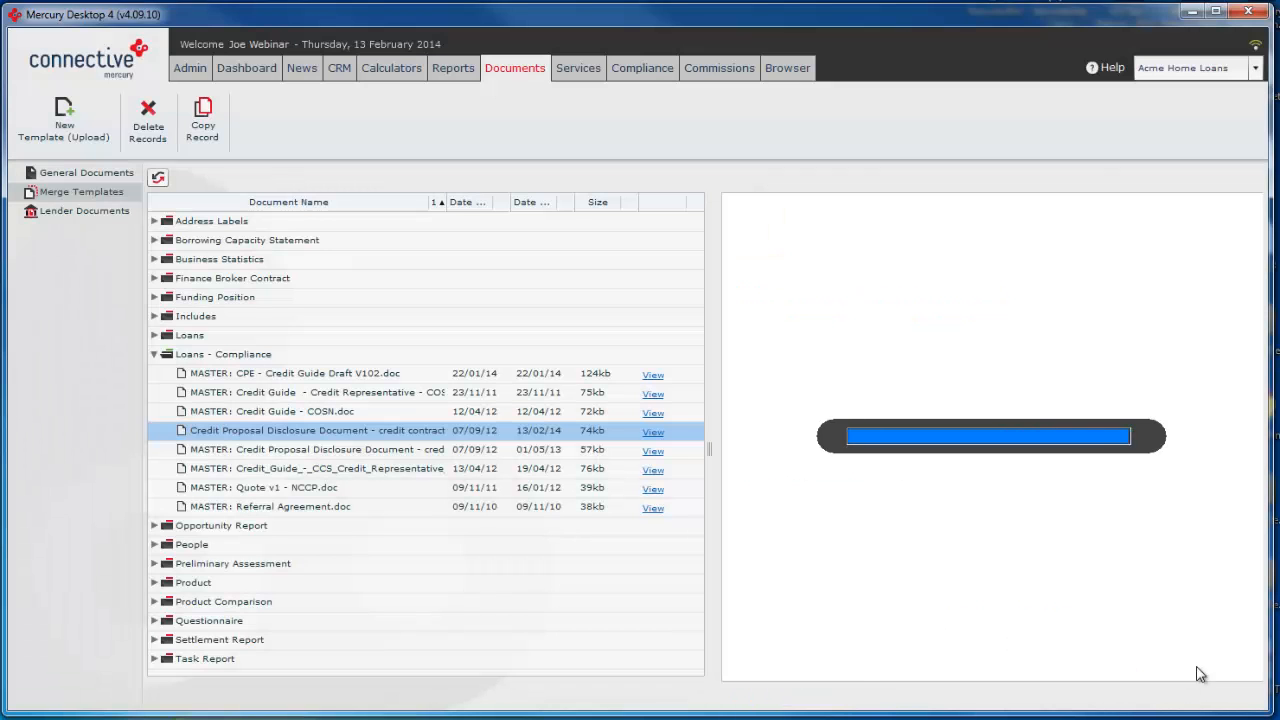
Load the ABC Mortgages template's side preview showing the logo, red title and green broker details
click(652, 432)
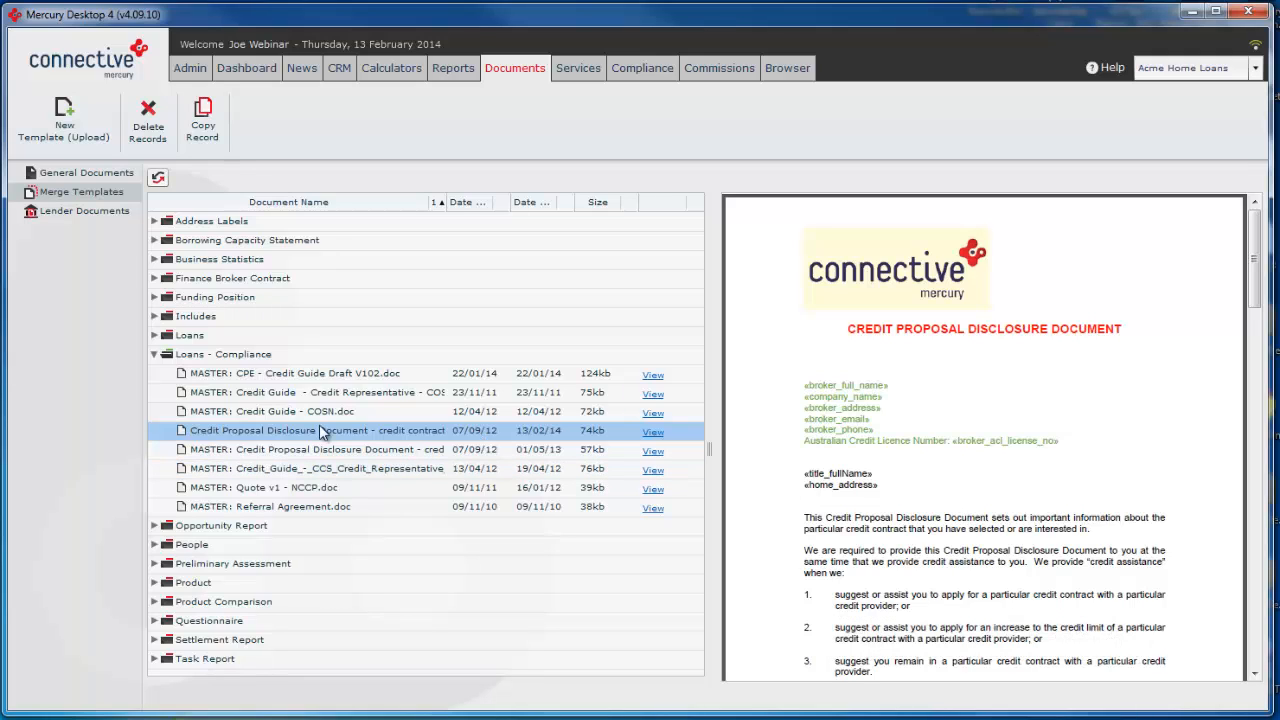
mouse_move(220, 442)
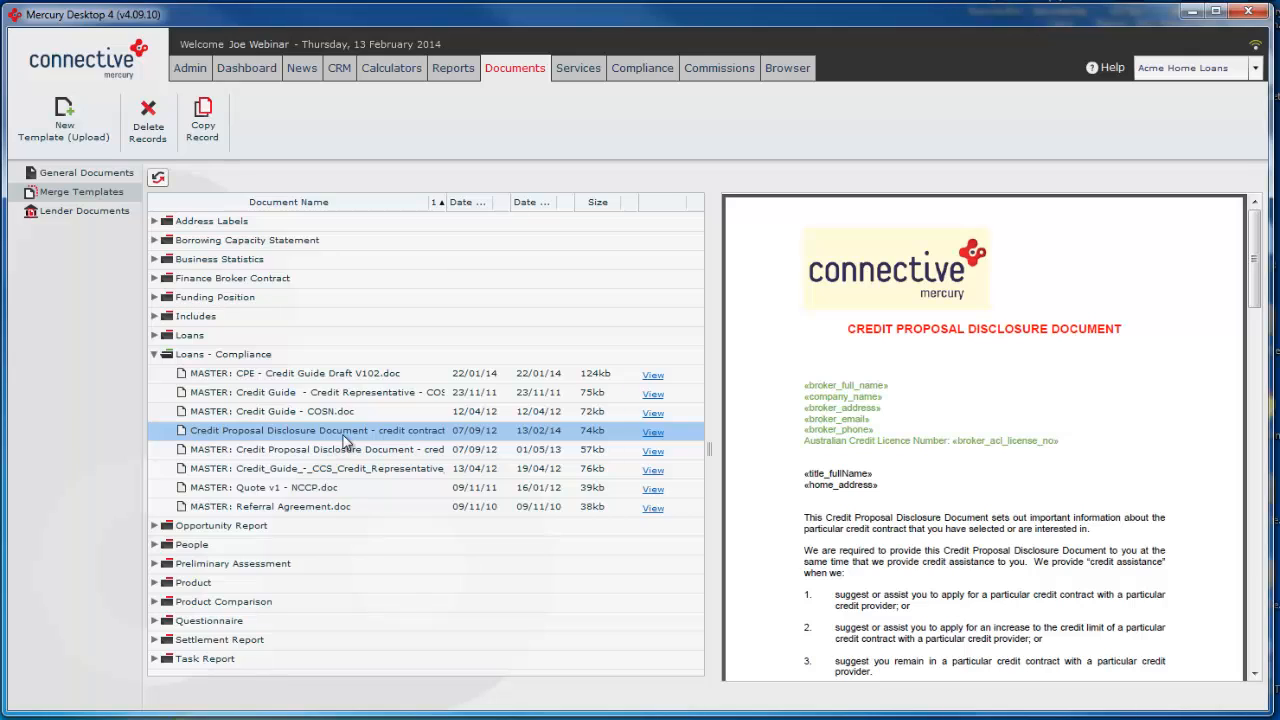
click(272, 412)
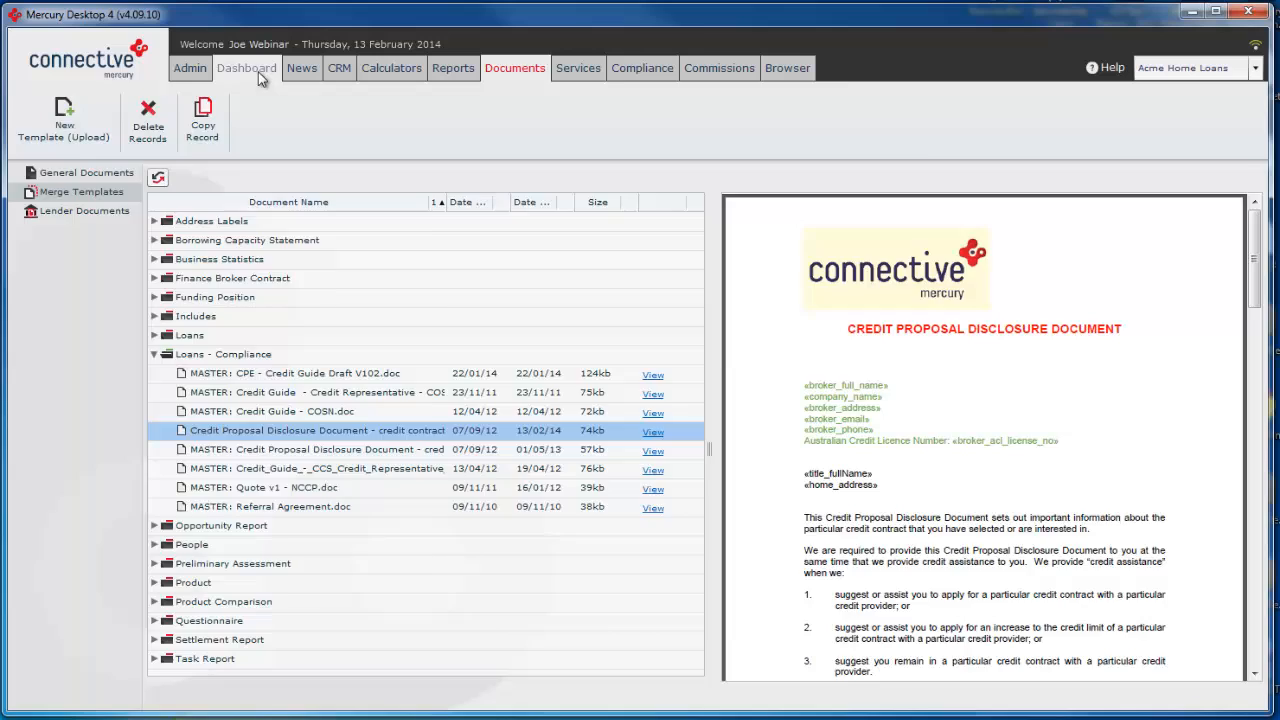
Return to the dashboard to reach the recent $200,000 ANZ opportunity
click(246, 68)
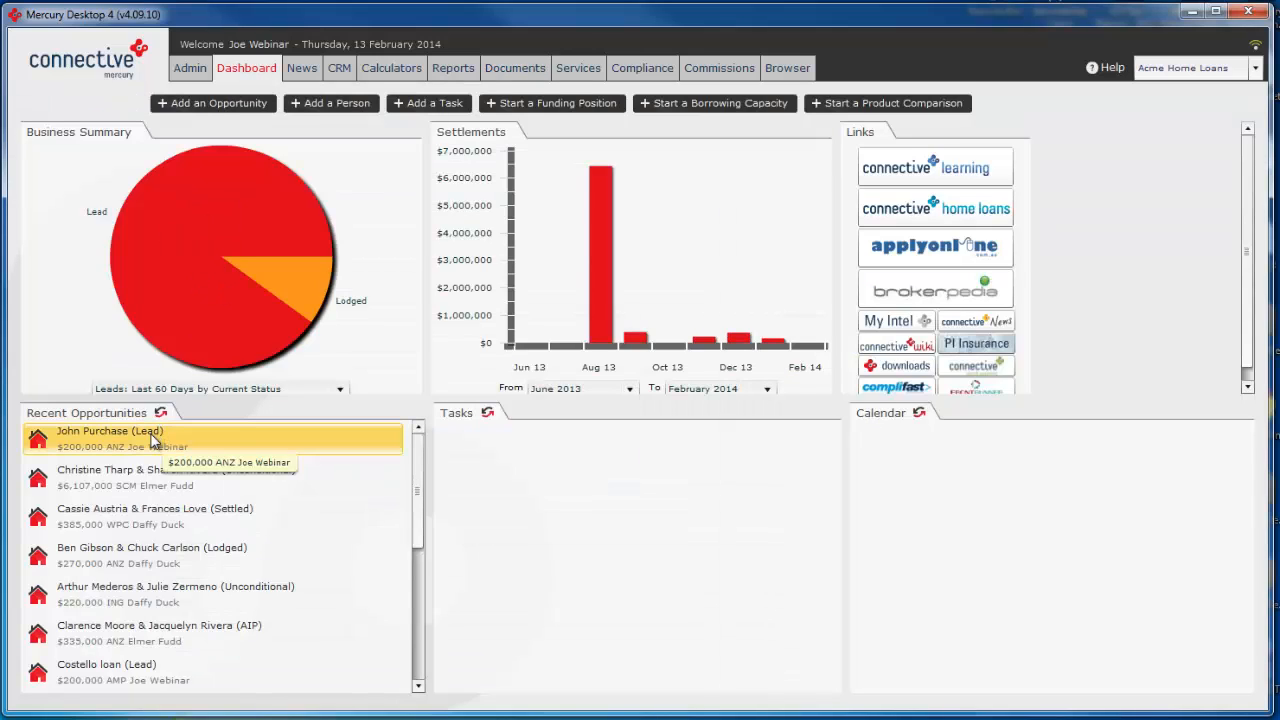
mouse_move(110, 450)
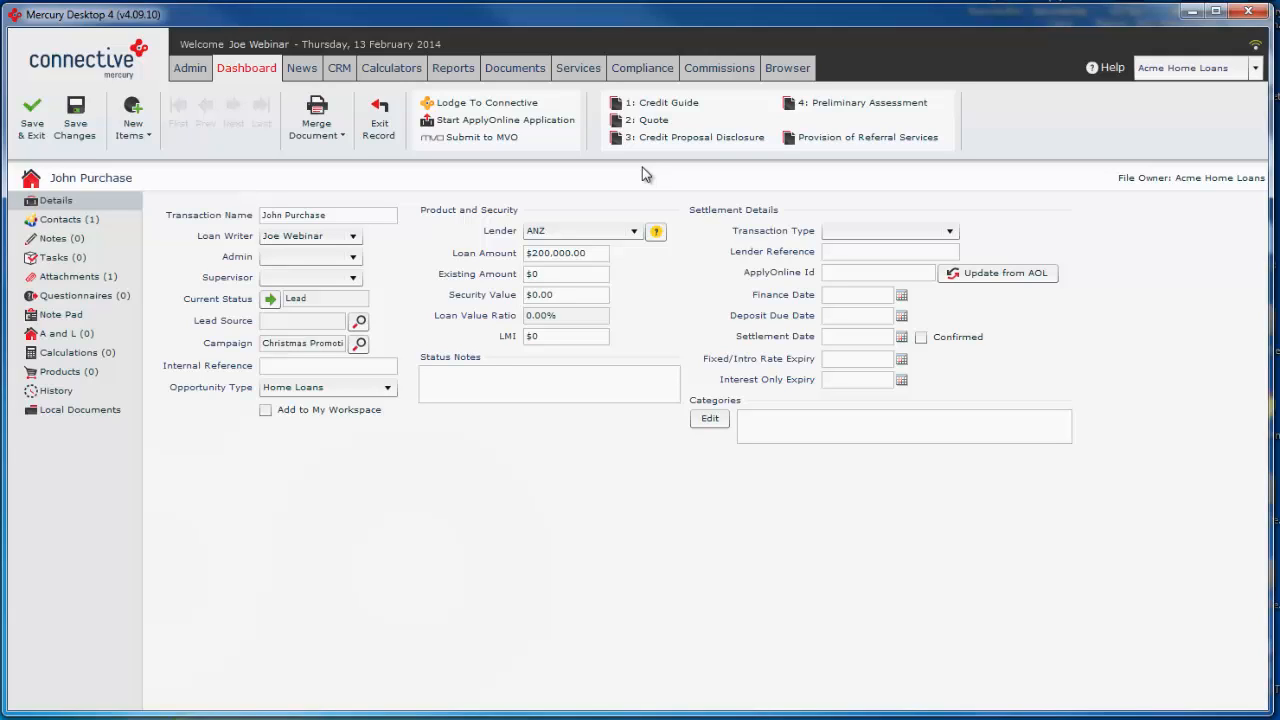
mouse_move(696, 136)
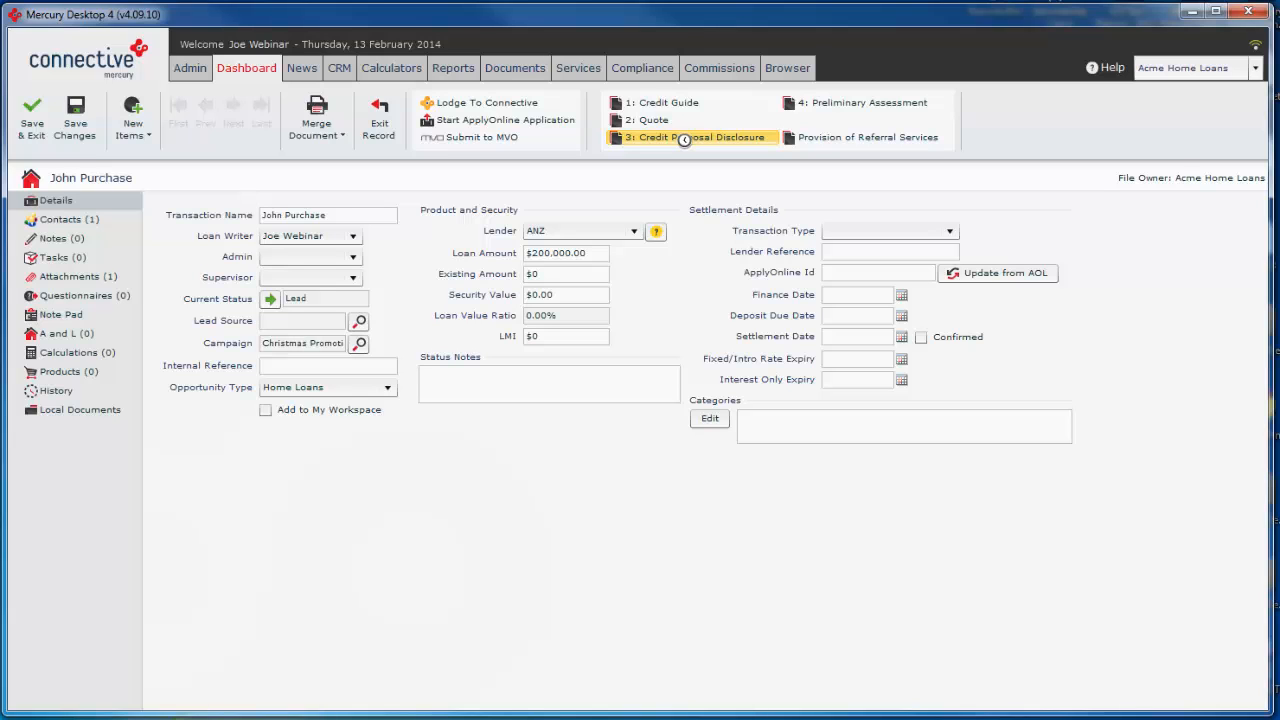
Generate John Purchase's Credit Proposal Disclosure, review the logo and $1000 referral fee, then close the preview
click(692, 136)
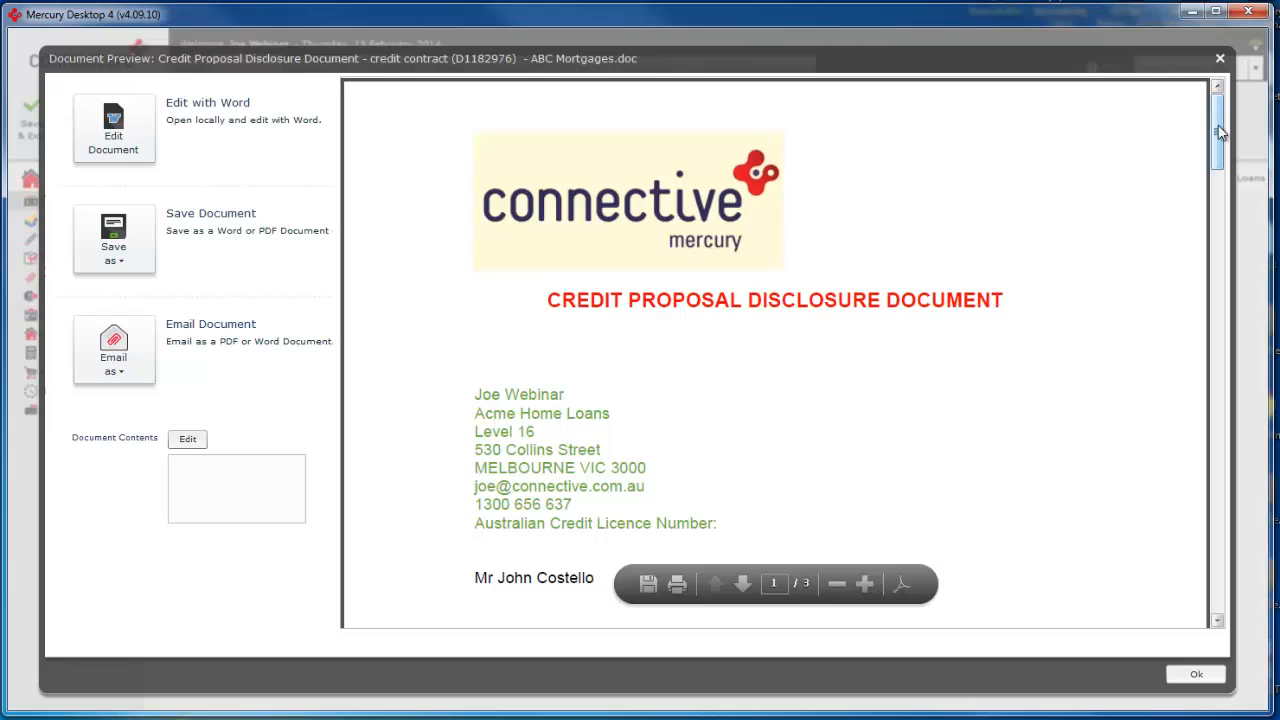
scroll(down, 3)
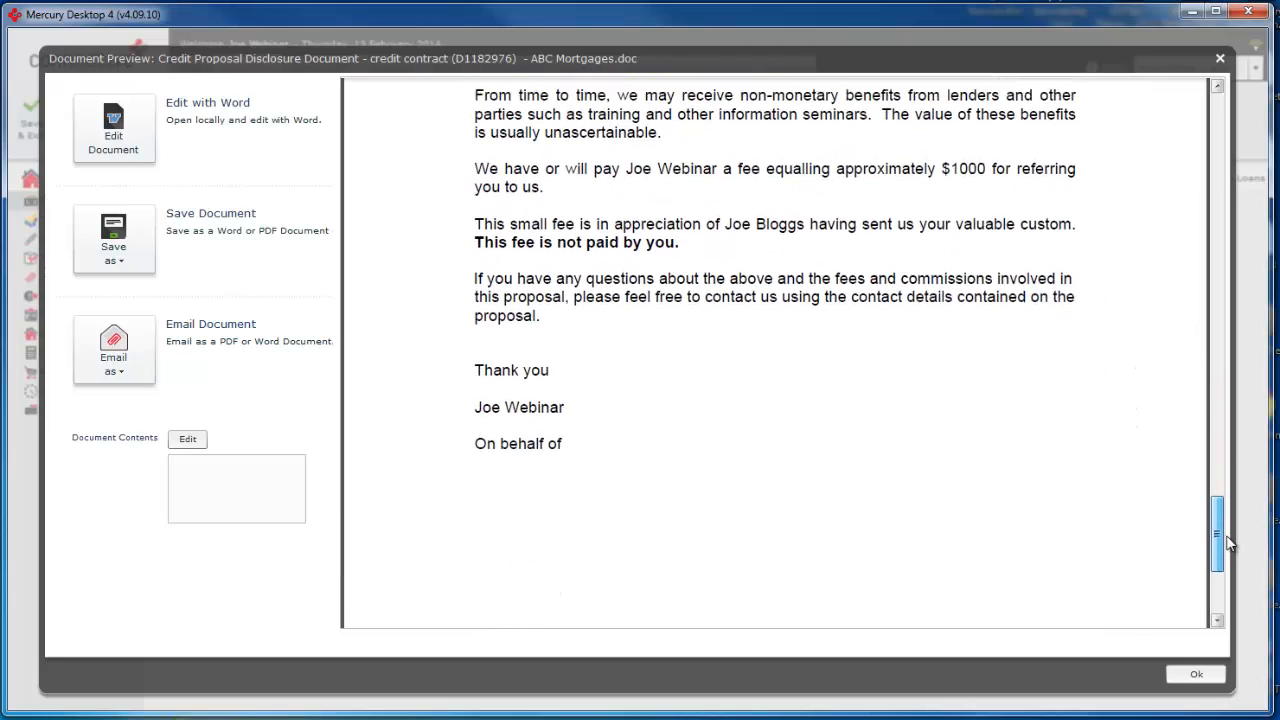
scroll(up, 3)
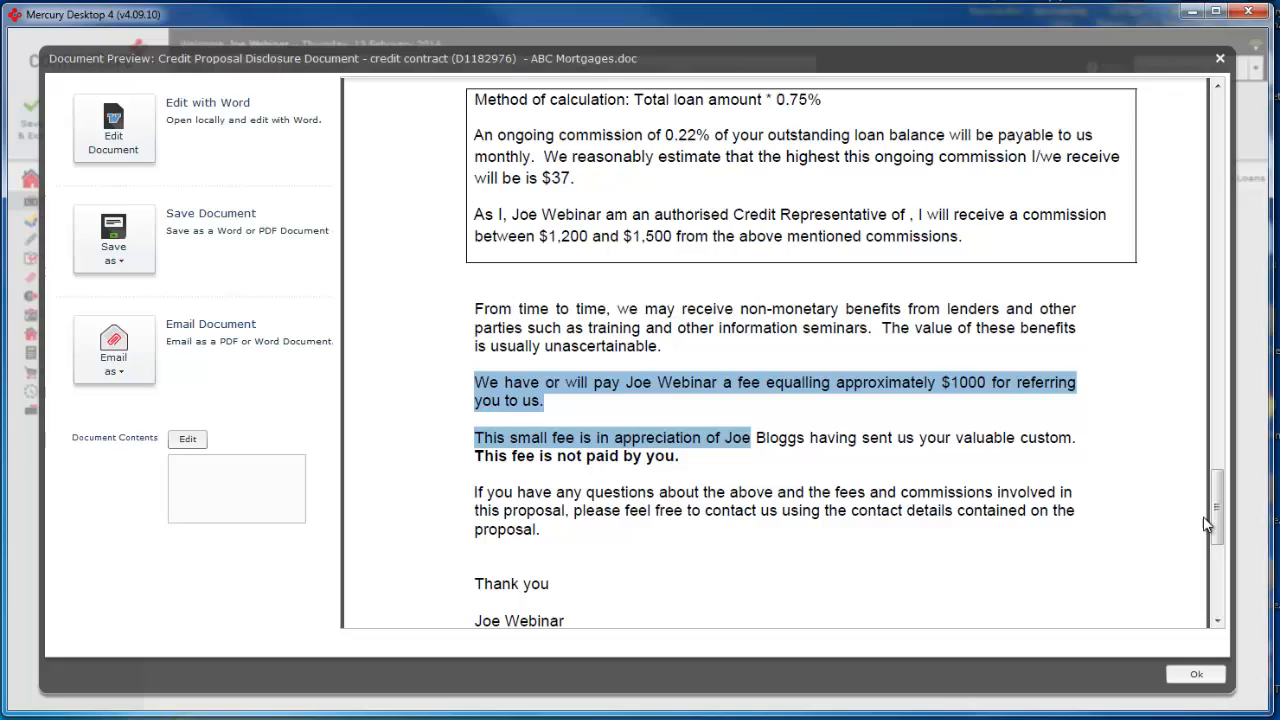
scroll(up, 3)
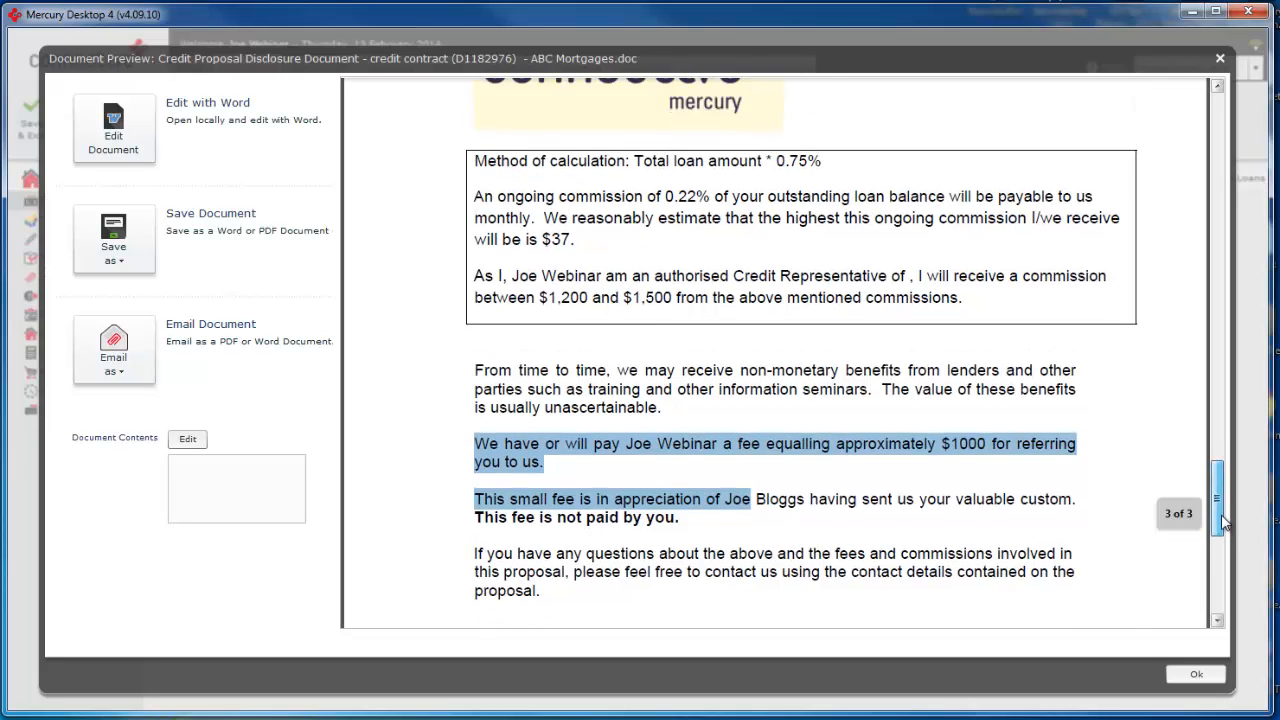
scroll(down, 3)
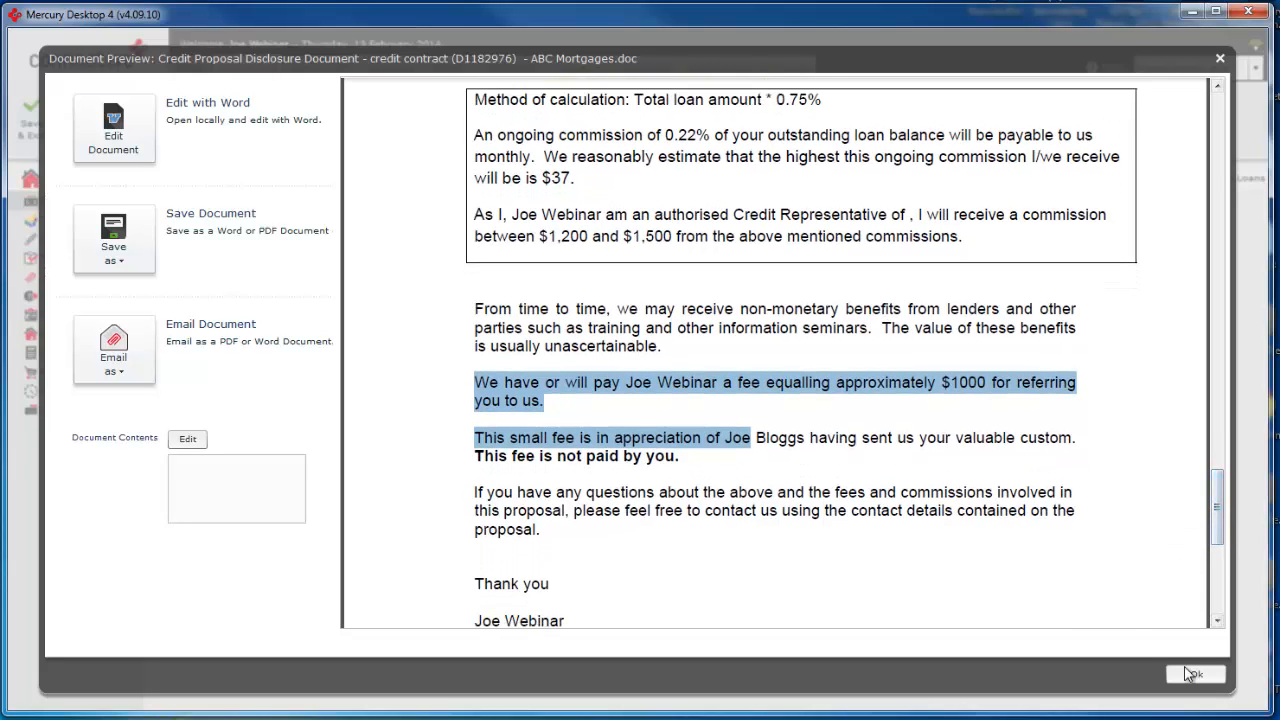
click(1196, 672)
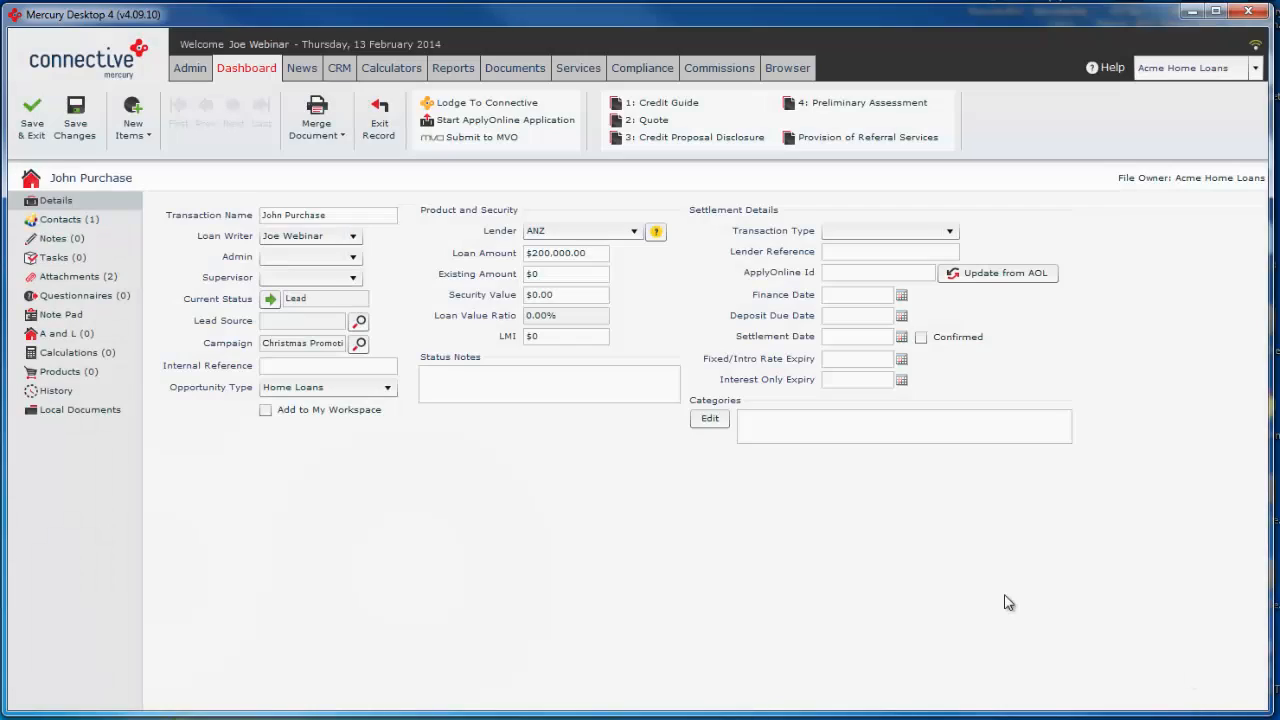
mouse_move(760, 326)
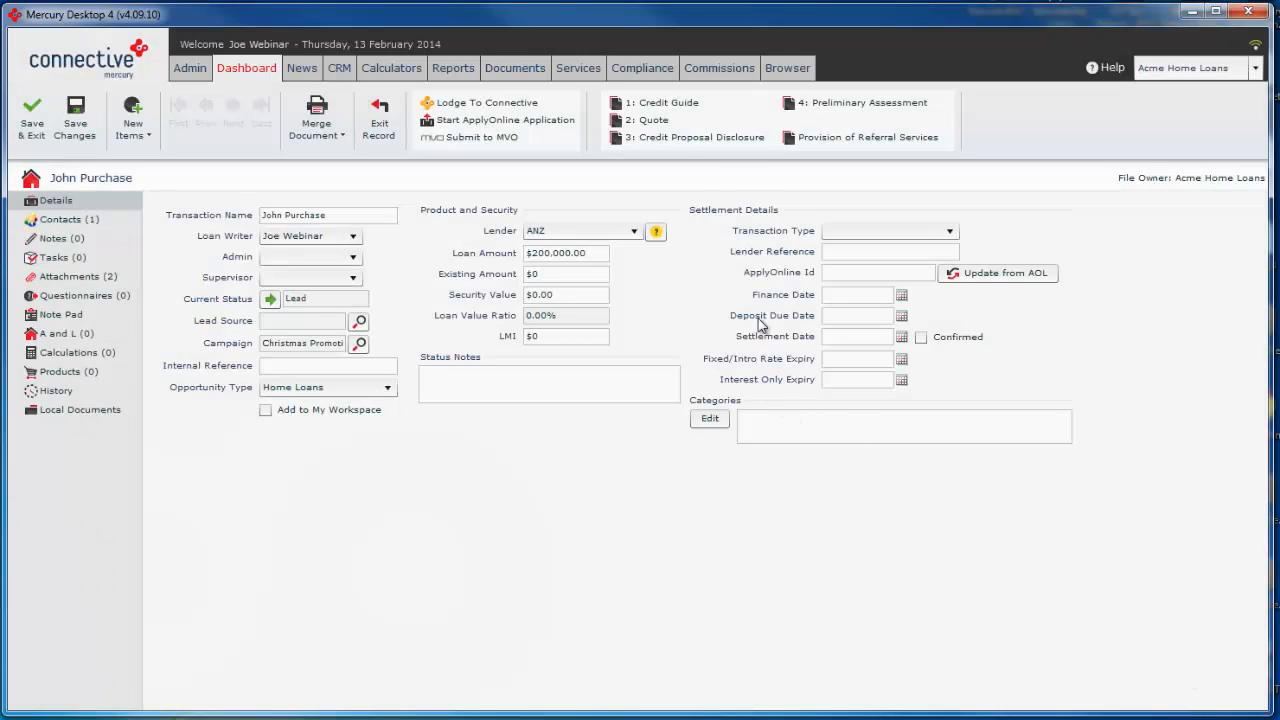
mouse_move(694, 136)
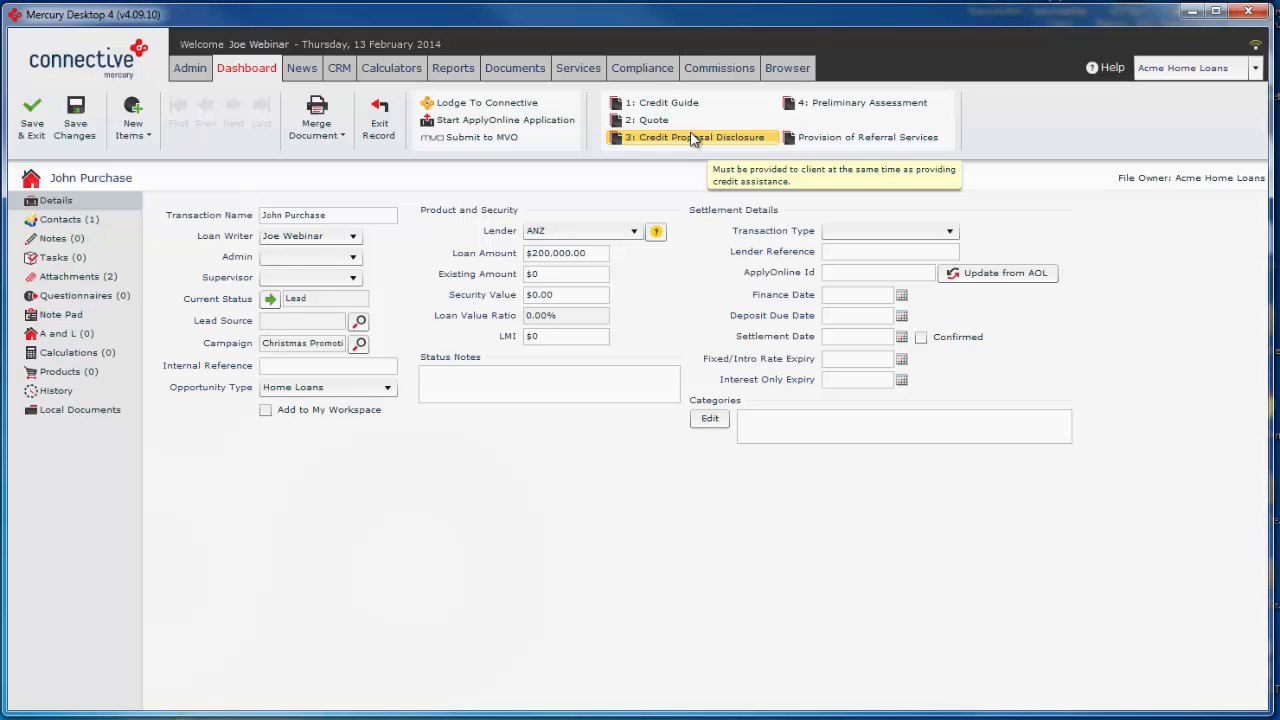
Return to the Merge Templates list showing the Credit Proposal Disclosure template
click(702, 136)
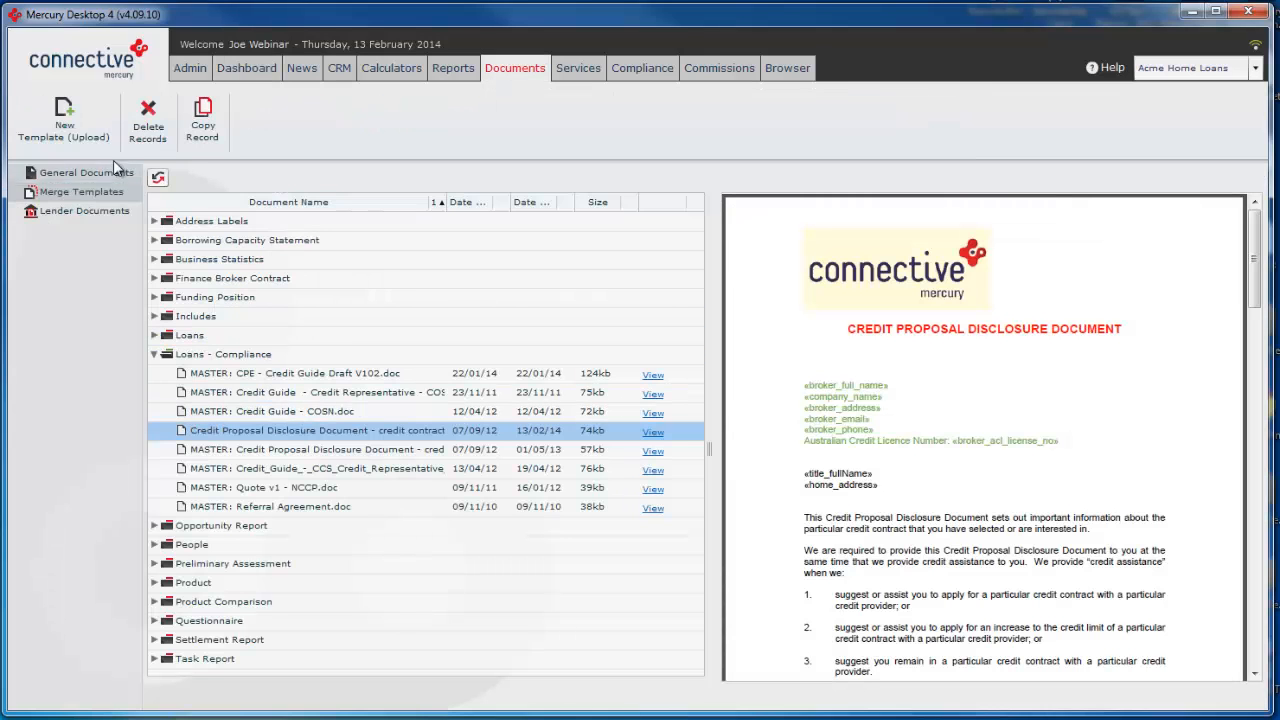
Duplicate the disclosure template with an XYZ Mortgages suffix and return to John Purchase's opportunity
click(202, 120)
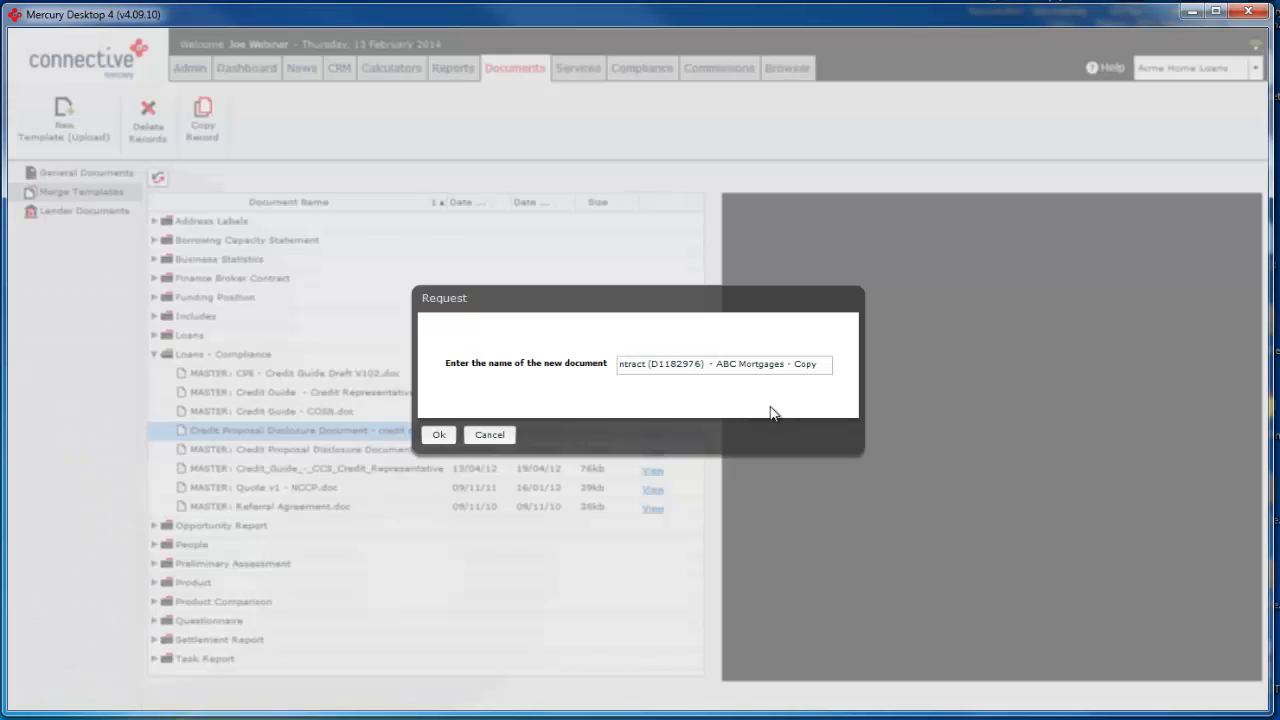
click(724, 364)
text(XYZ)
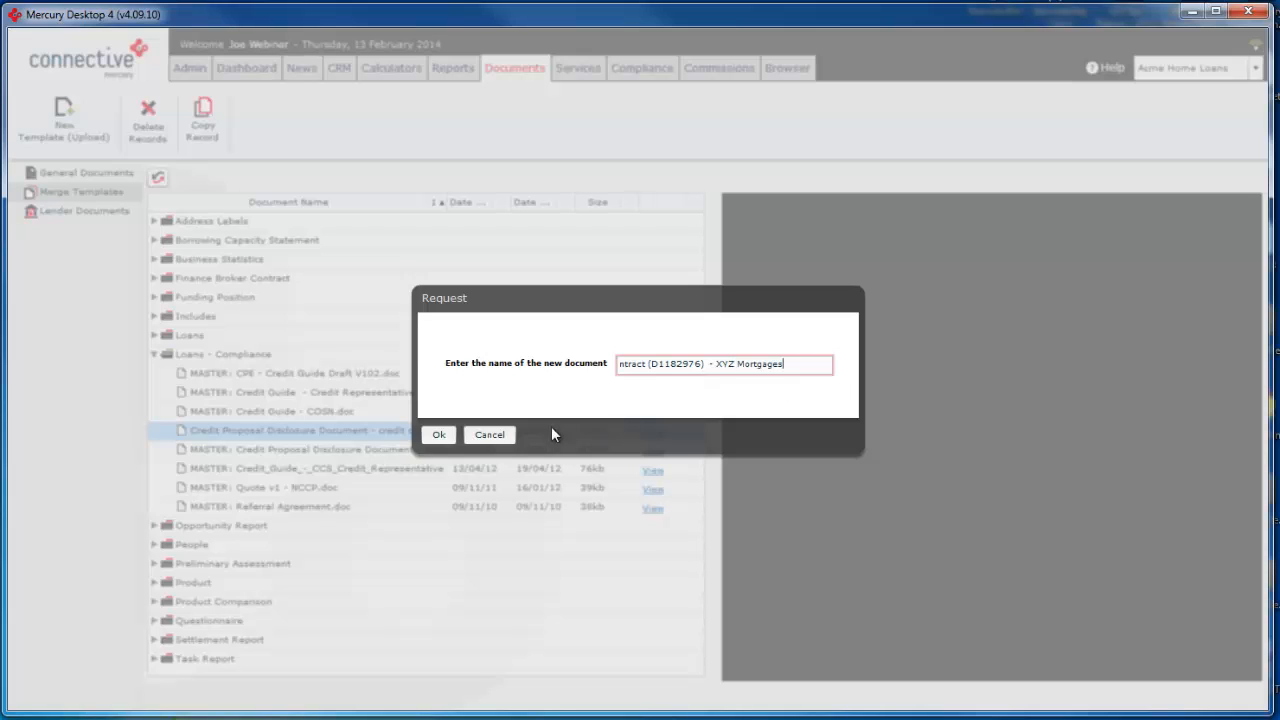
click(438, 434)
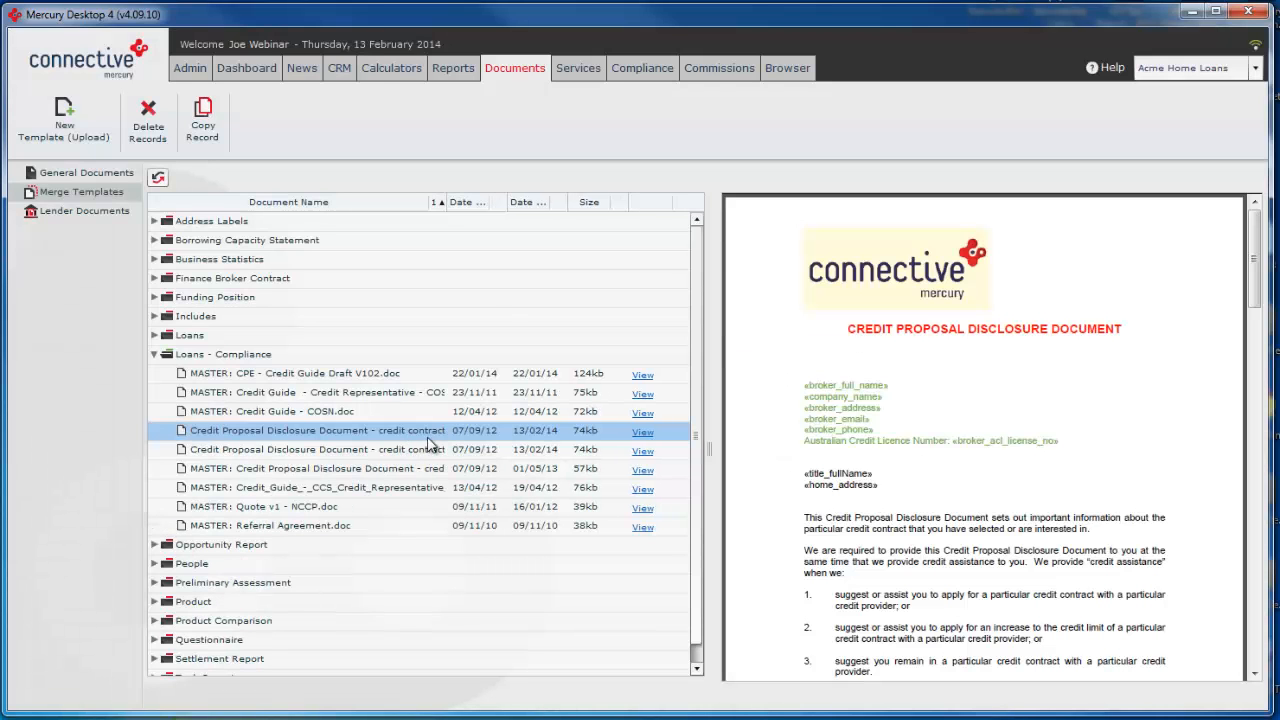
click(246, 68)
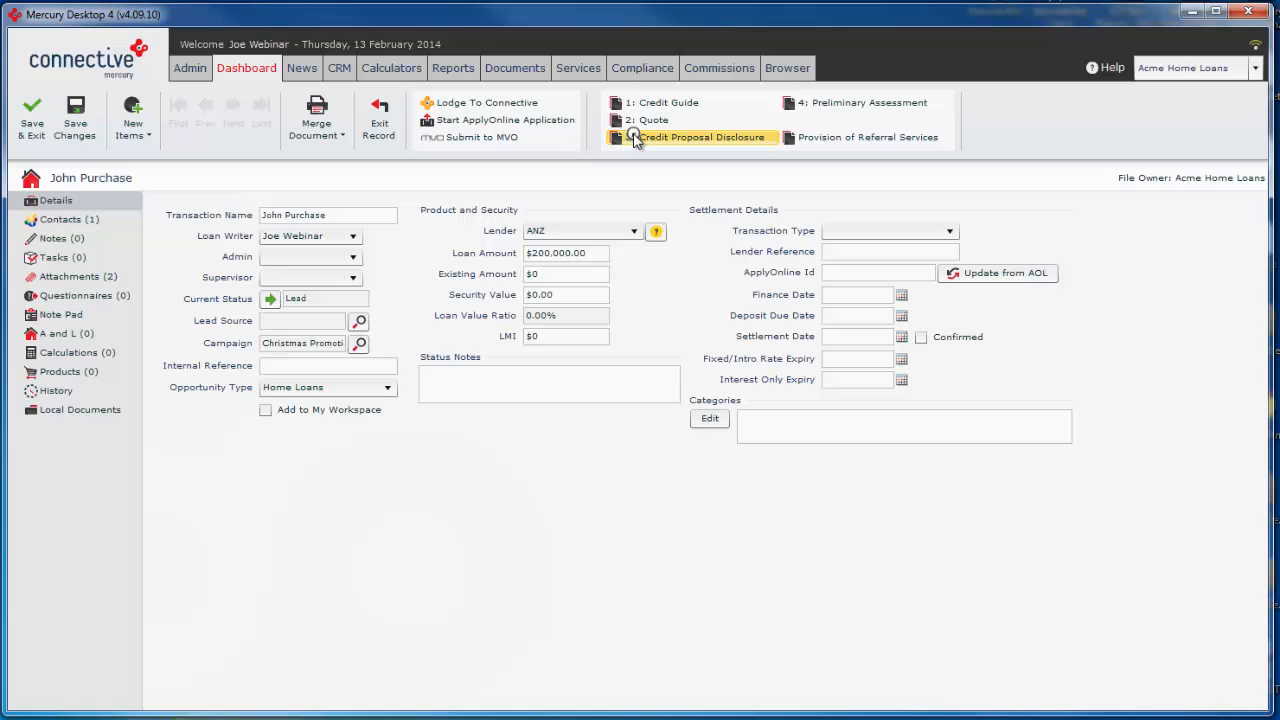
Start the disclosure, compare both custom templates in Select Template and choose one for John Purchase
click(704, 136)
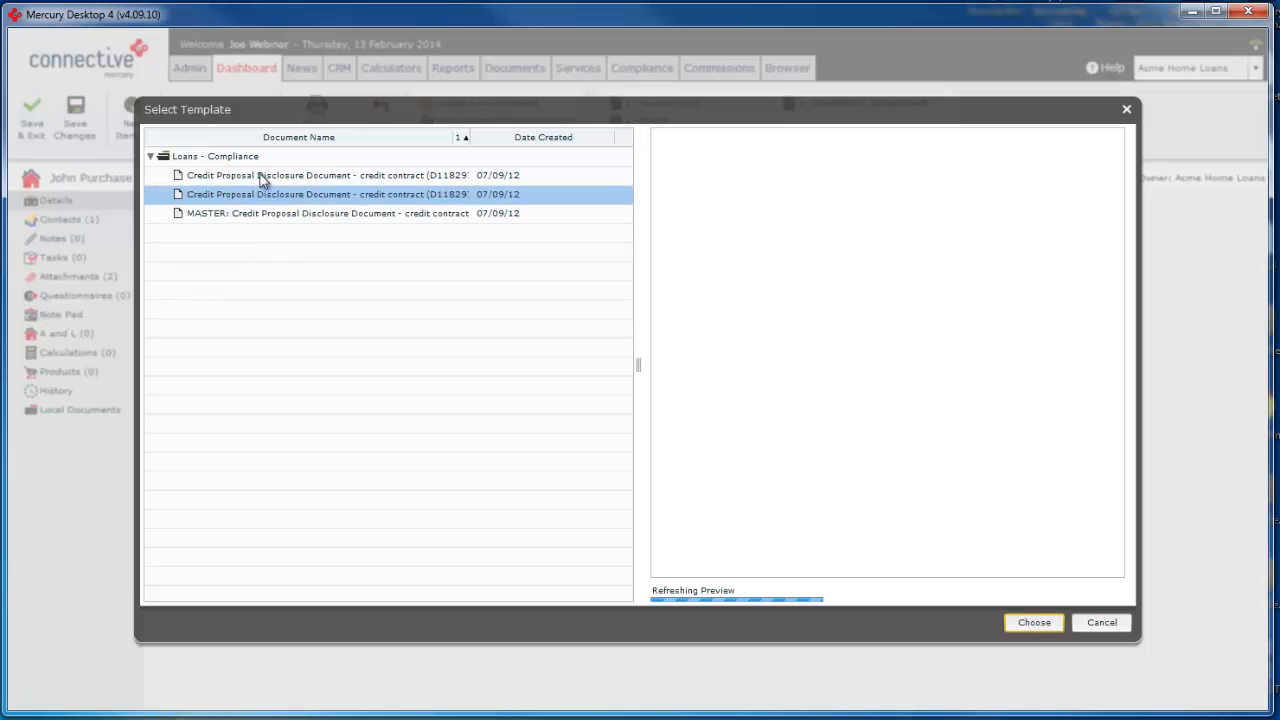
click(324, 176)
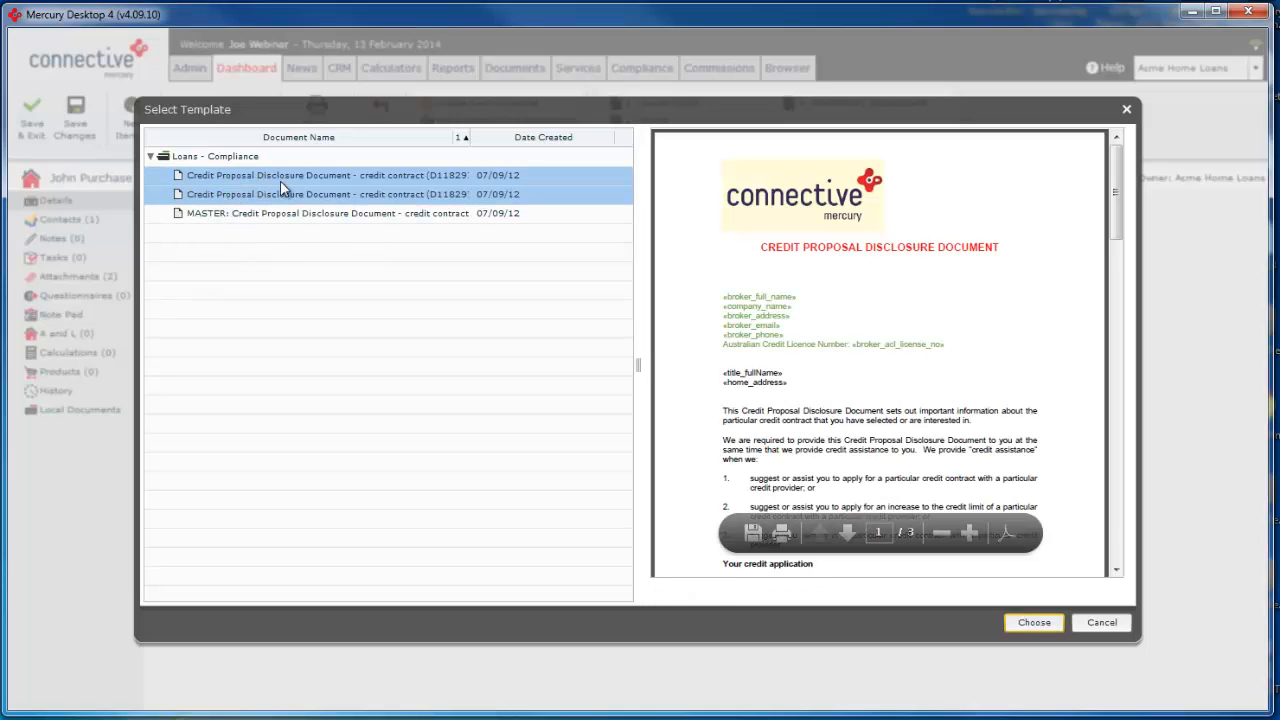
mouse_move(358, 190)
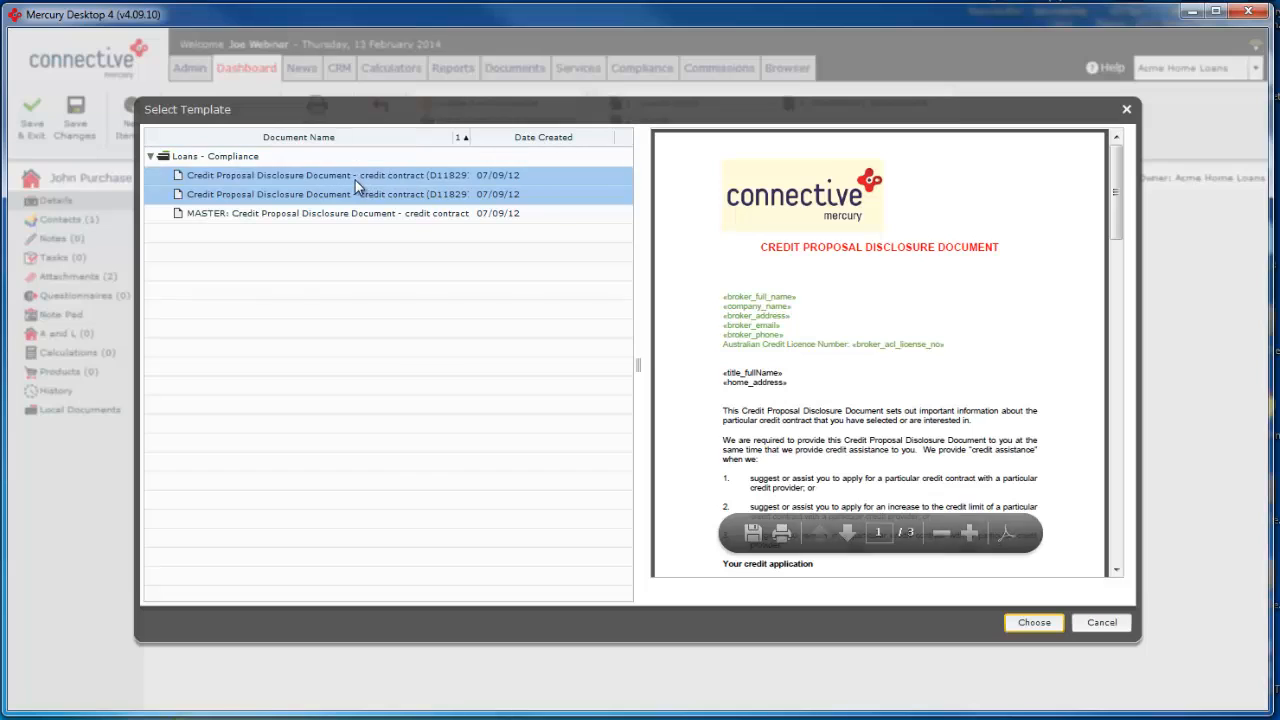
click(324, 212)
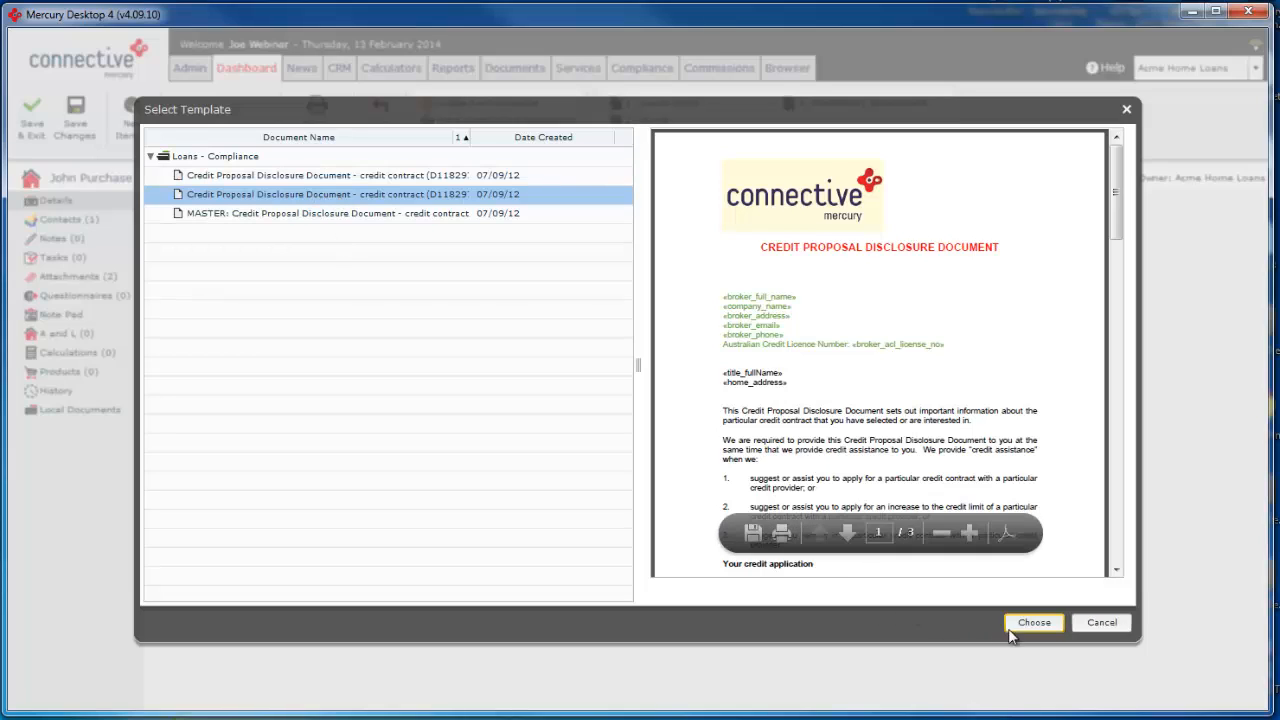
click(1034, 622)
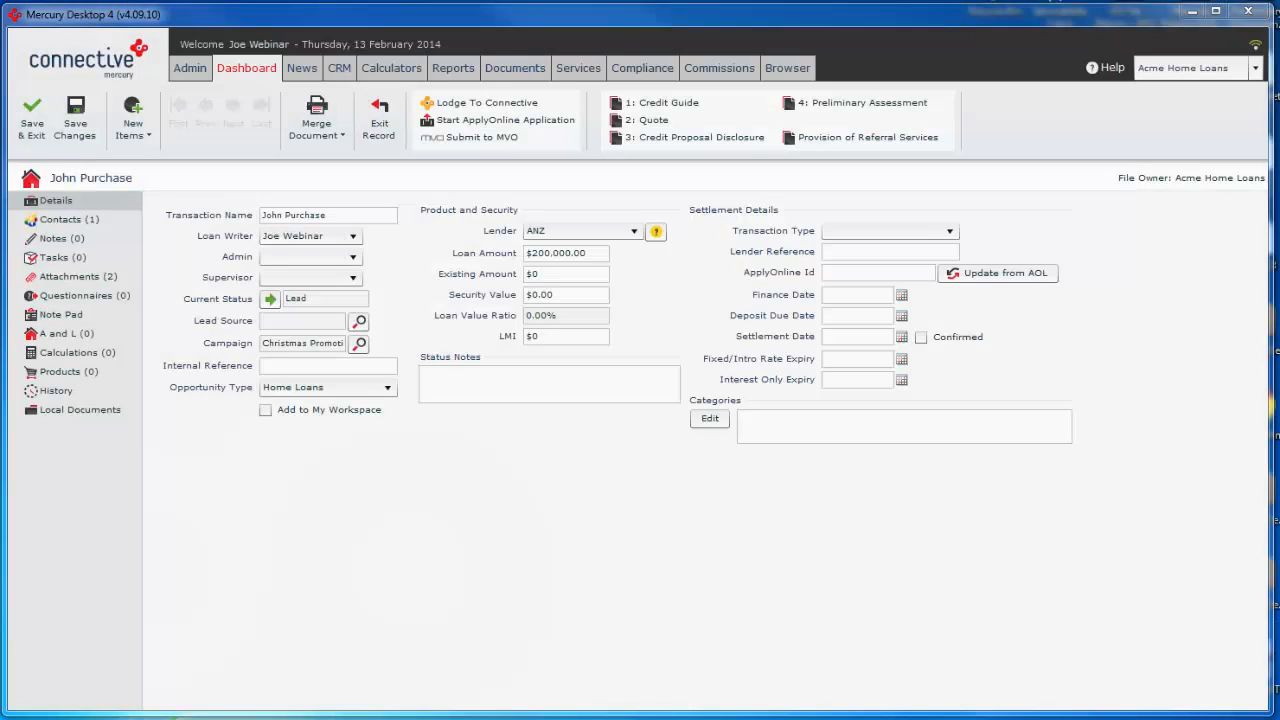